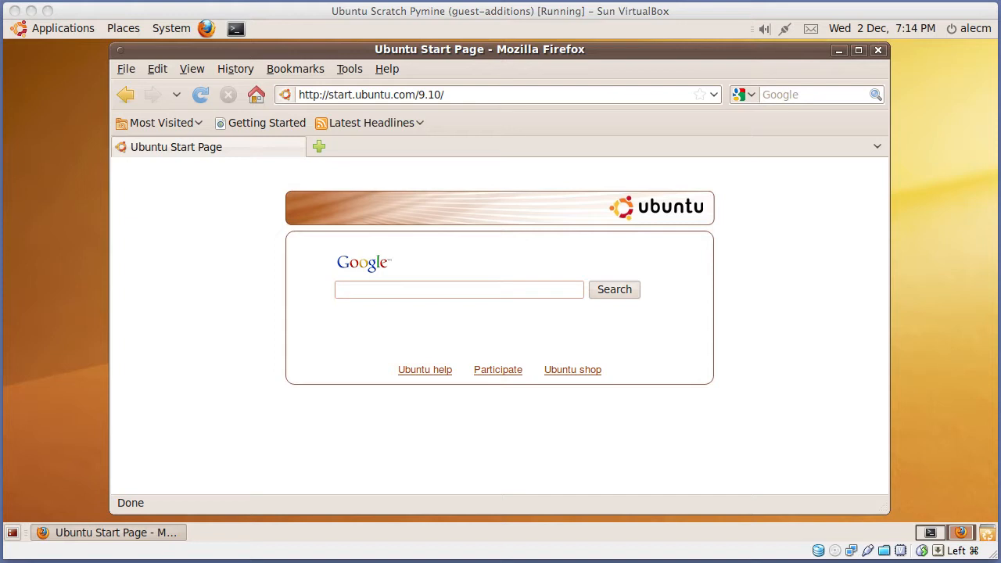
- Search Google for 'pymin'
left_click(458, 289)
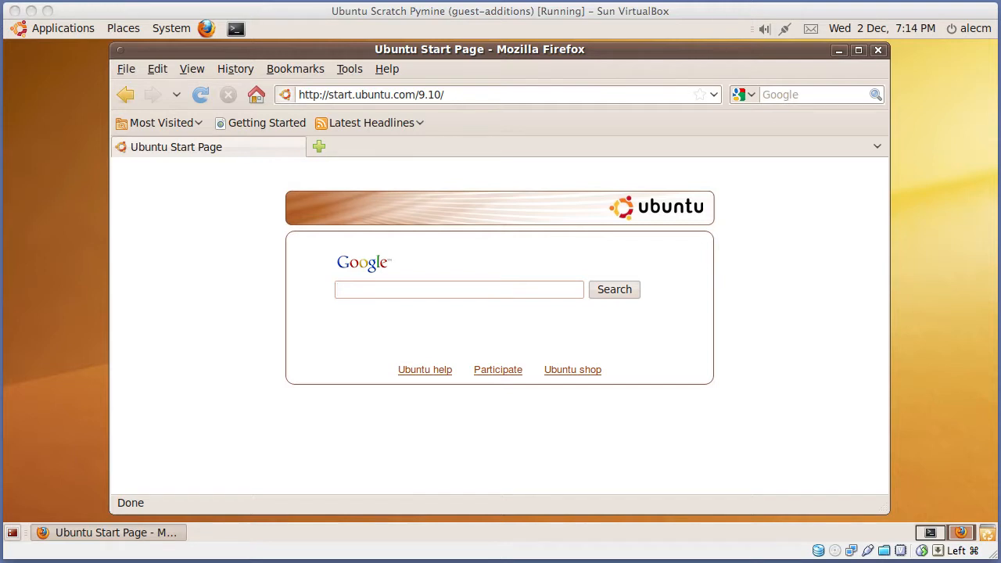
left_click(458, 289)
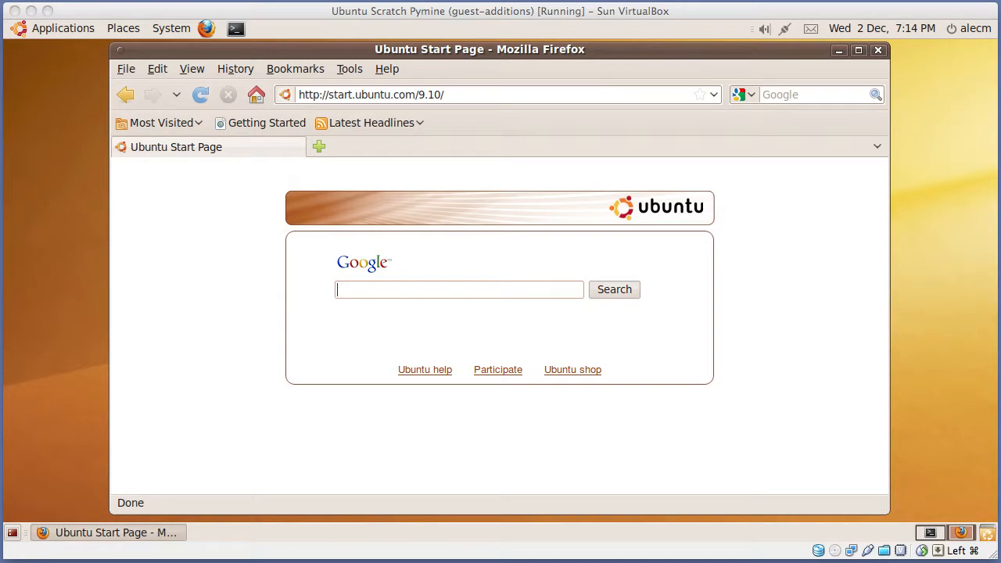
mouse_move(559, 295)
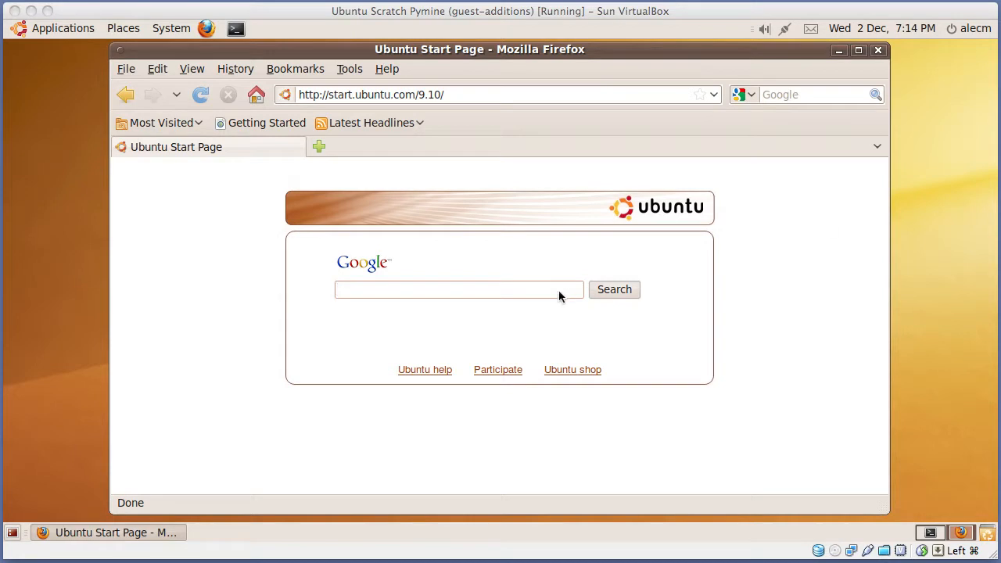
left_click(458, 289)
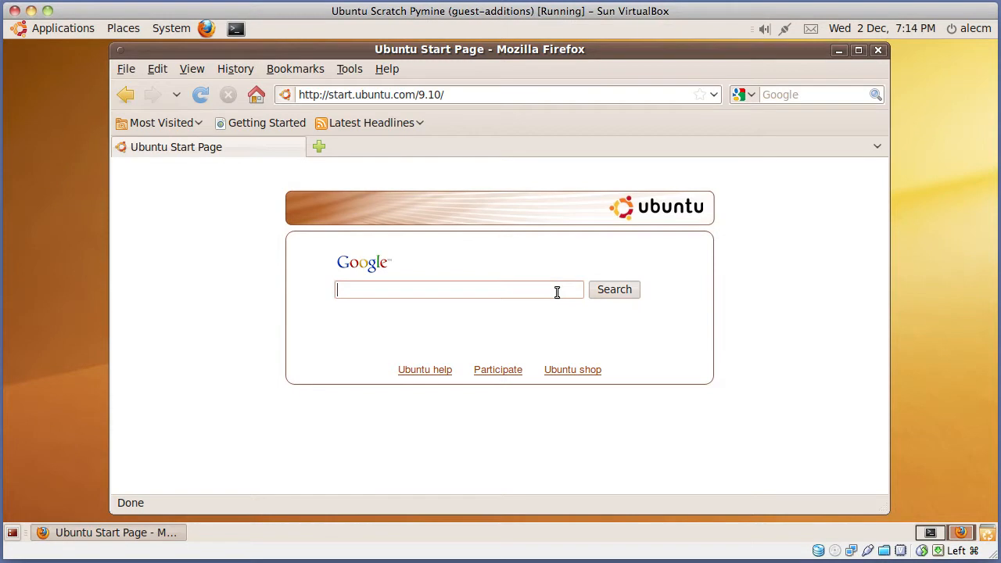
type("pymin")
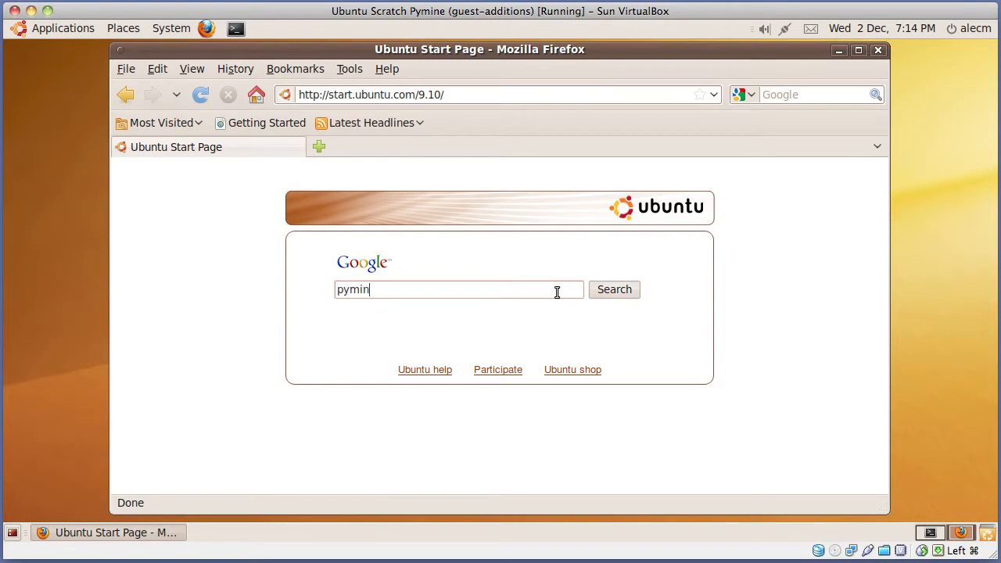
left_click(614, 289)
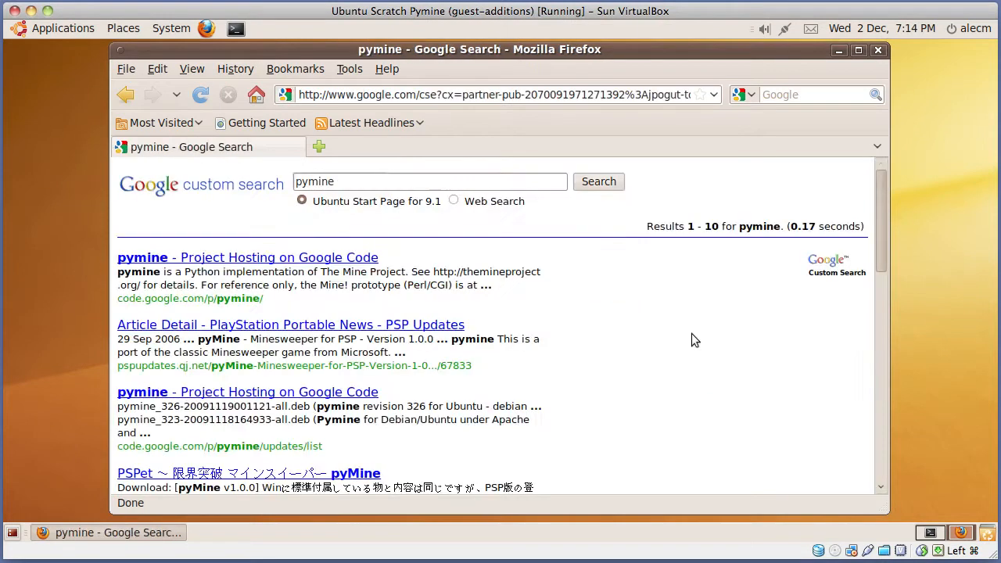
mouse_move(367, 266)
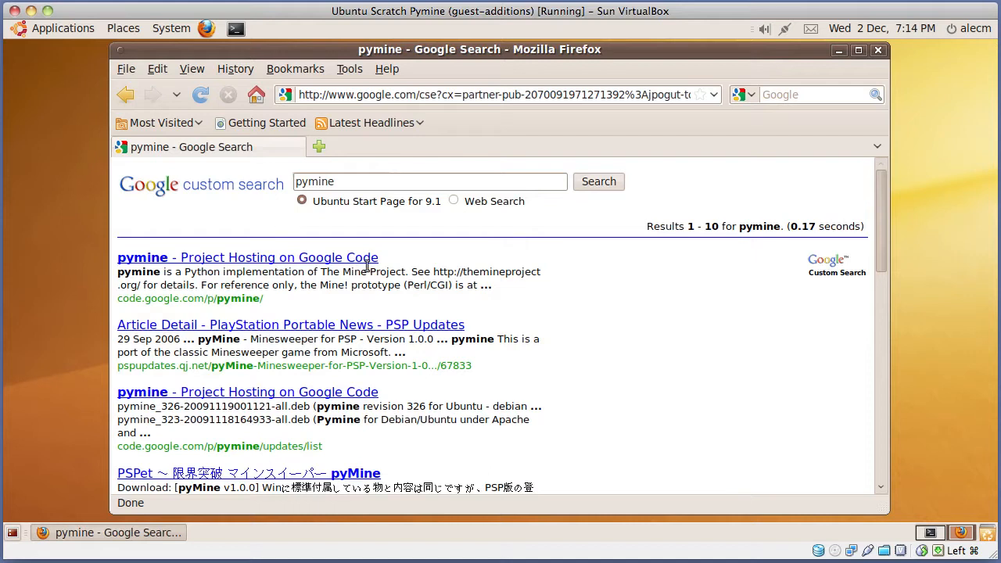
- Open the pymine Project Hosting result and its Downloads list
left_click(247, 257)
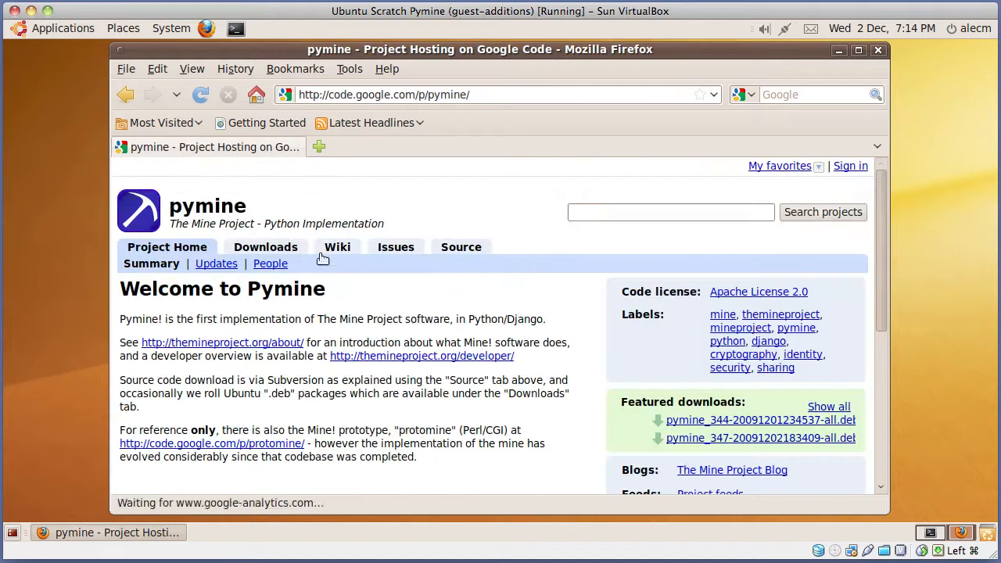
left_click(265, 246)
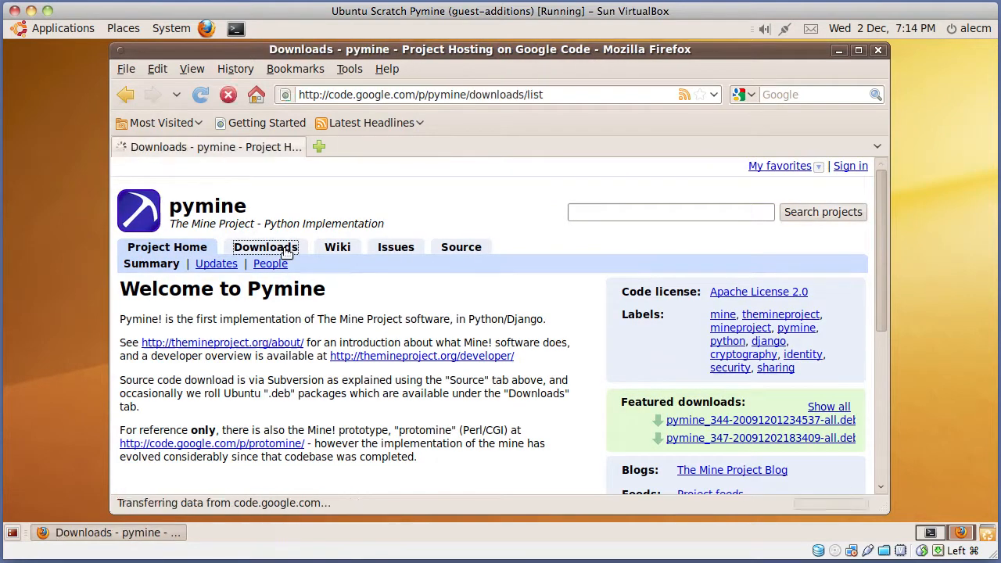
left_click(265, 246)
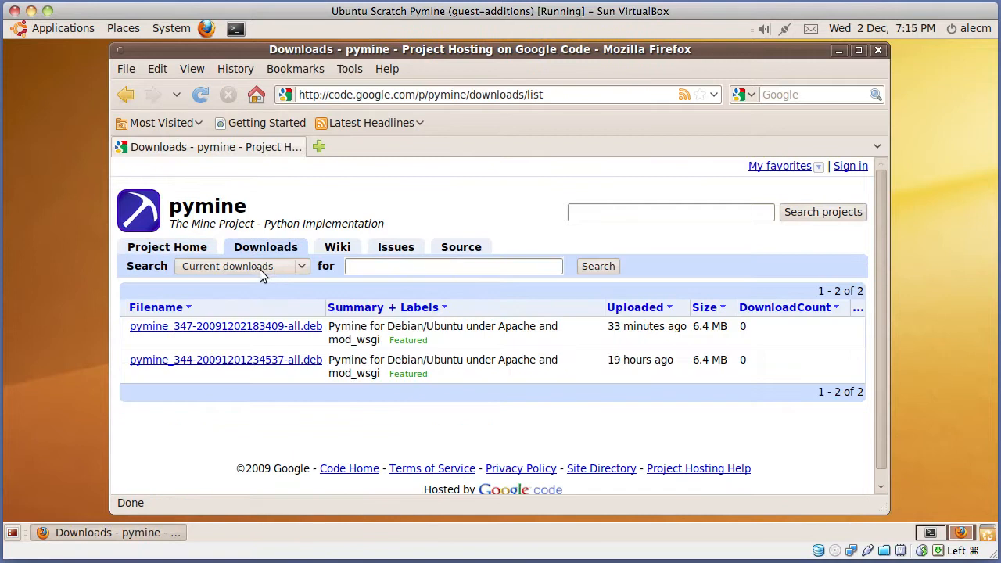
mouse_move(226, 326)
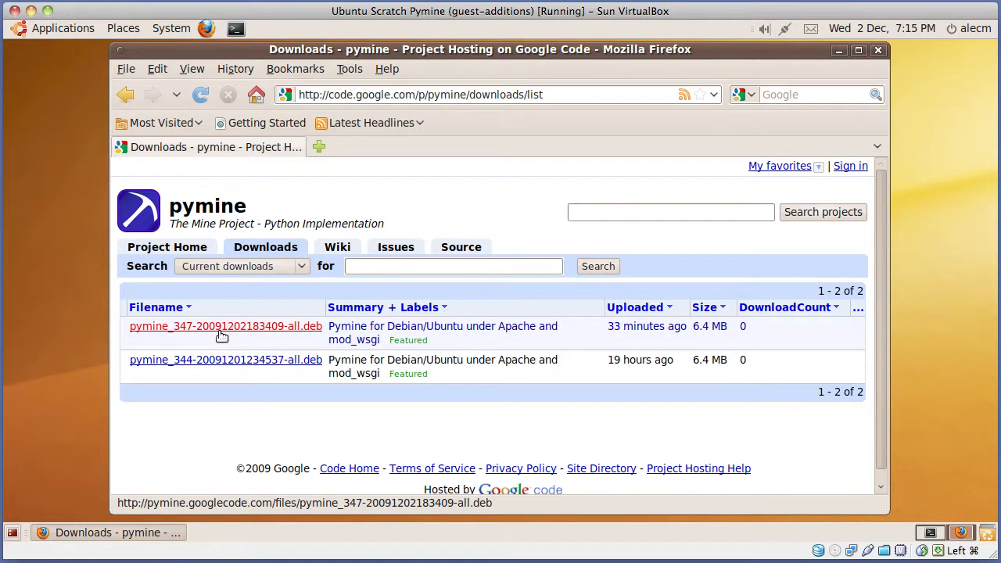
right_click(226, 326)
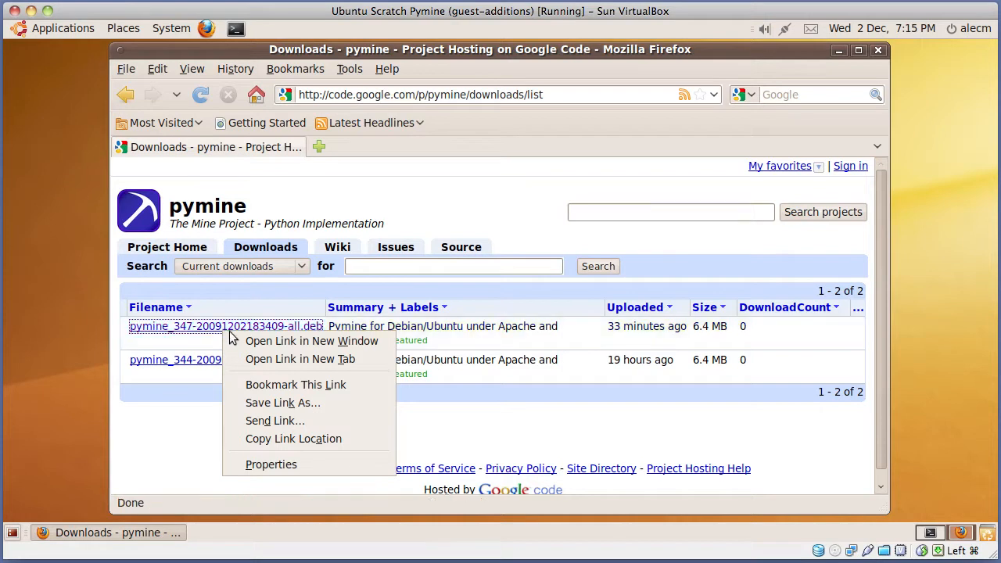
mouse_move(282, 402)
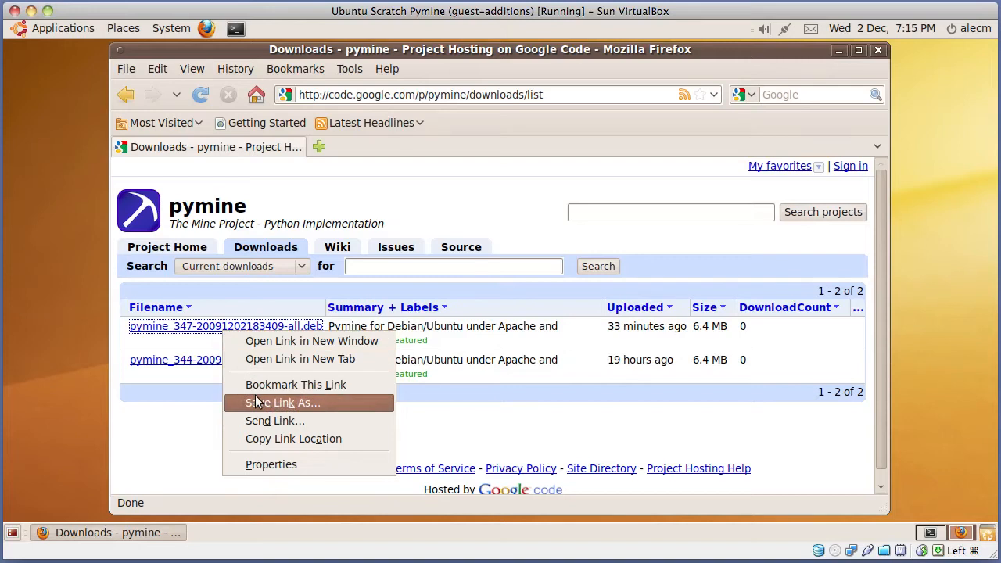
left_click(282, 402)
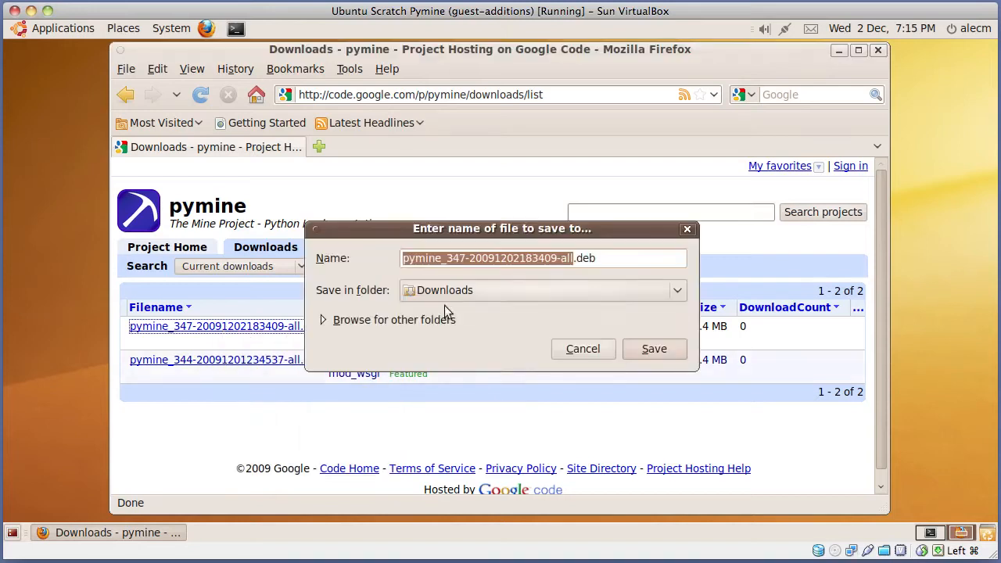
left_click(653, 348)
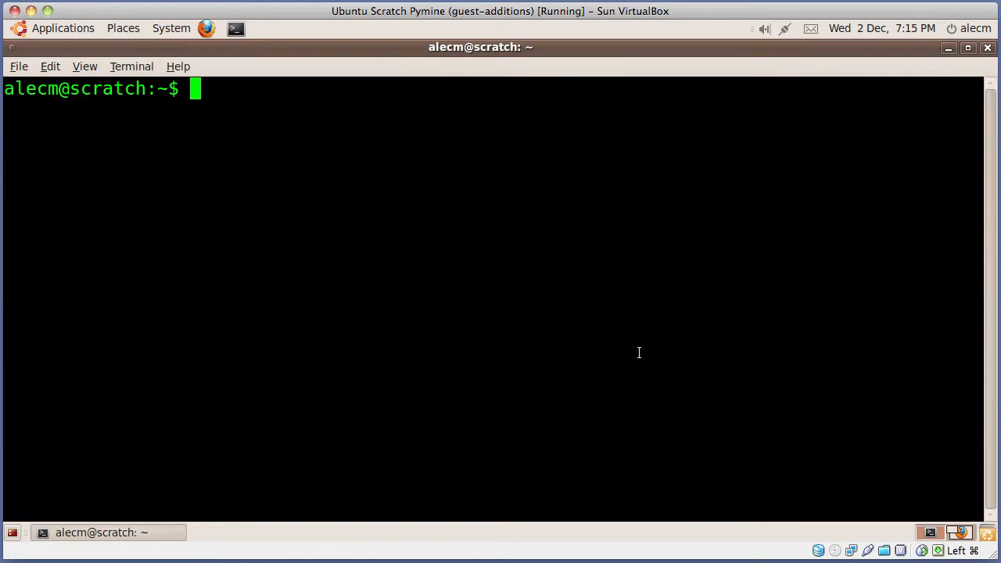
- Change into the Downloads directory
type("cd D")
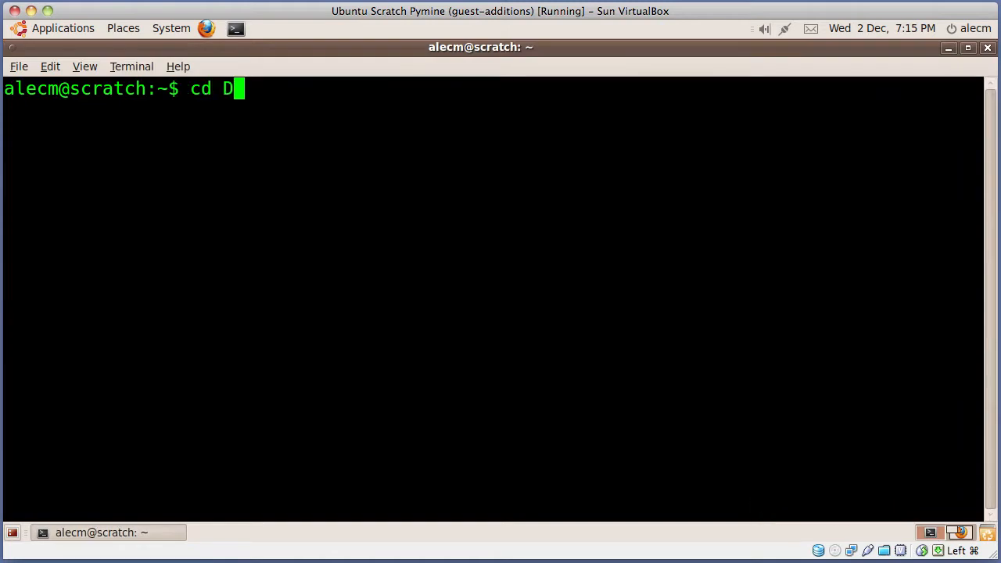
type("own")
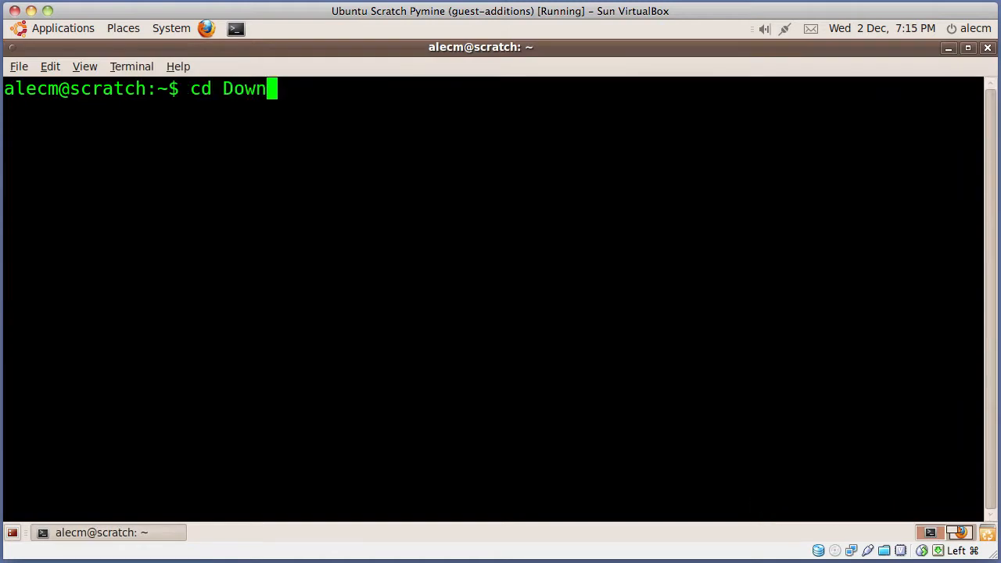
key("Return")
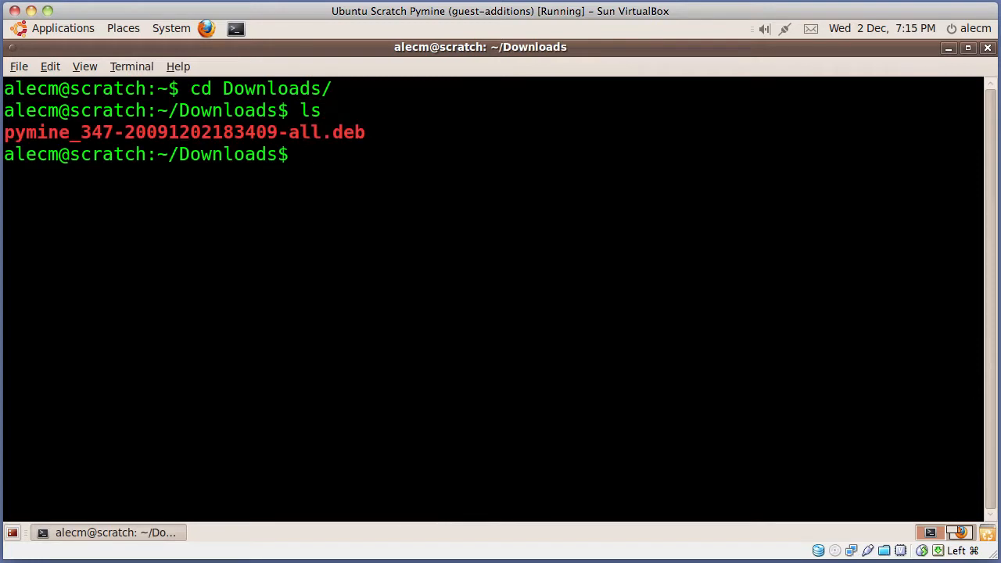
type("su")
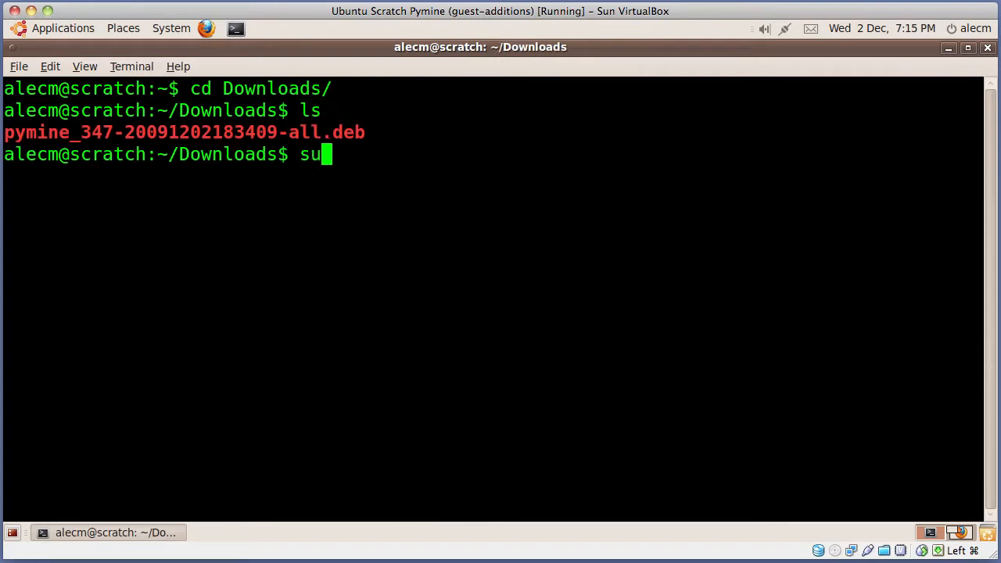
type("do")
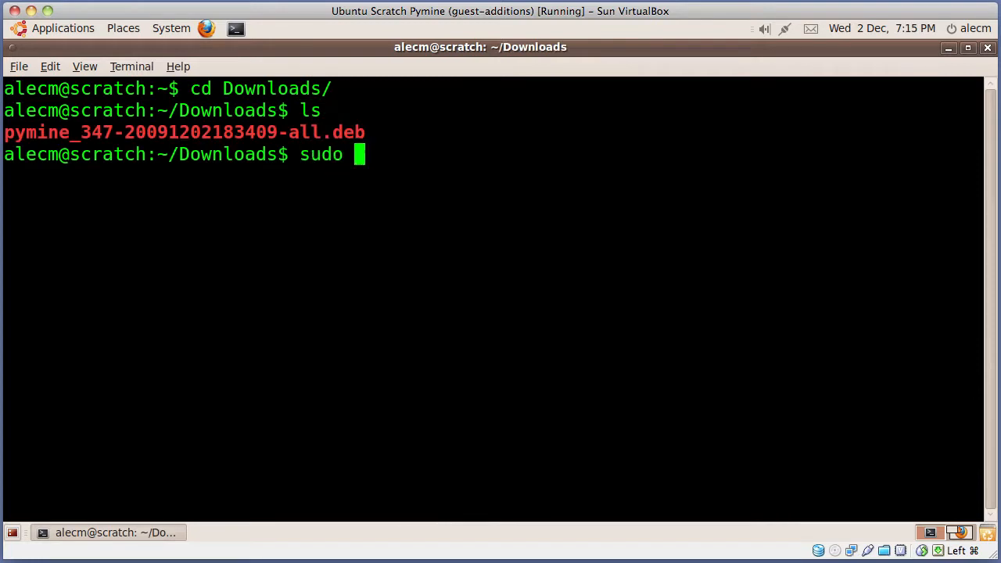
type("gdebi")
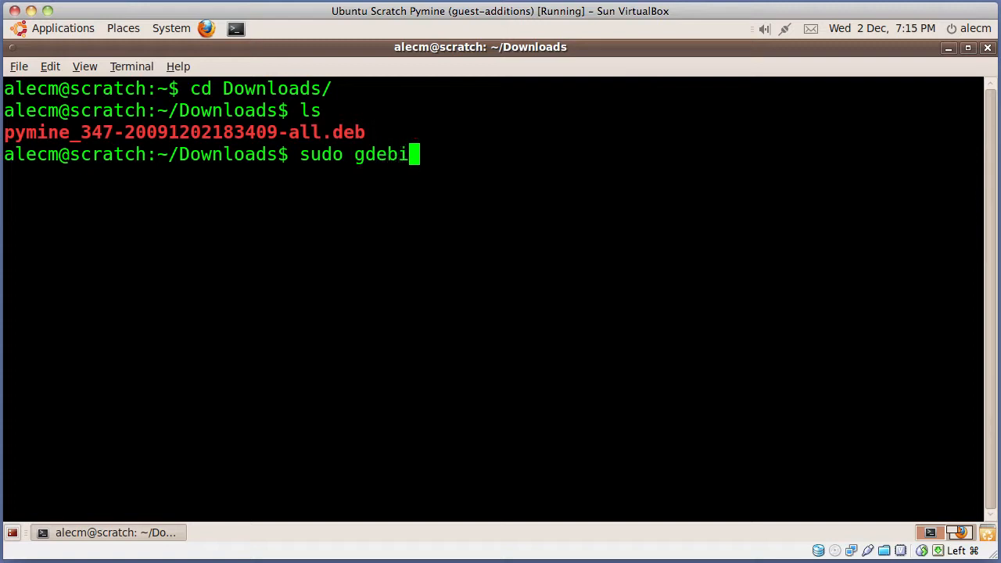
type("pymine_347-20091202183409-all.deb")
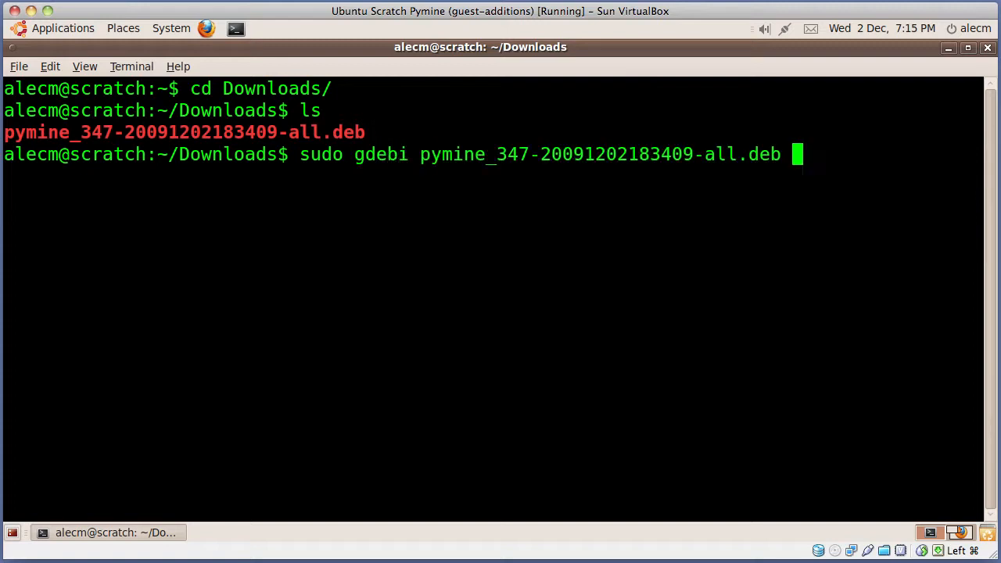
key("Return")
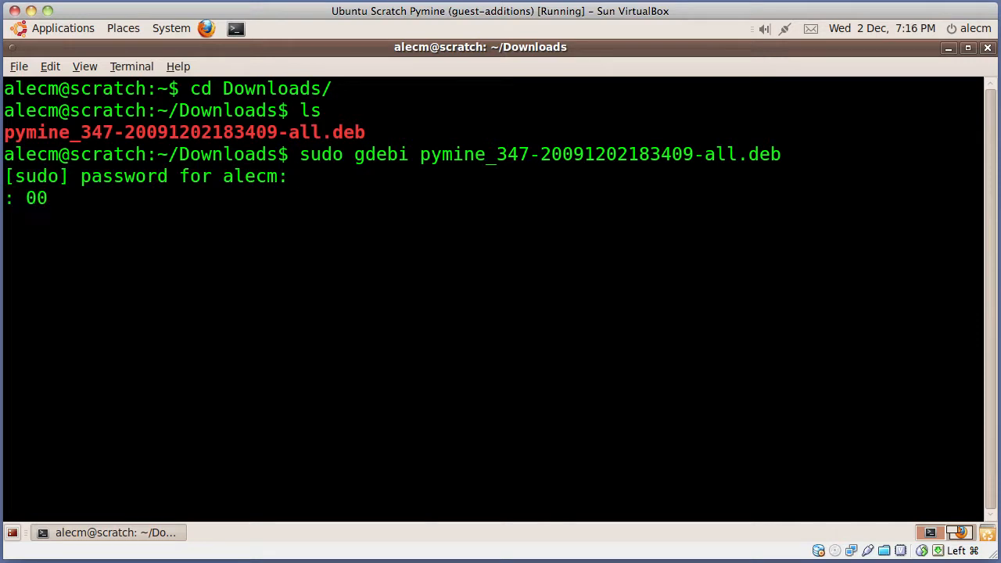
key("Return")
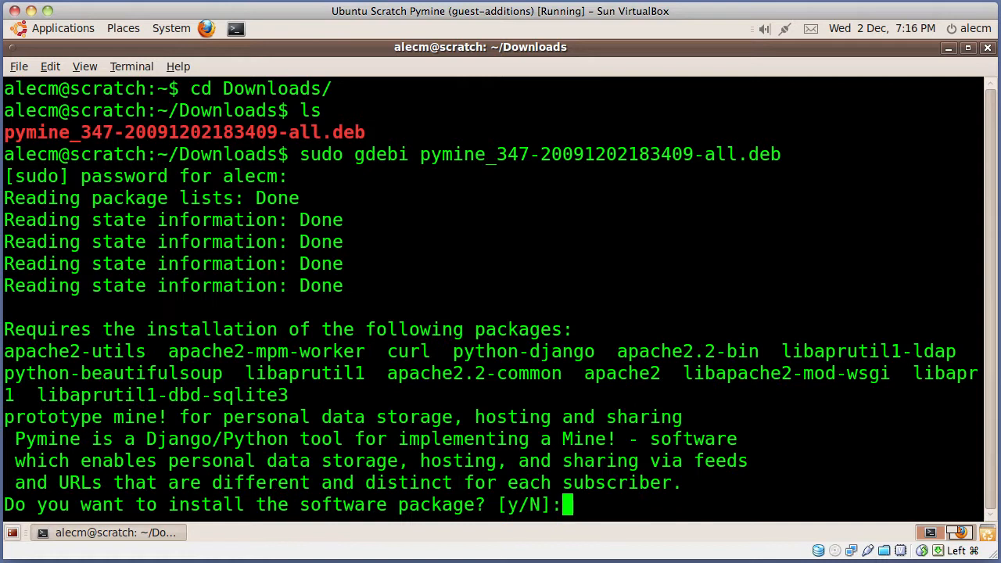
- Answer y to gdebi's install prompt and let dependencies and pymine install
type("y")
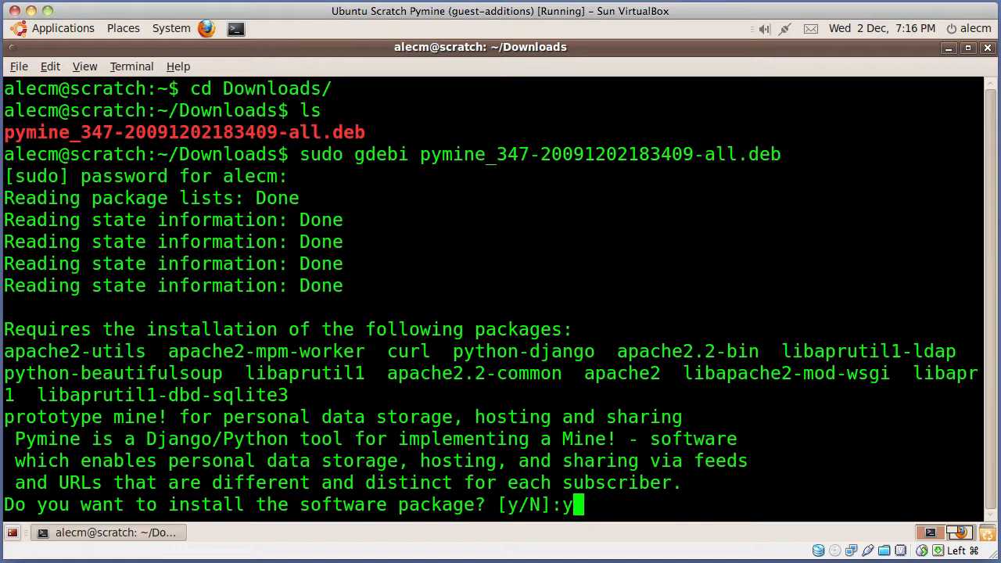
key("Return")
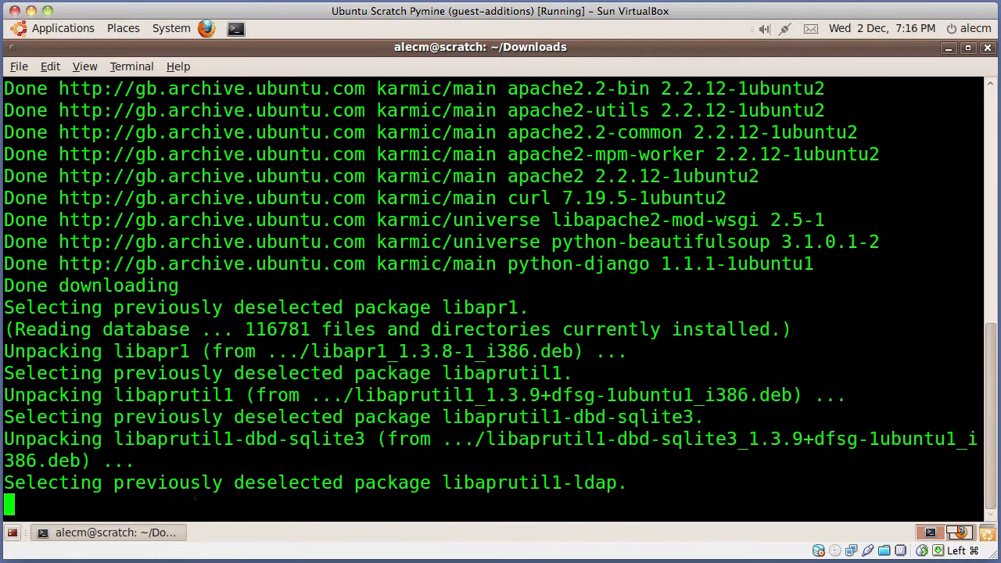
scroll("down", 3)
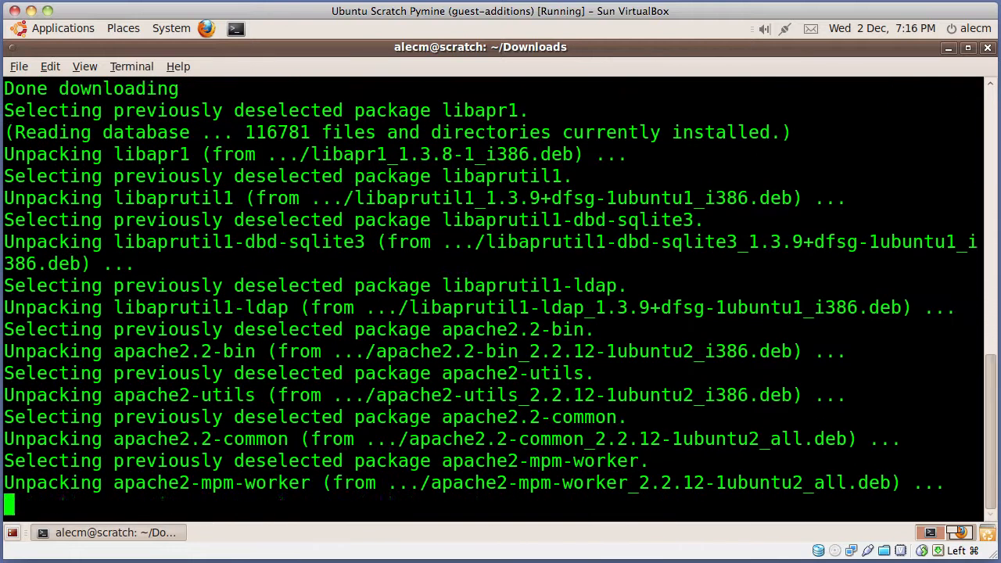
scroll("down", 3)
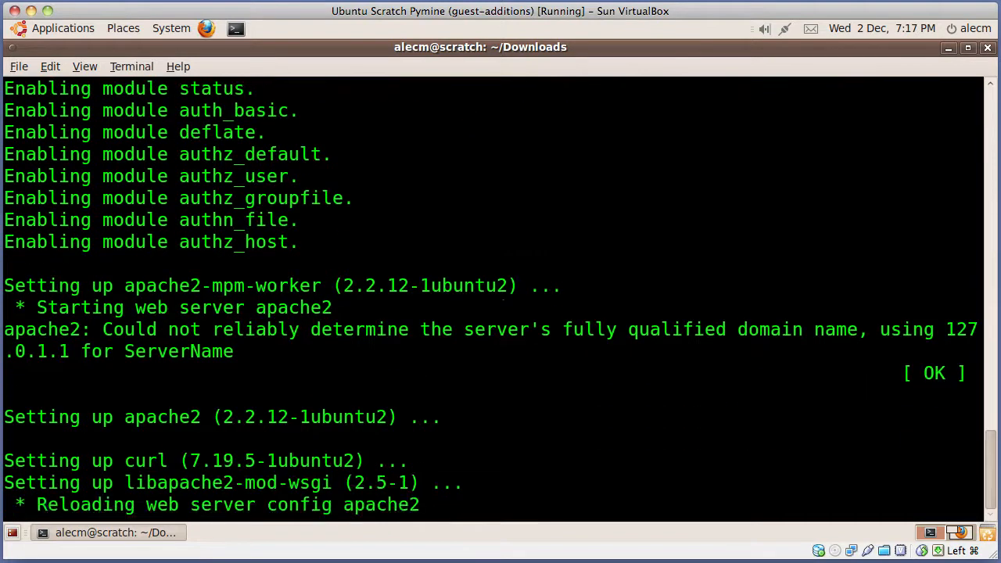
scroll("down", 3)
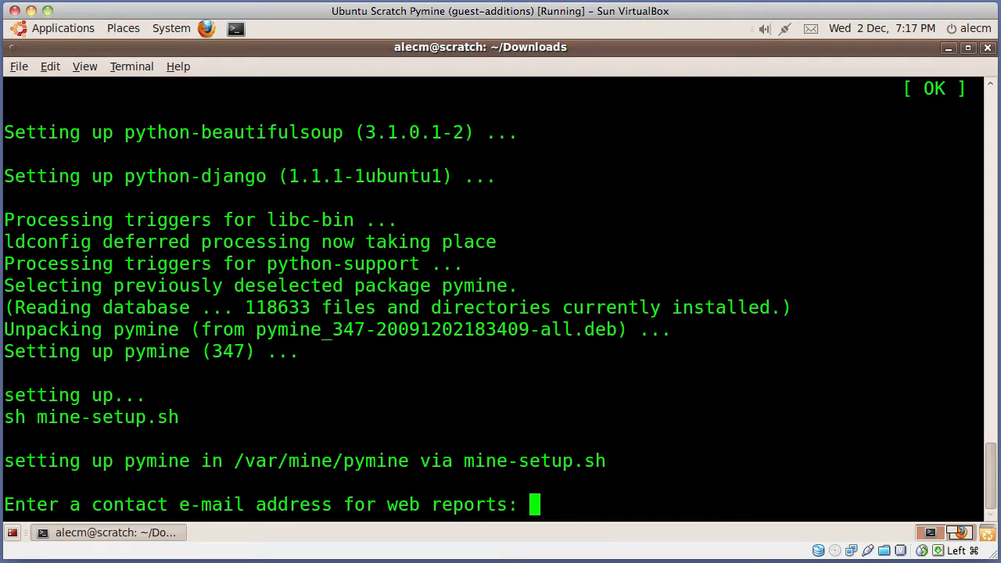
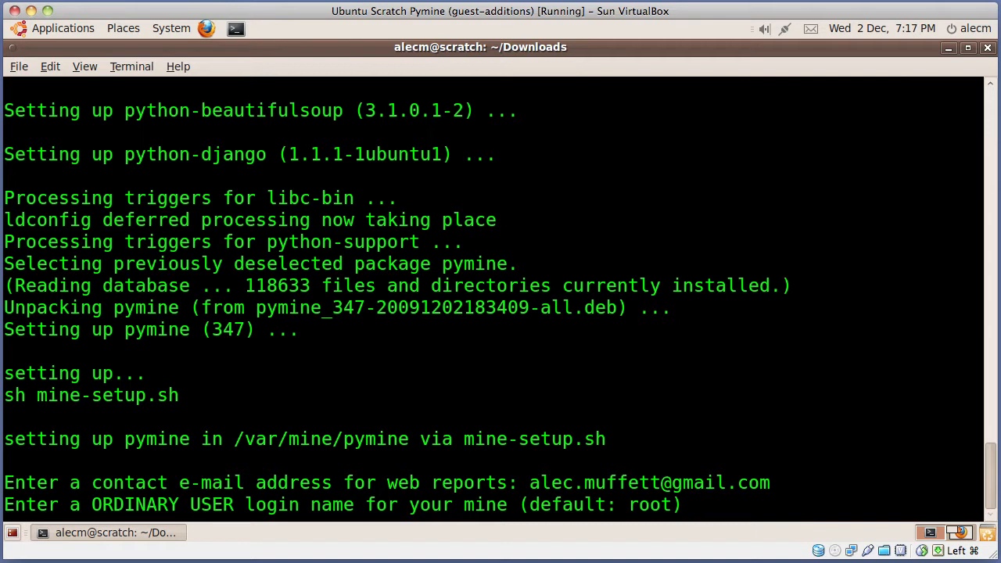
type("alecm")
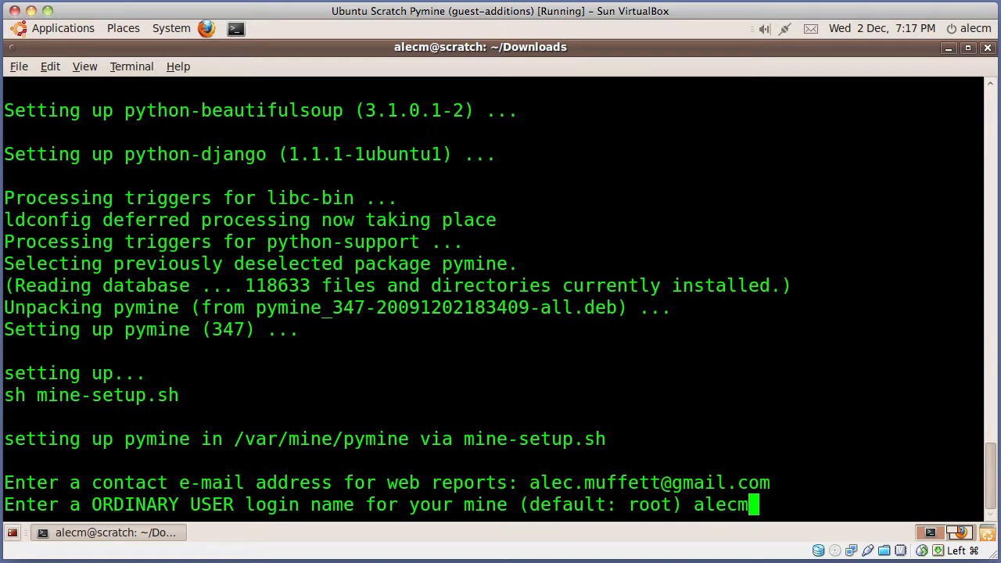
key("Return")
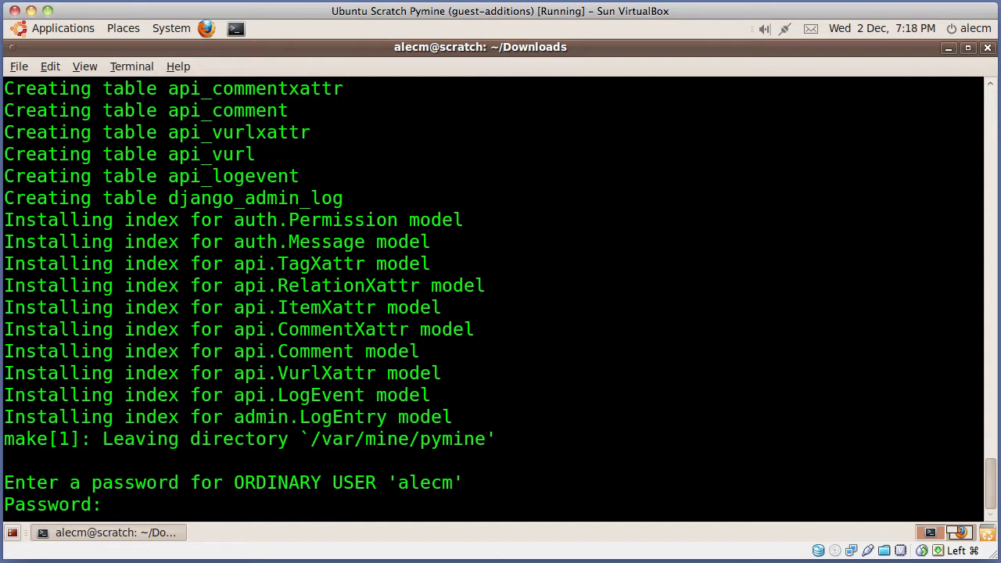
- Enter and confirm passwords for the ordinary user and the superuser
key("Return")
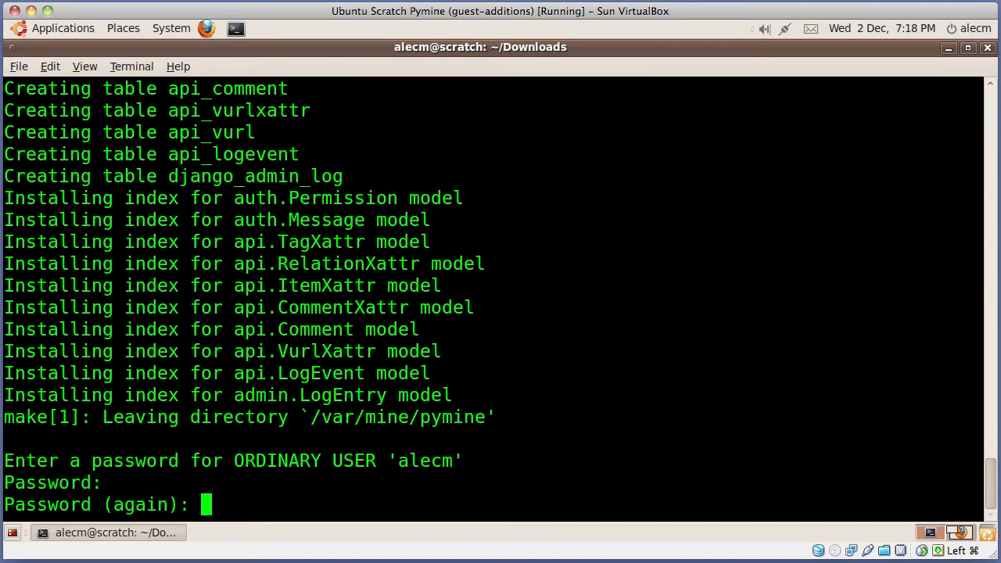
key("Return")
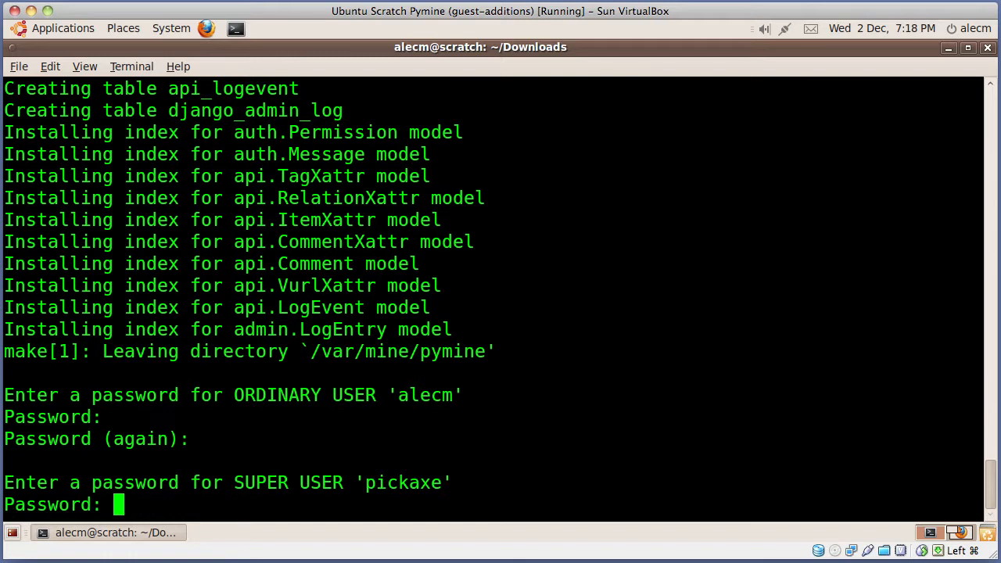
key("Return")
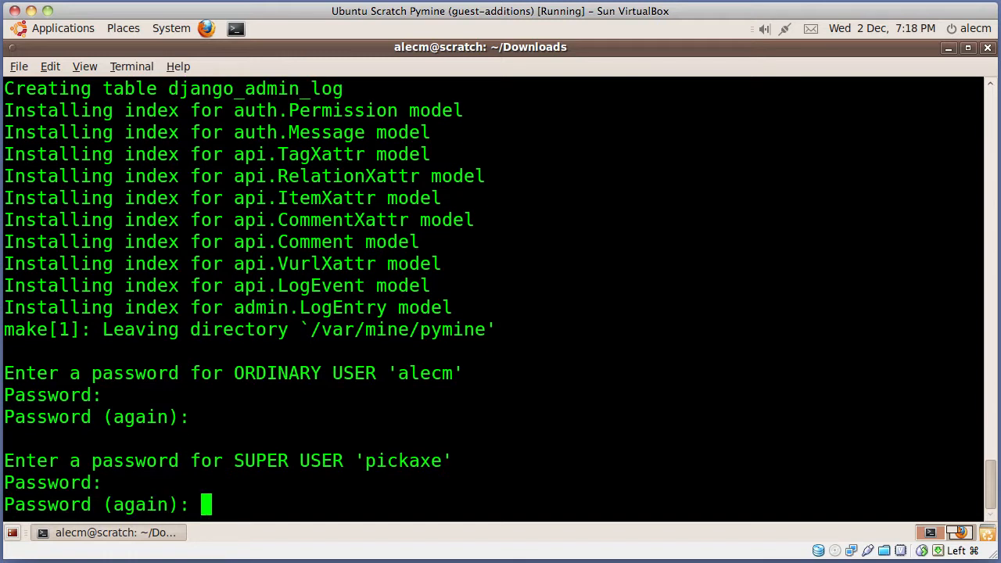
key("Return")
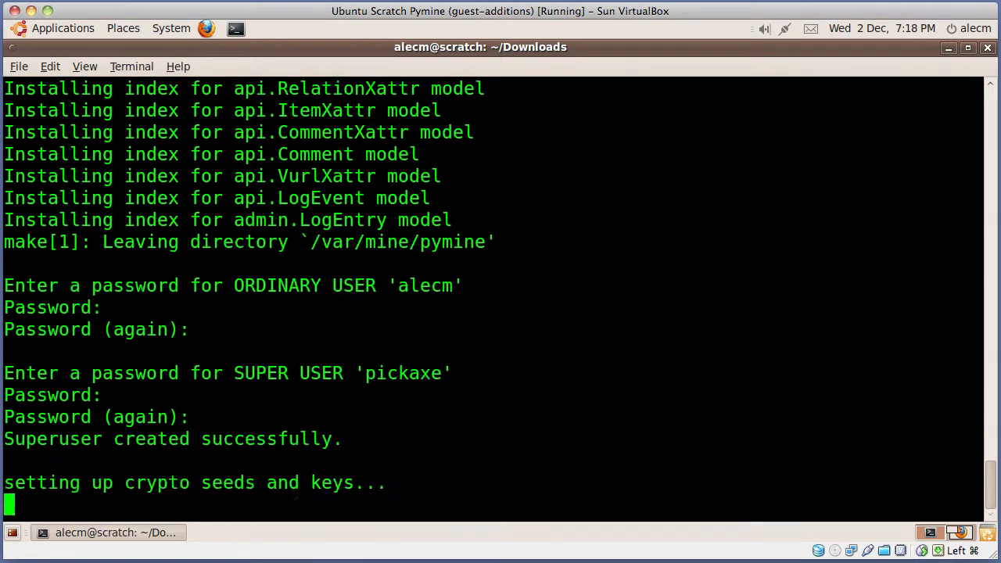
scroll("down", 3)
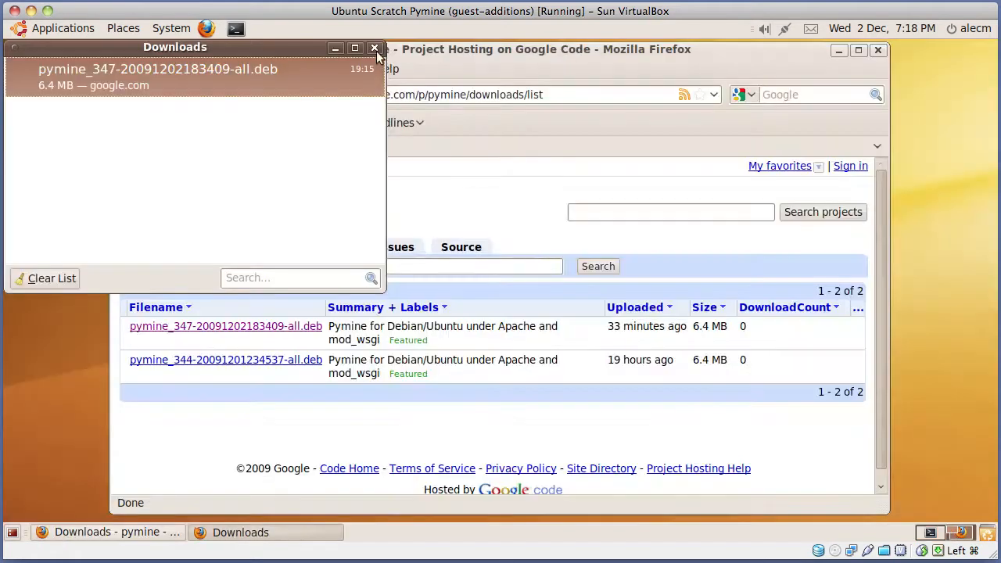
- Close the Downloads window and load localhost:9862 in Firefox
left_click(374, 48)
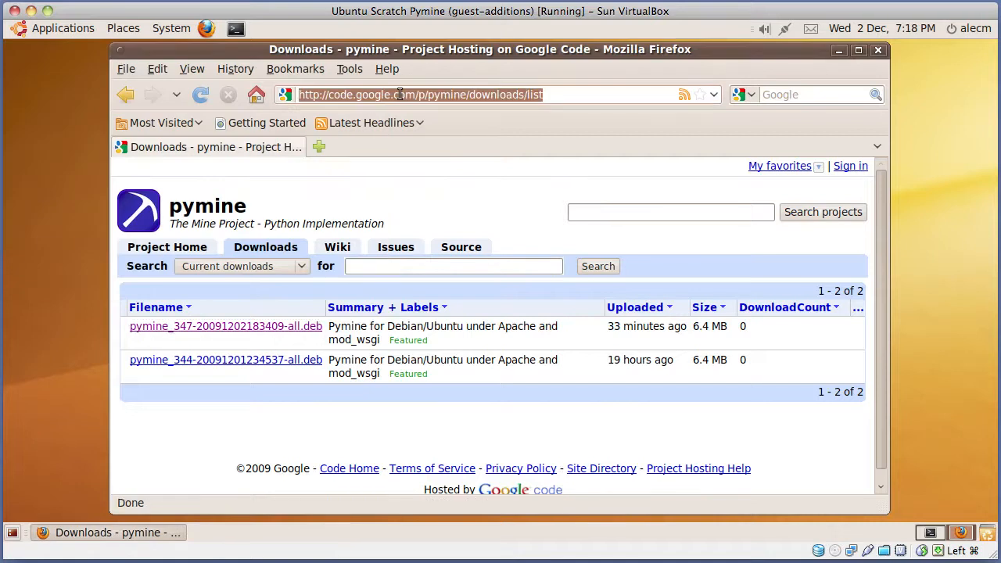
type("localhos")
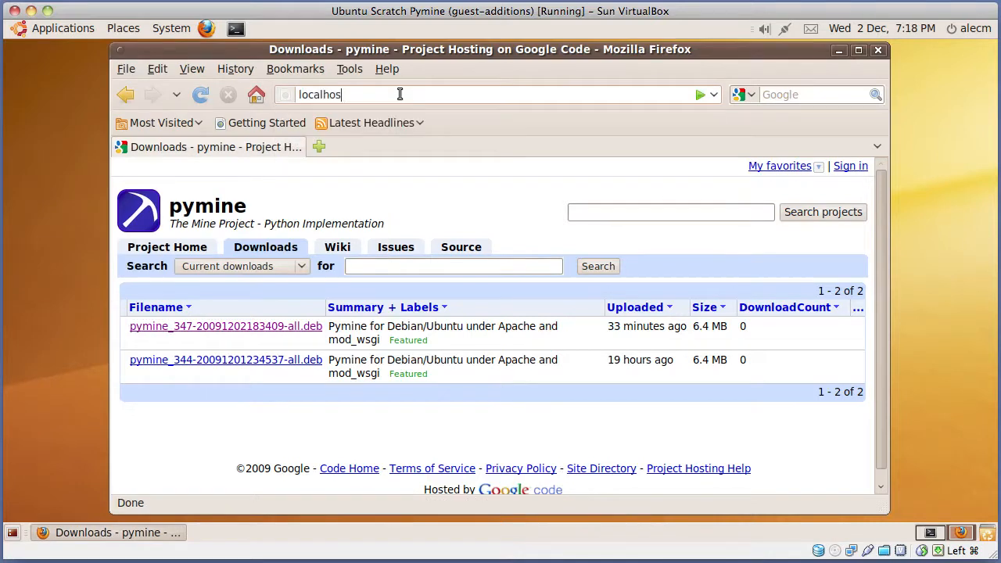
type("t:986")
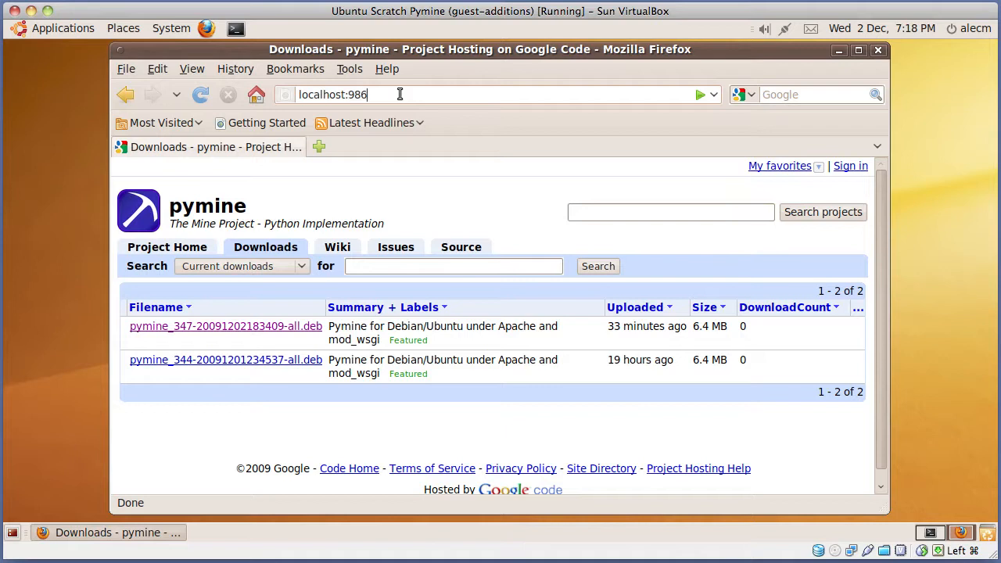
key("Return")
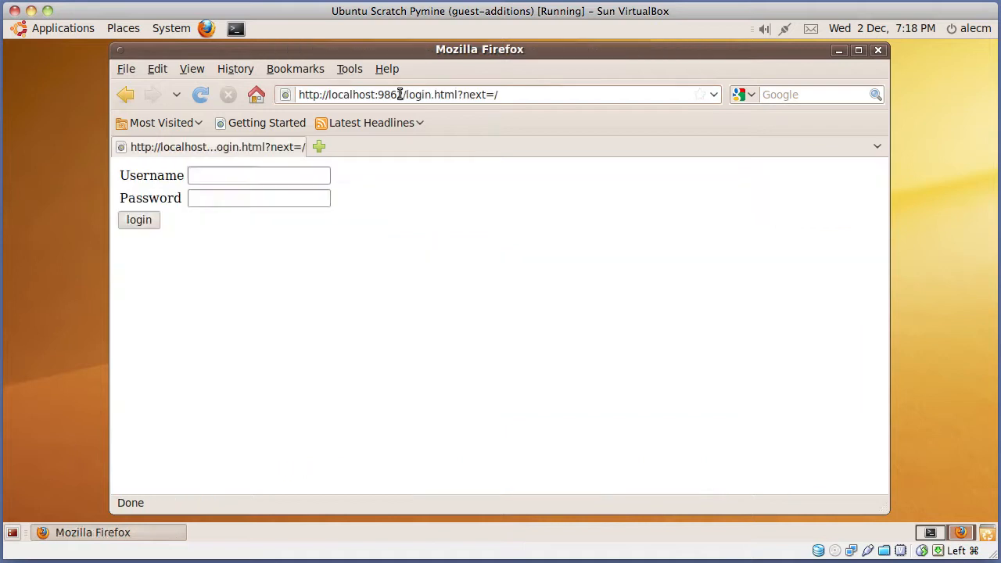
- Log in to pymine as pickaxe
left_click(259, 175)
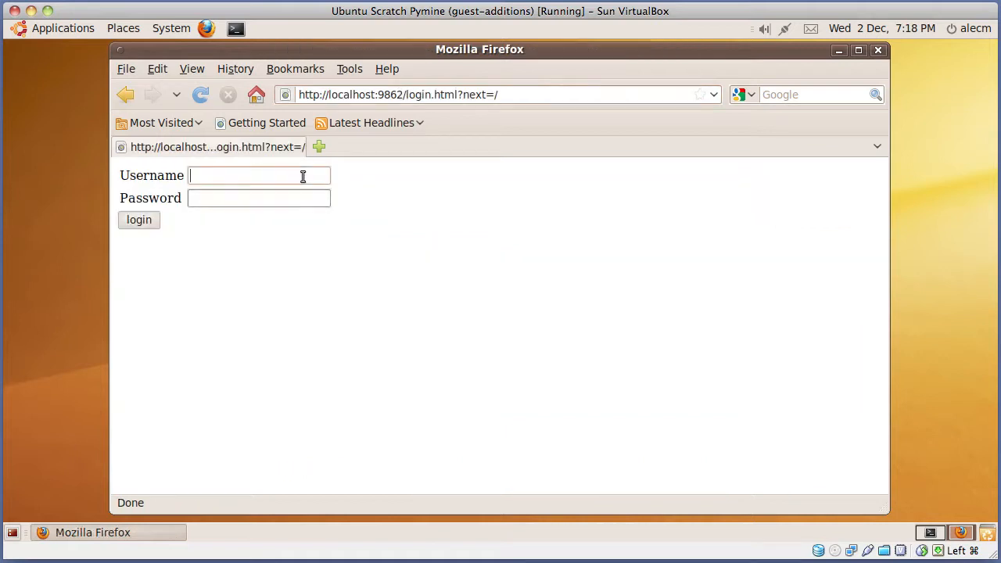
type("pick")
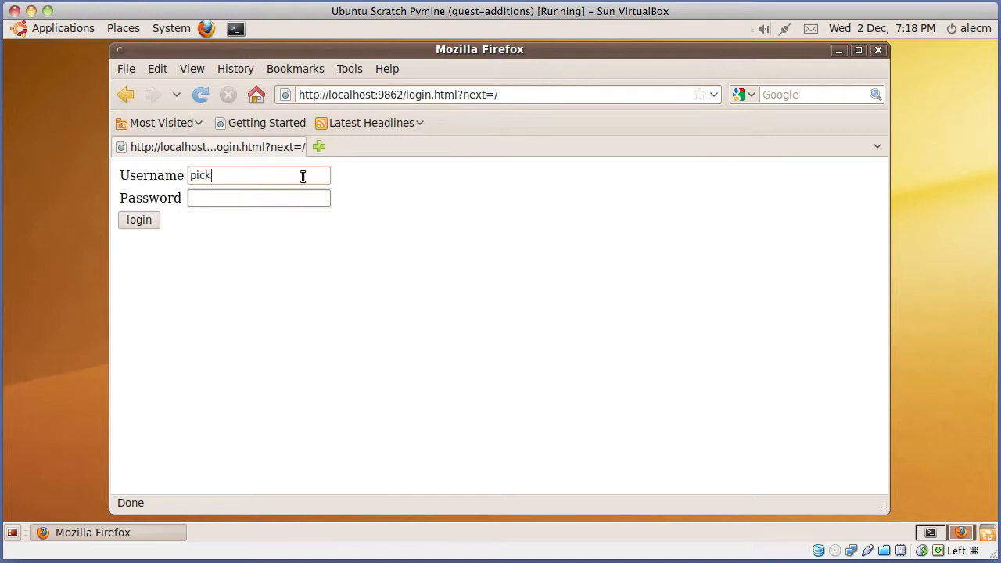
type("axe")
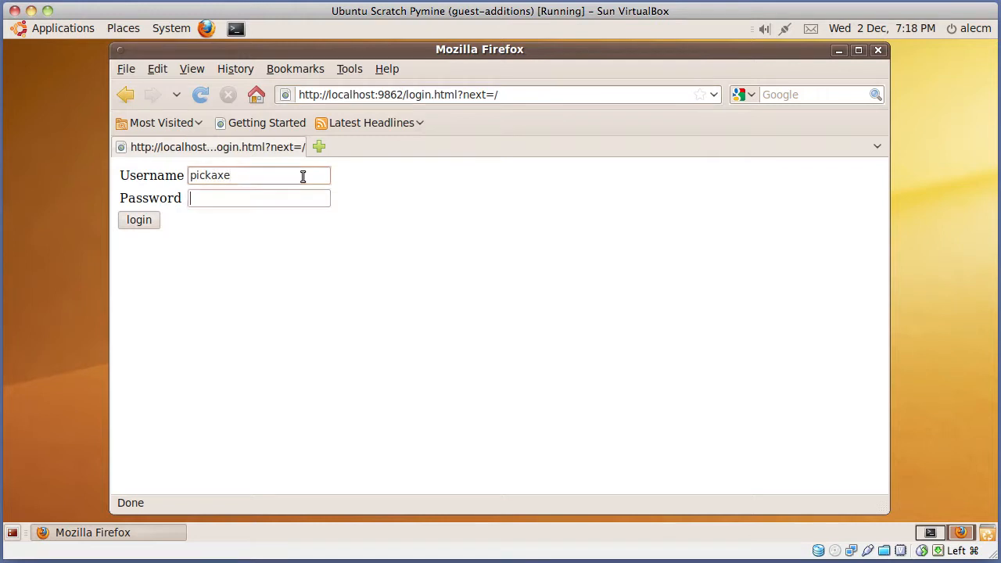
left_click(139, 246)
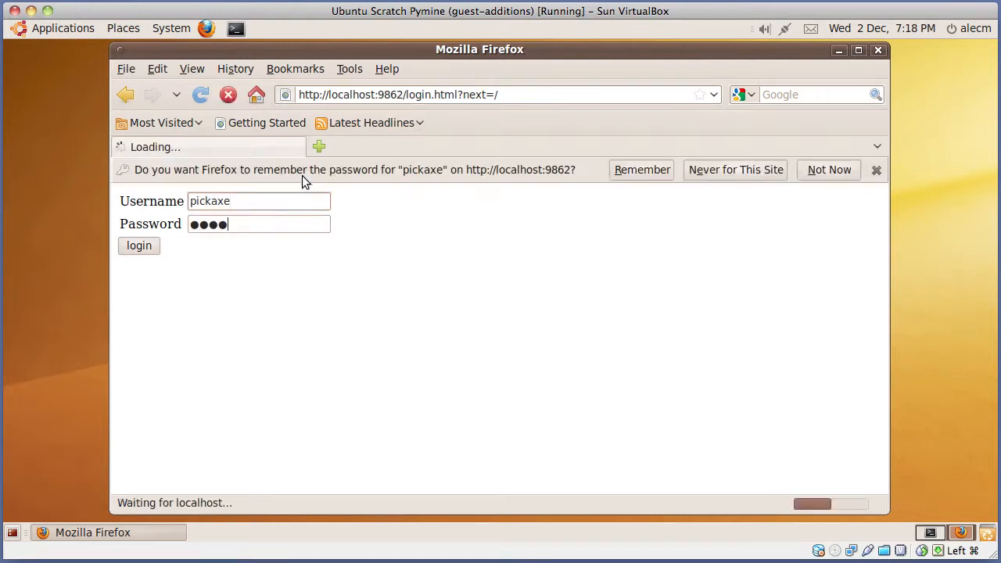
left_click(138, 245)
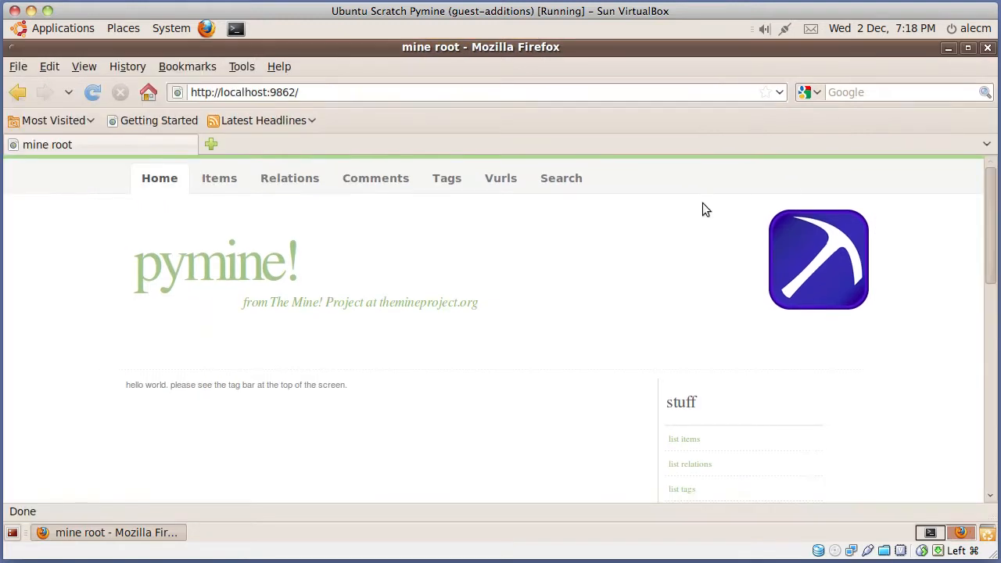
scroll("up", 3)
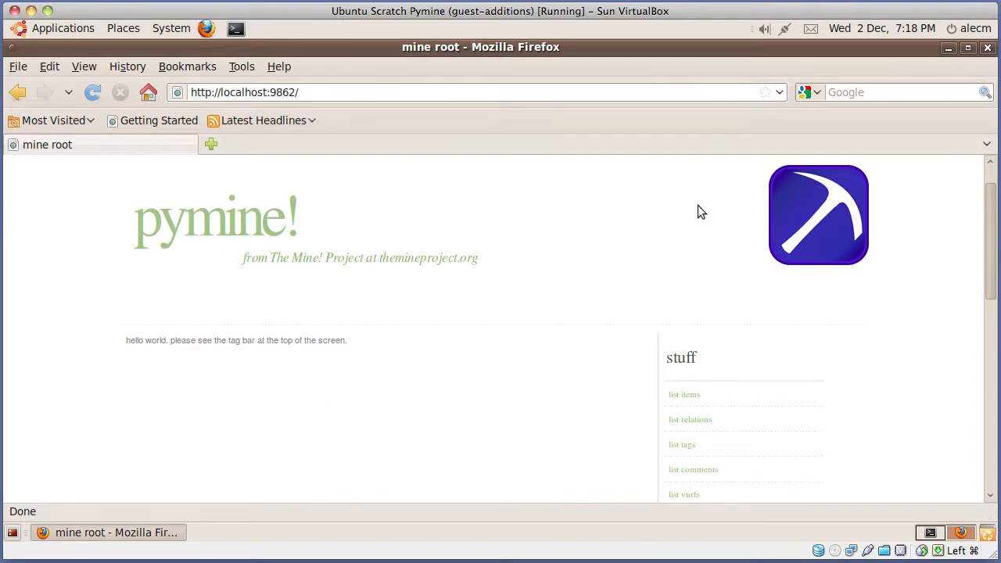
scroll("down", 3)
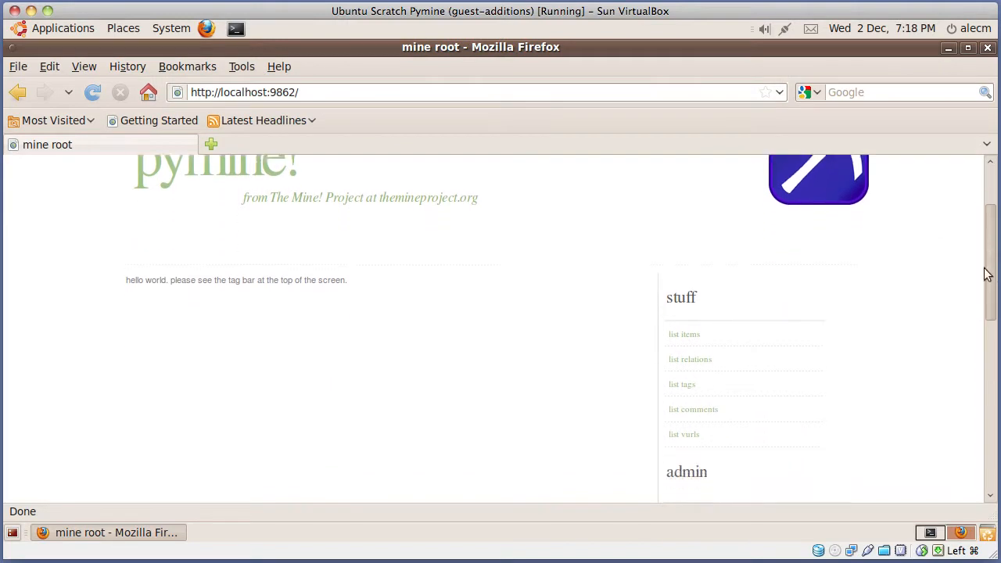
scroll("up", 3)
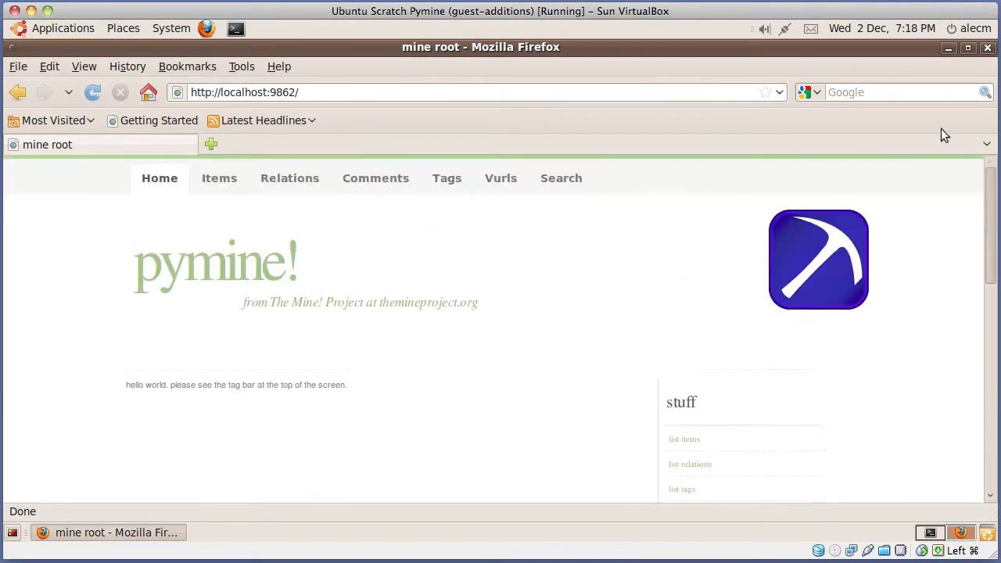
mouse_move(219, 178)
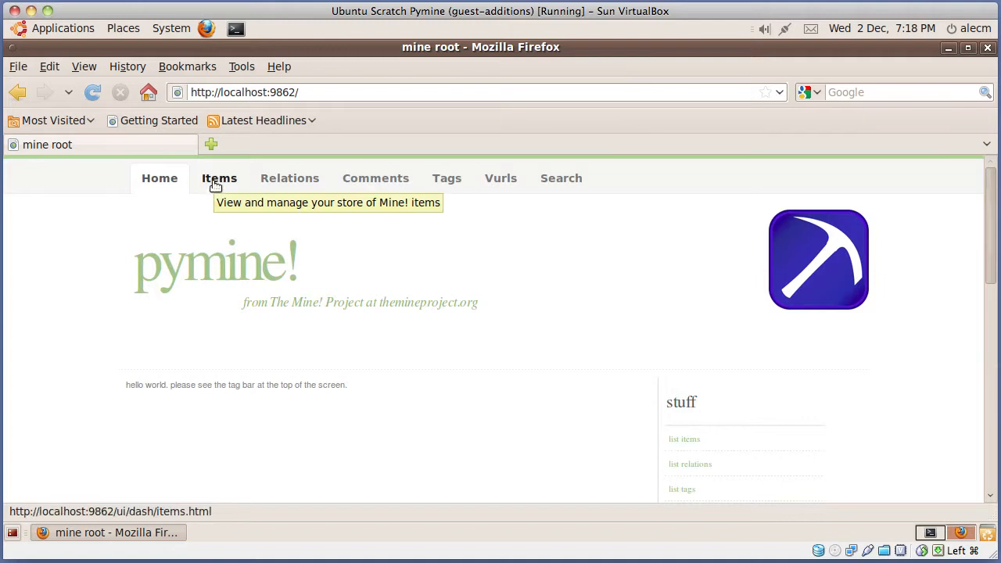
mouse_move(216, 191)
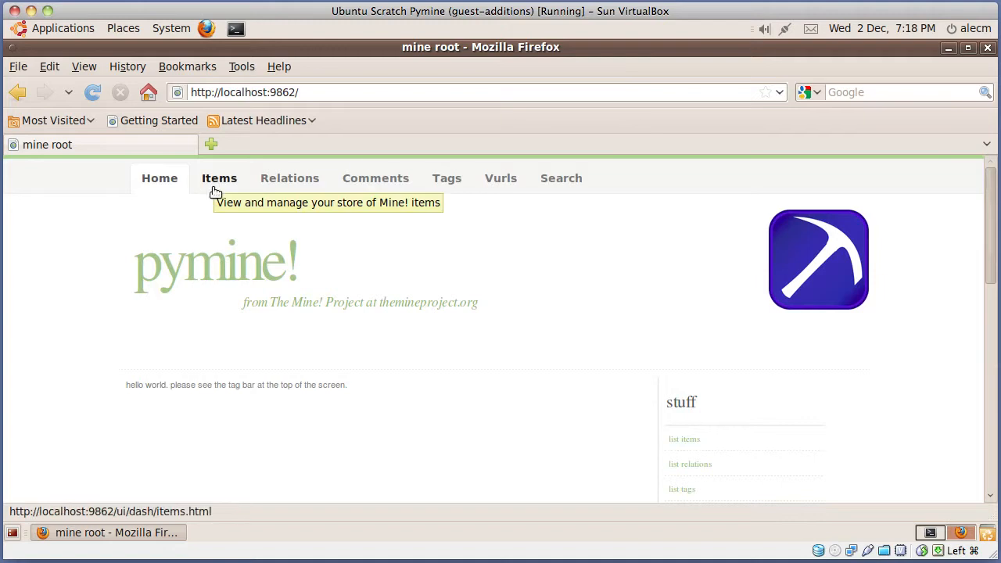
mouse_move(289, 177)
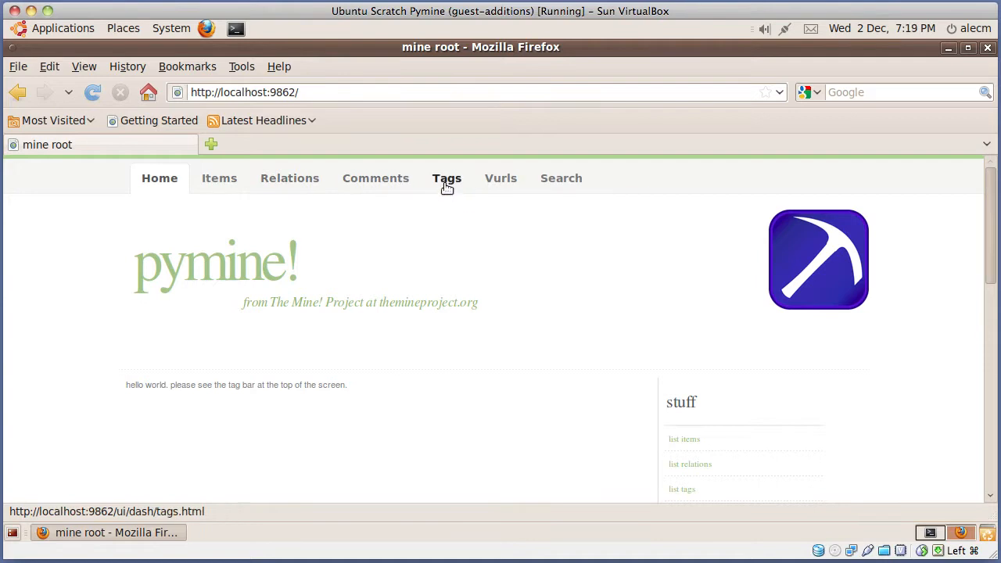
mouse_move(500, 178)
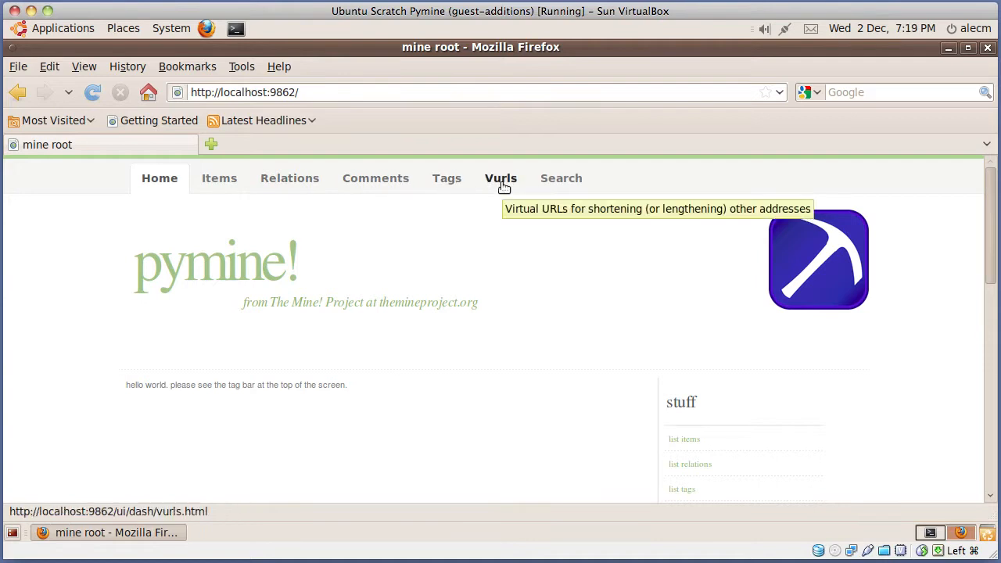
mouse_move(561, 178)
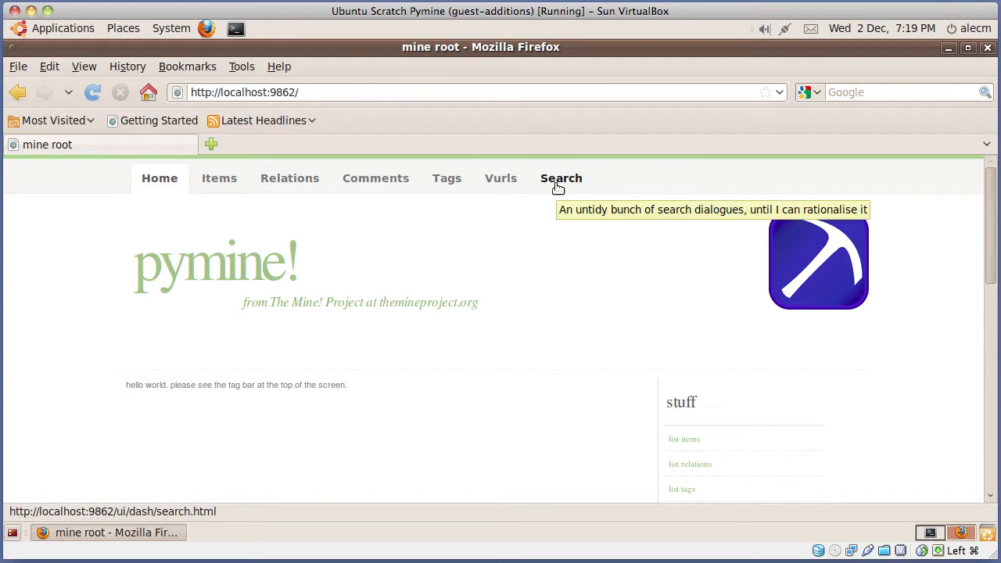
mouse_move(561, 178)
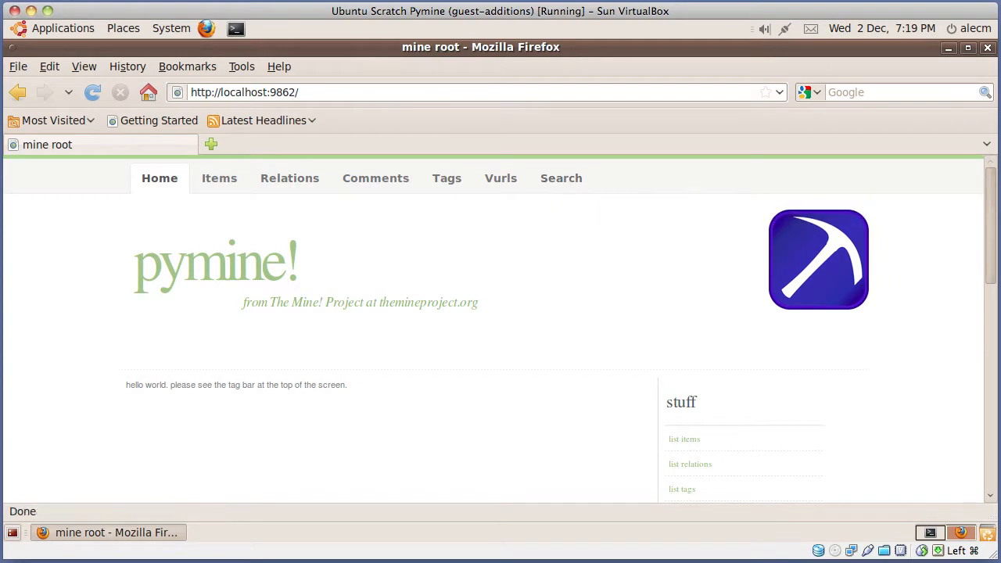
scroll("down", 3)
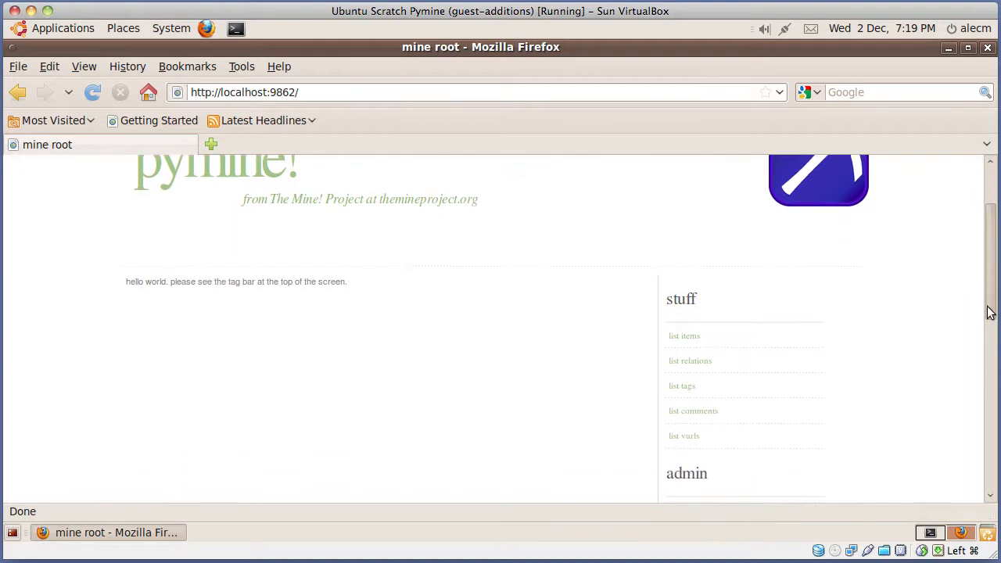
scroll("down", 3)
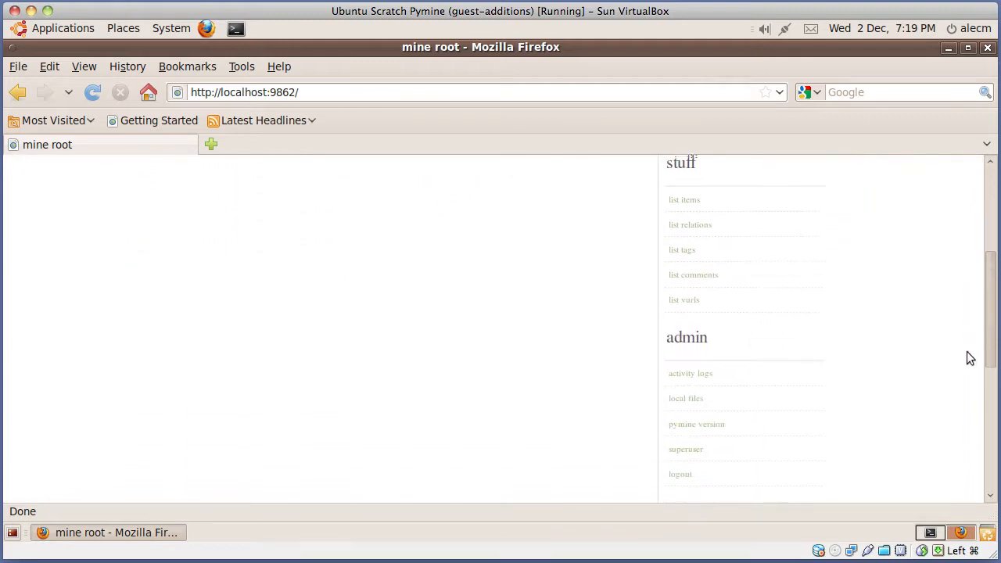
scroll("up", 3)
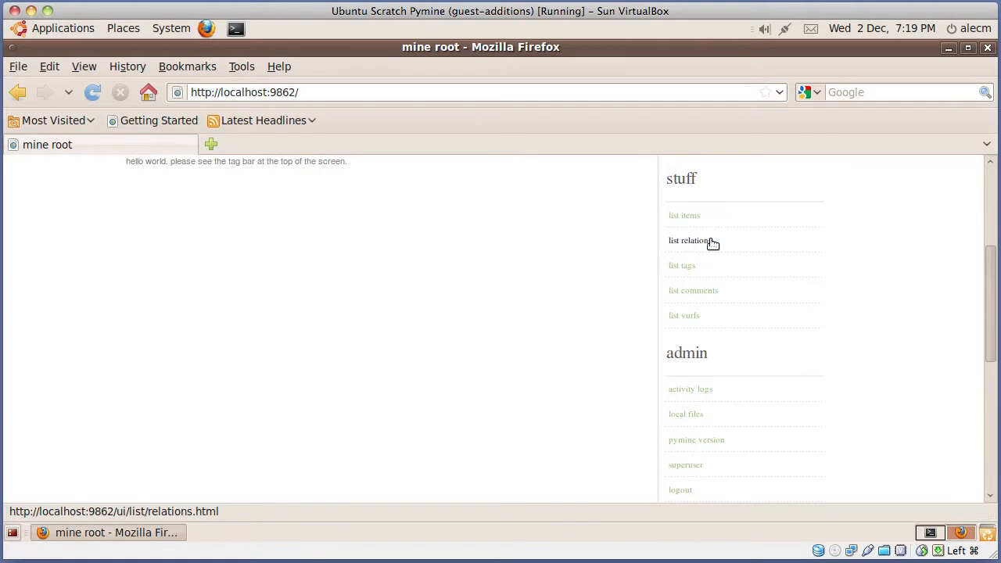
scroll("down", 3)
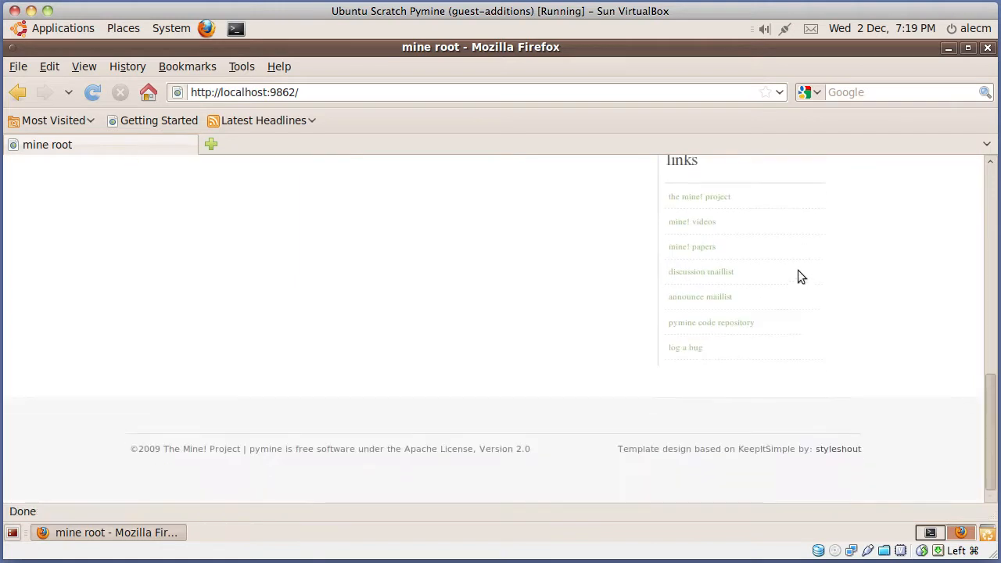
scroll("up", 3)
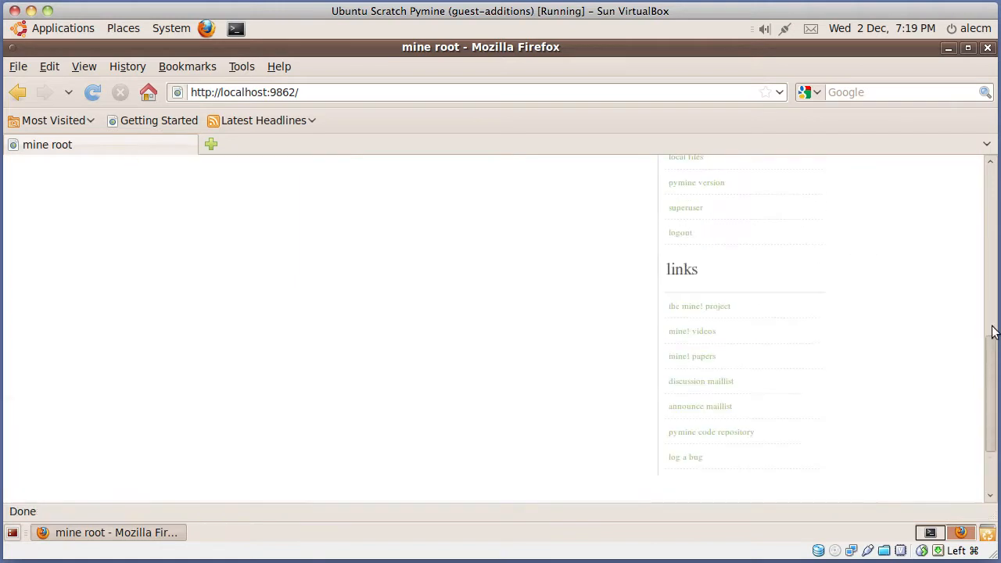
scroll("up", 3)
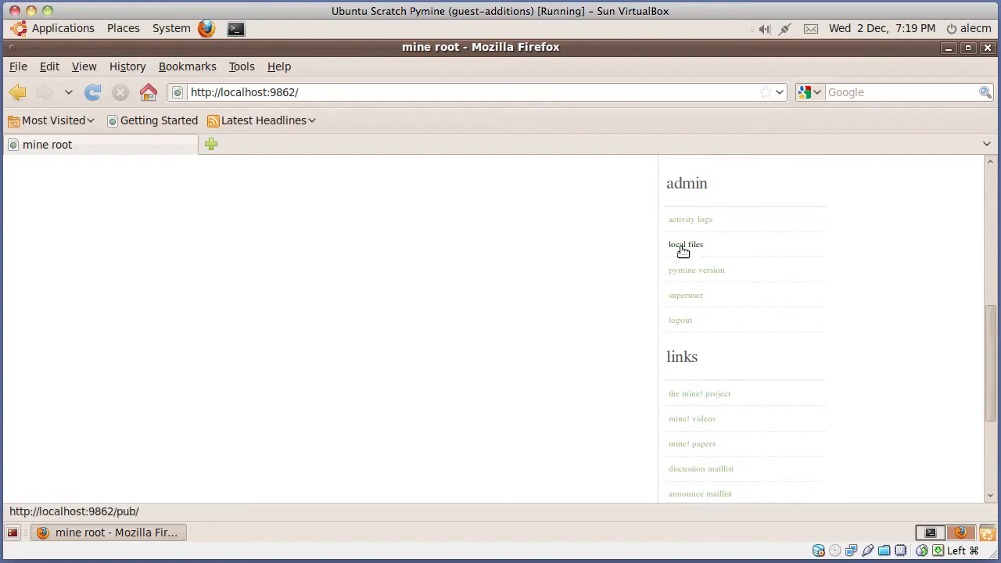
mouse_move(706, 412)
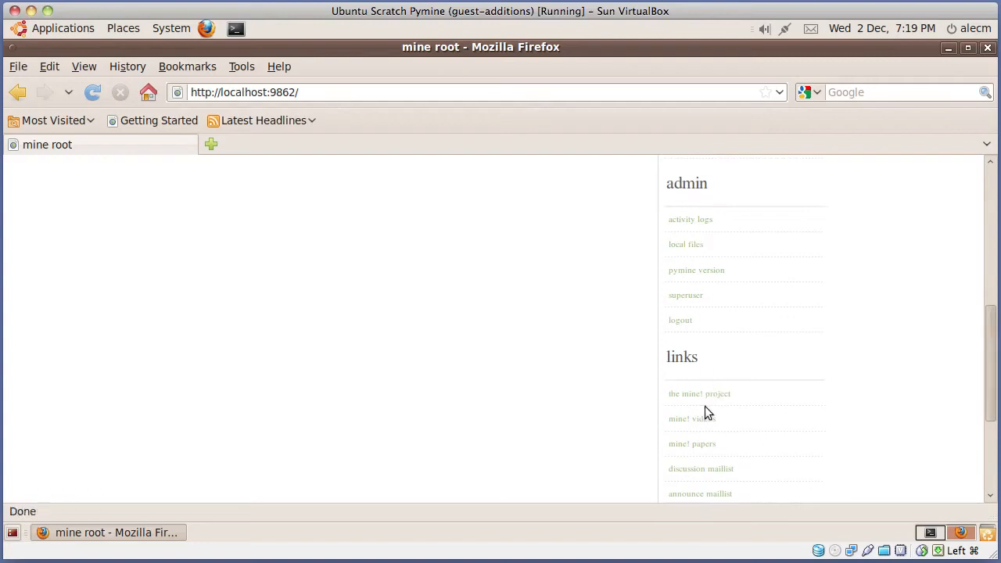
mouse_move(838, 373)
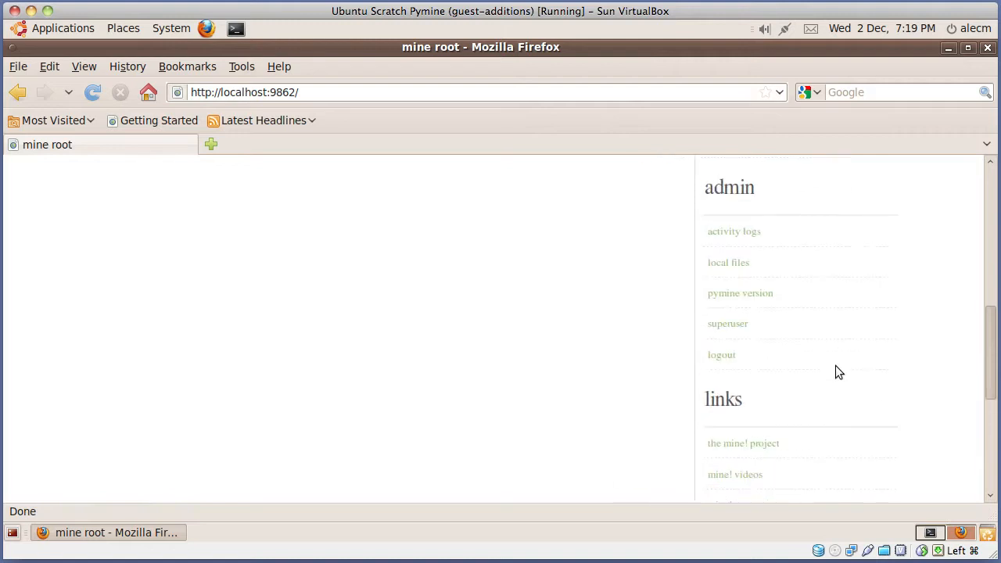
mouse_move(843, 454)
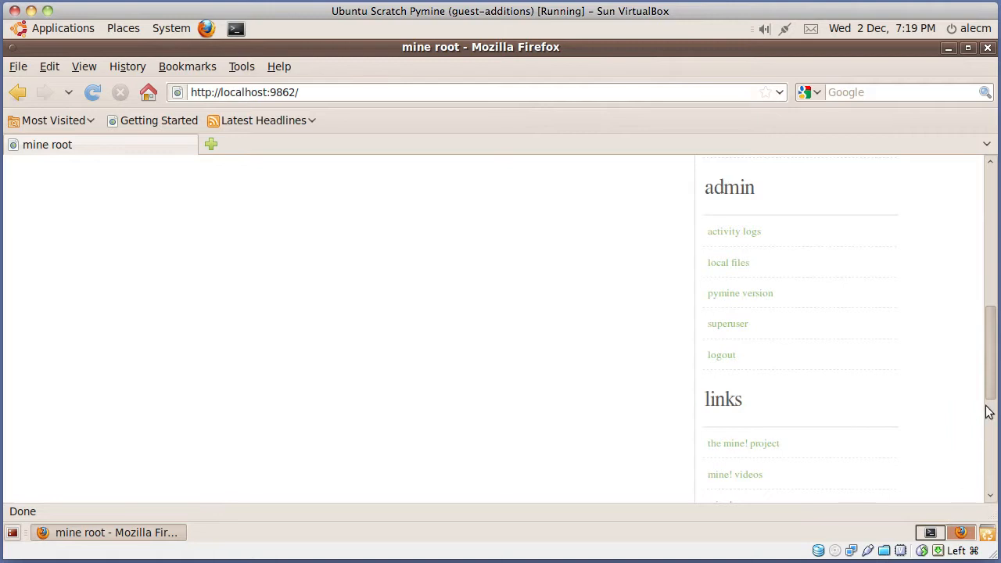
- Open the Items dashboard, then 'list all items' from the sidebar
scroll("up", 3)
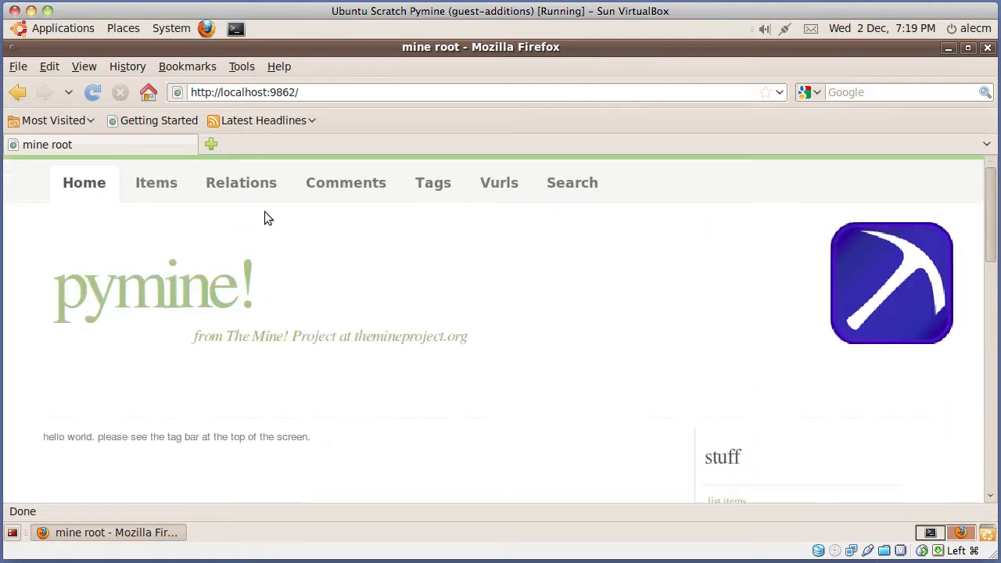
left_click(155, 183)
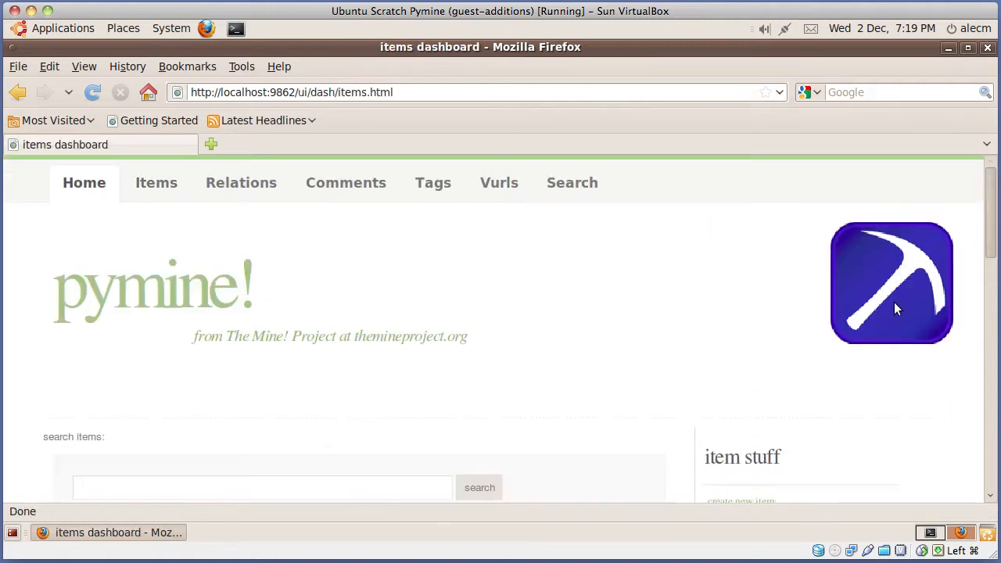
scroll("down", 3)
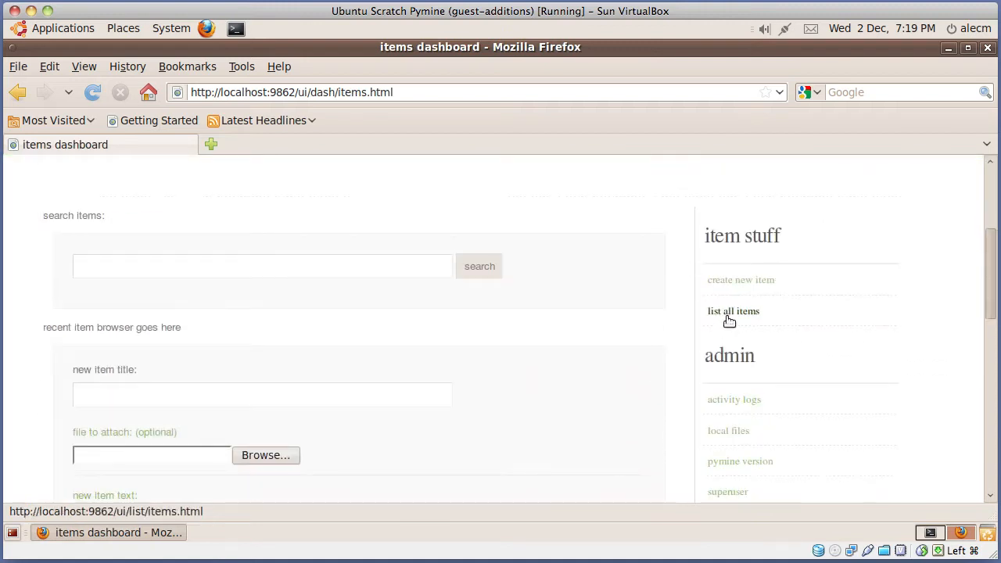
left_click(732, 310)
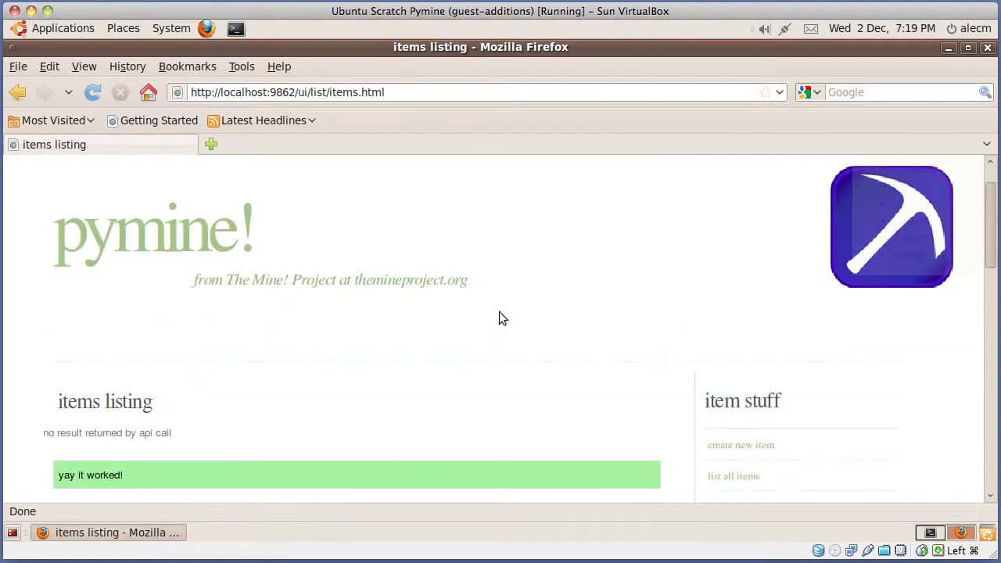
mouse_move(717, 178)
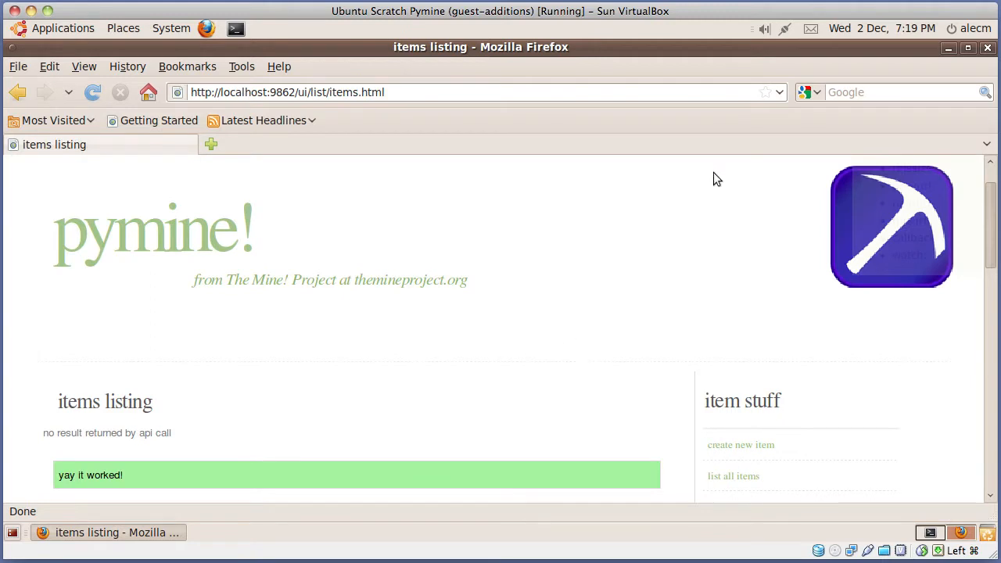
mouse_move(930, 533)
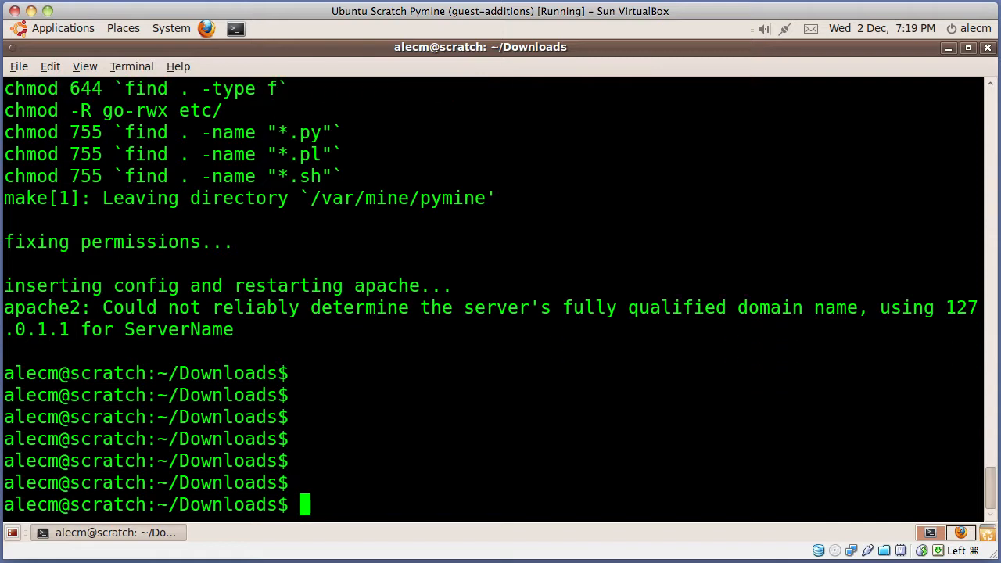
- Move into the /var/mine/pymine directory
type("cd /v")
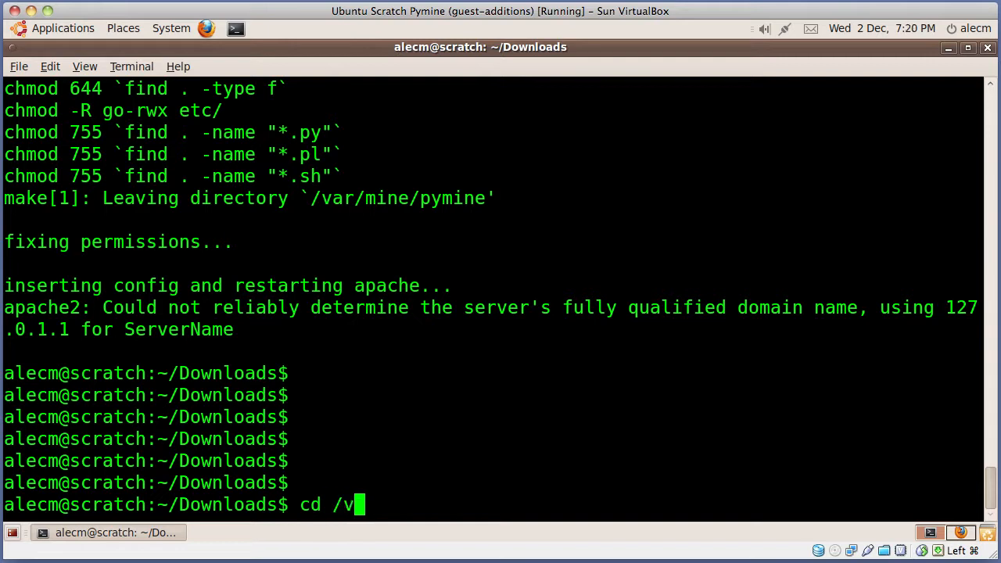
type("ar/mine")
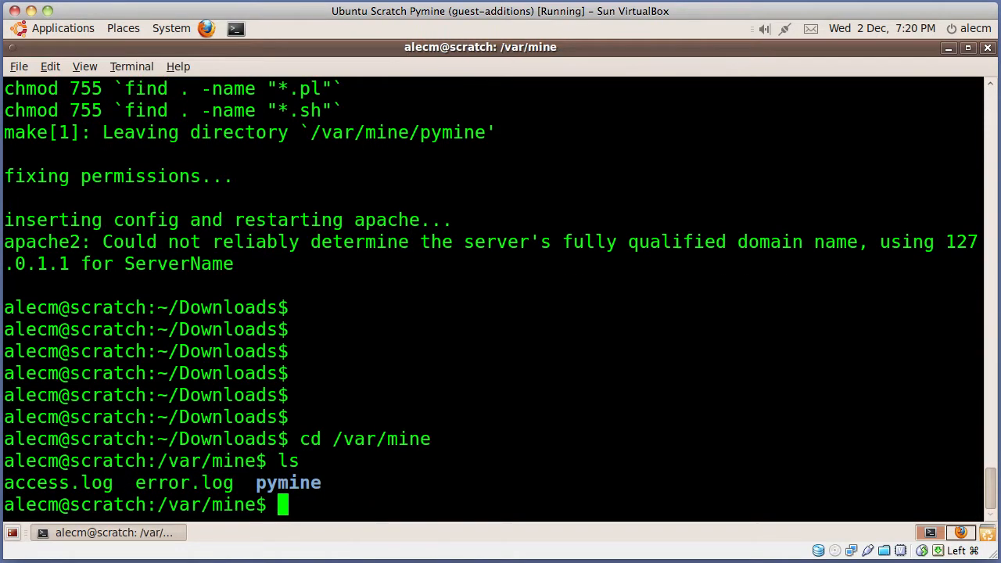
mouse_move(533, 388)
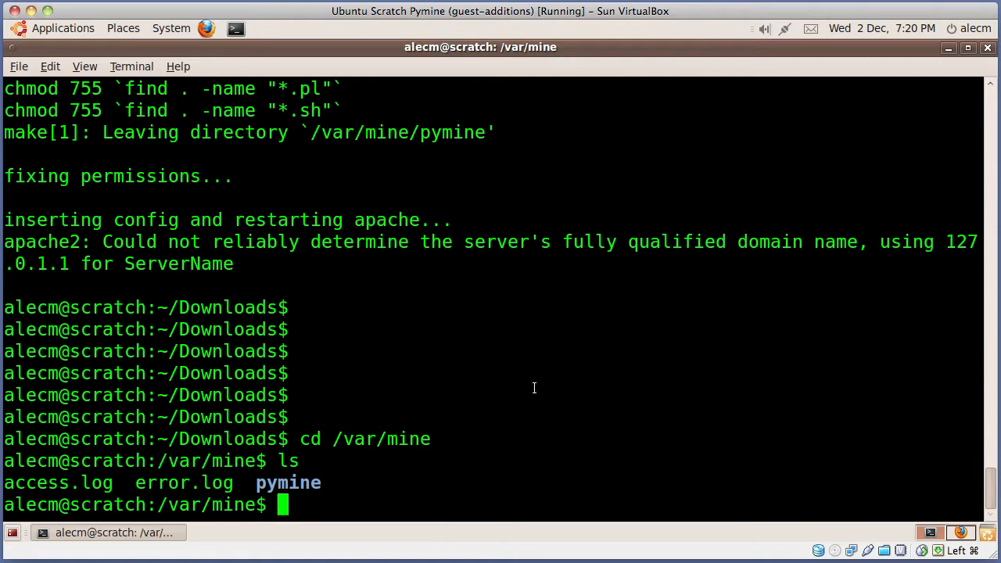
double_click(57, 483)
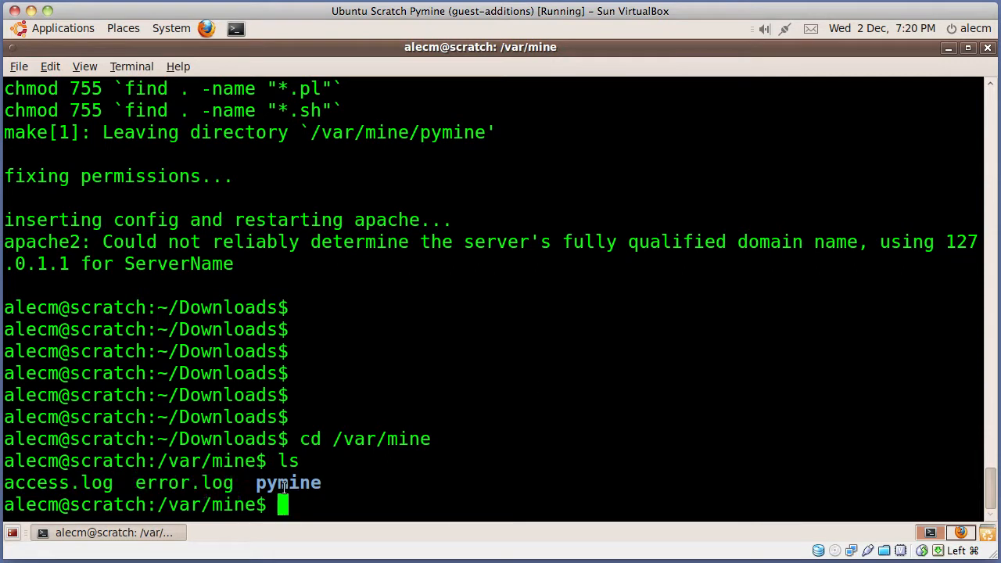
double_click(287, 483)
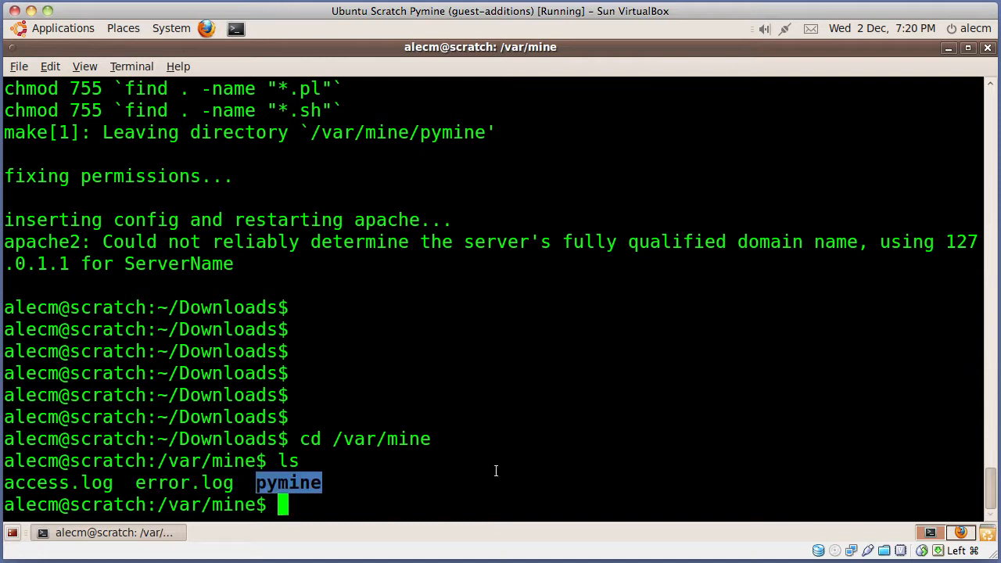
type("cd pymine/")
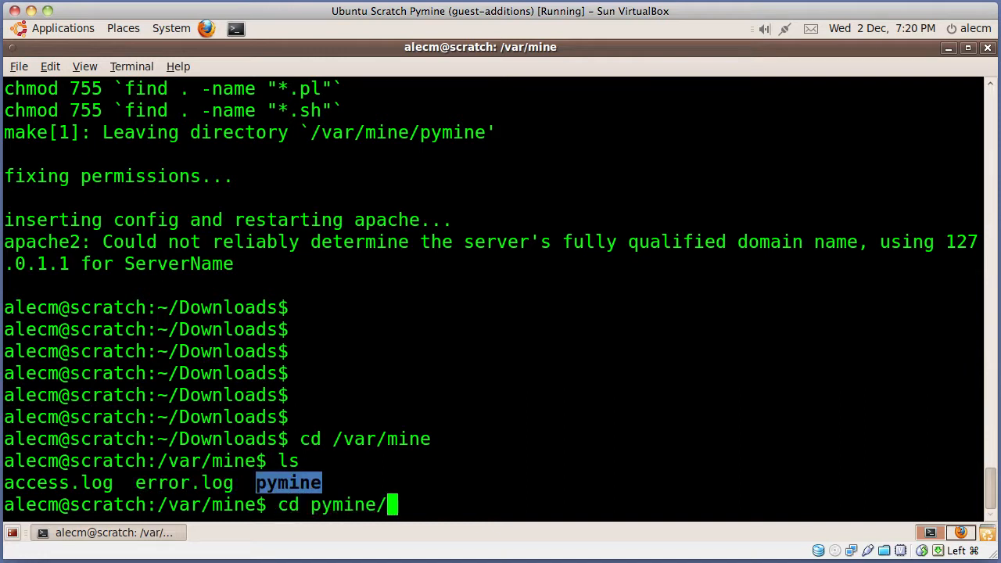
key("Return")
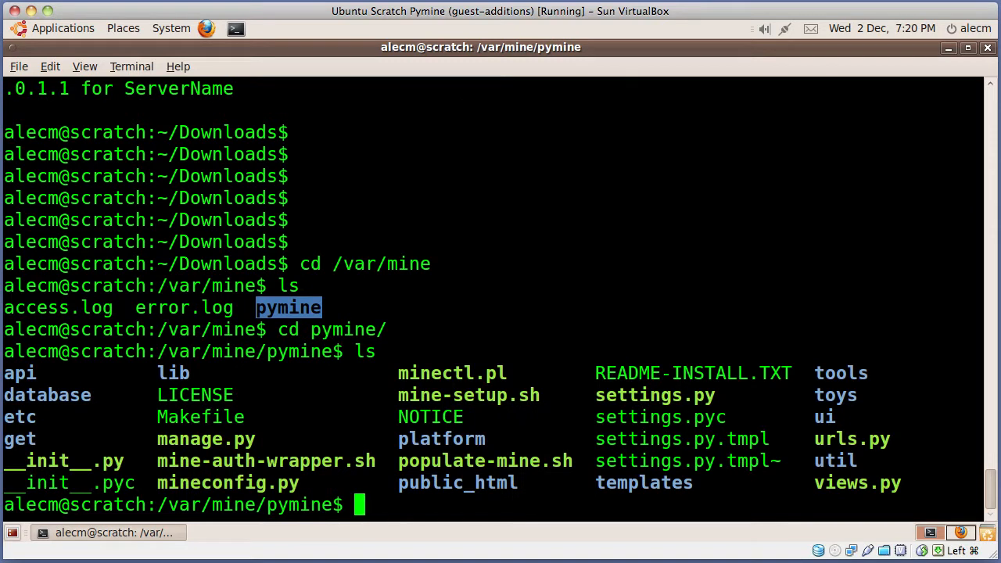
- Type the command sudo sh populate-mine.sh
type("su")
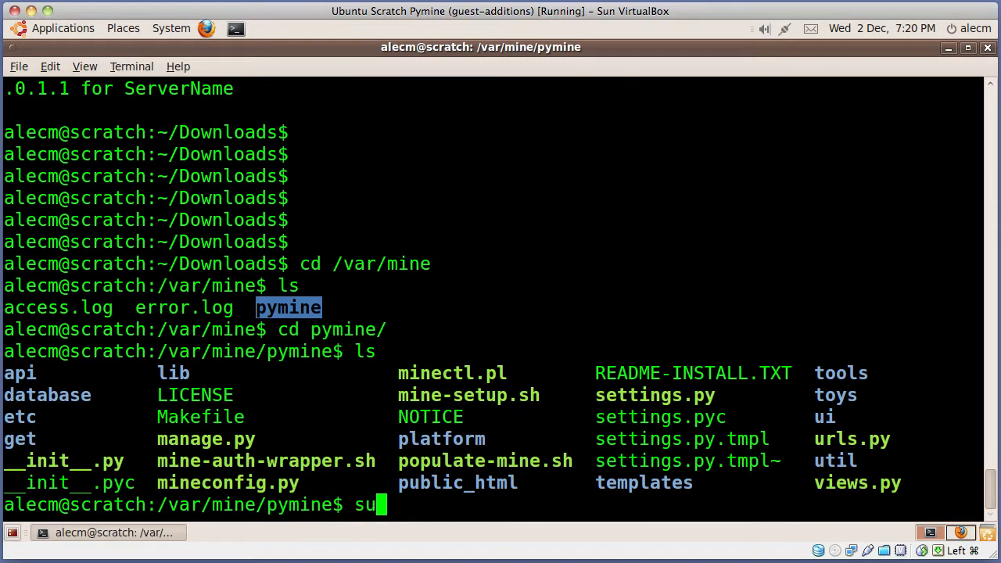
type("do sh")
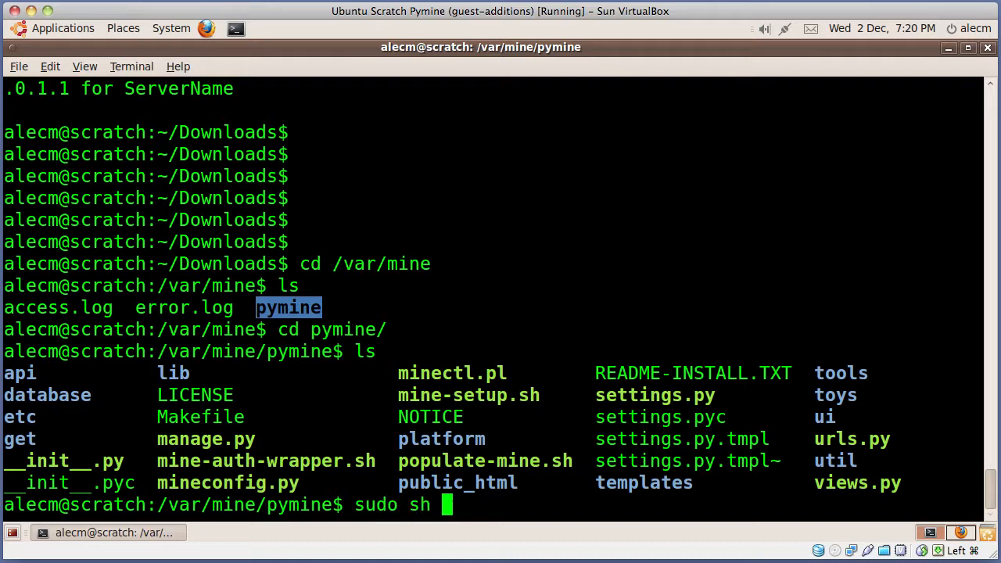
type("populate-mine.sh")
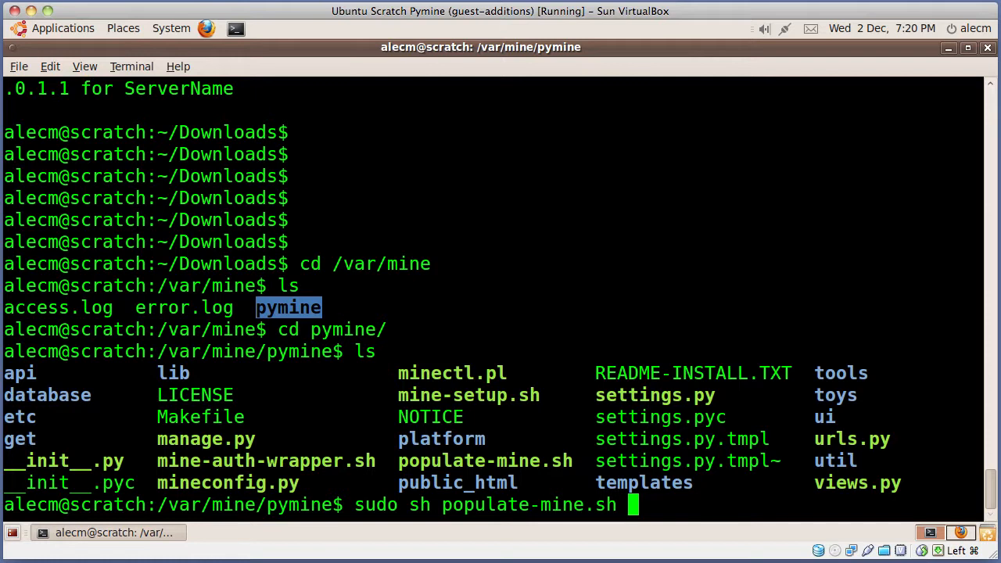
- Run populate-mine.sh, keep the default login 'pickaxe', and let it exit 0
key("Return")
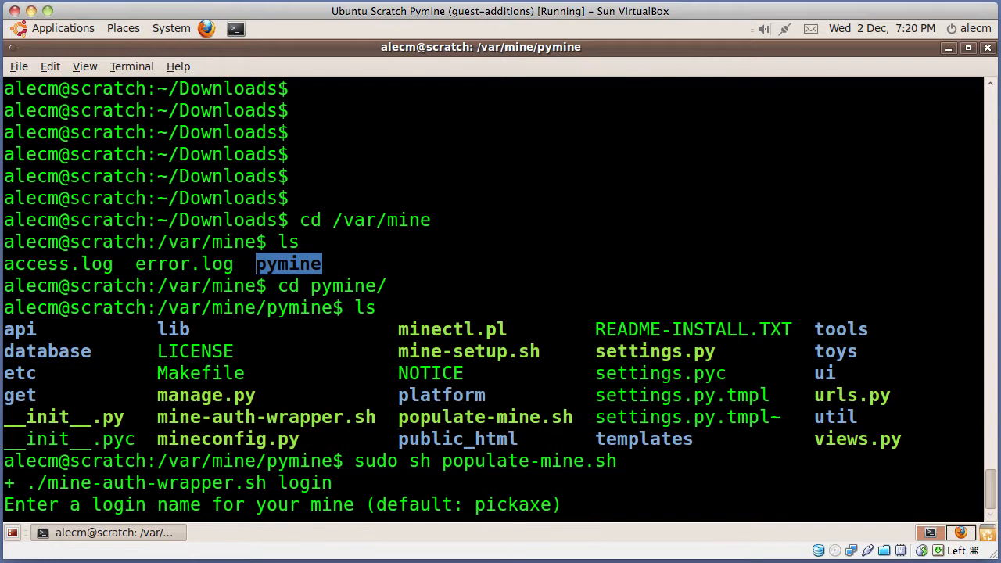
key("Return")
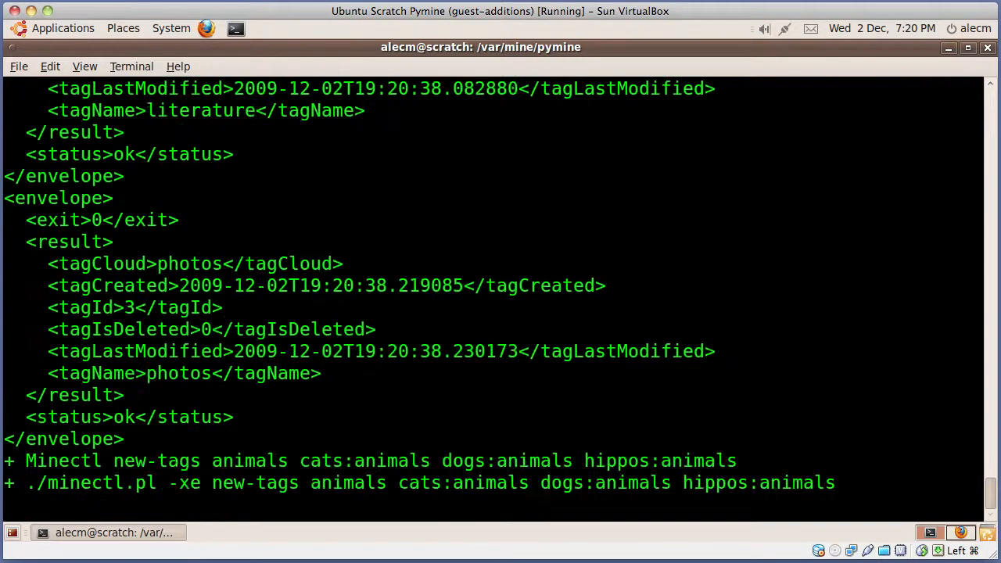
scroll("down", 3)
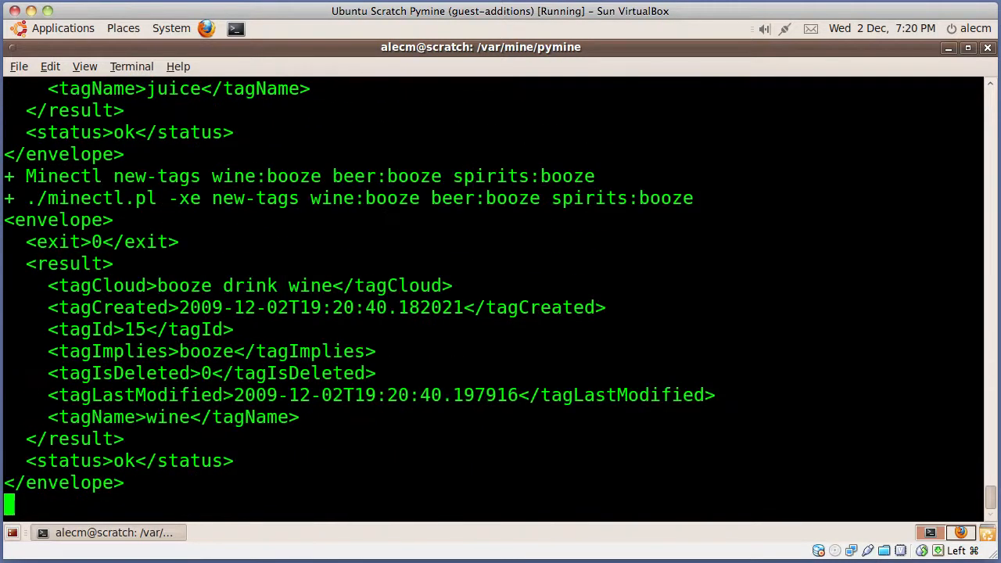
scroll("down", 3)
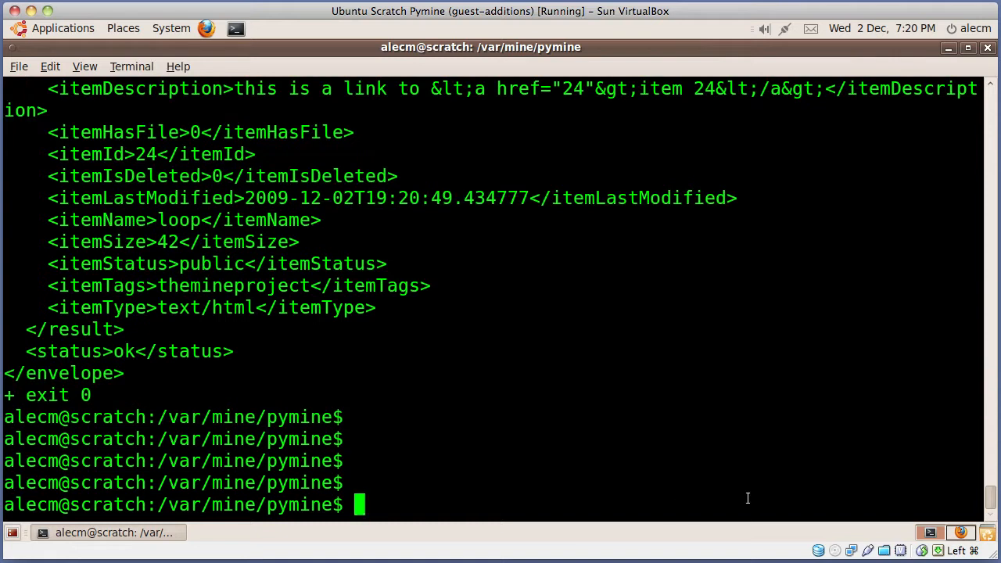
mouse_move(754, 494)
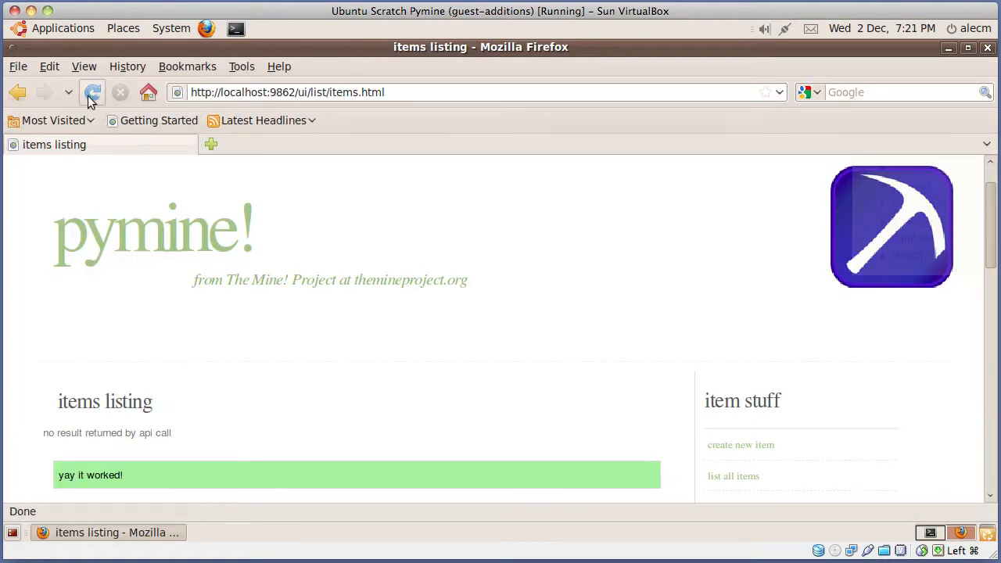
left_click(92, 92)
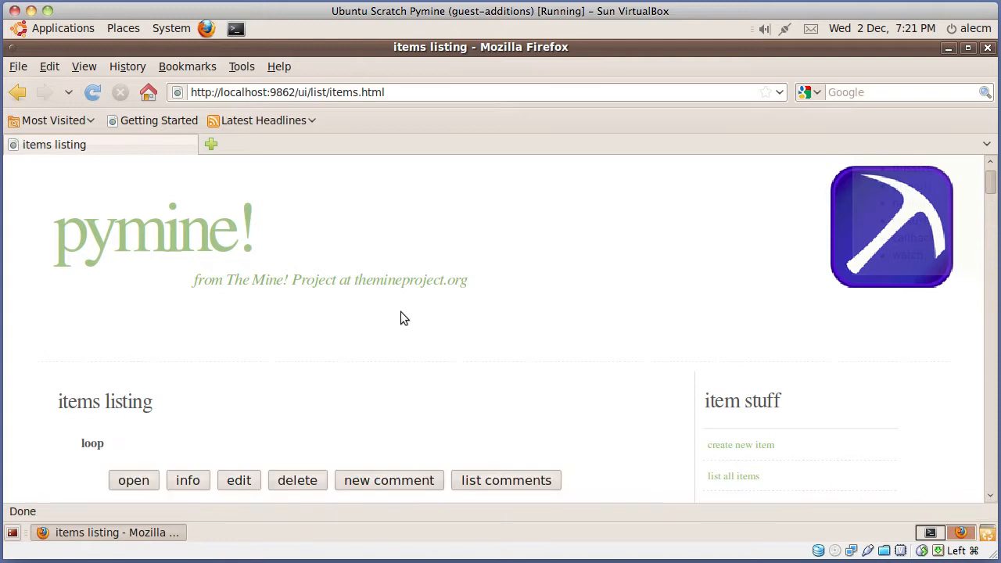
scroll("down", 3)
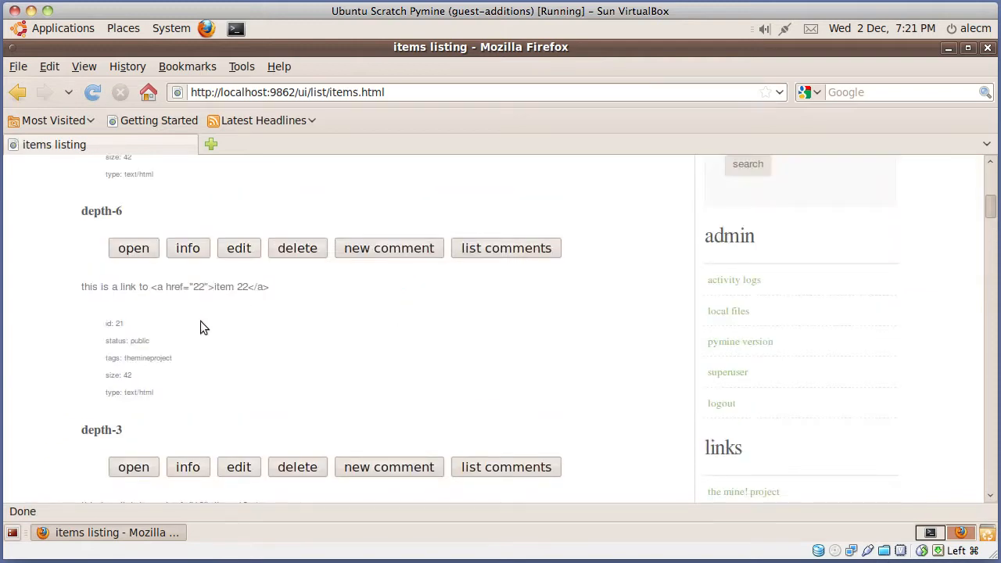
scroll("up", 3)
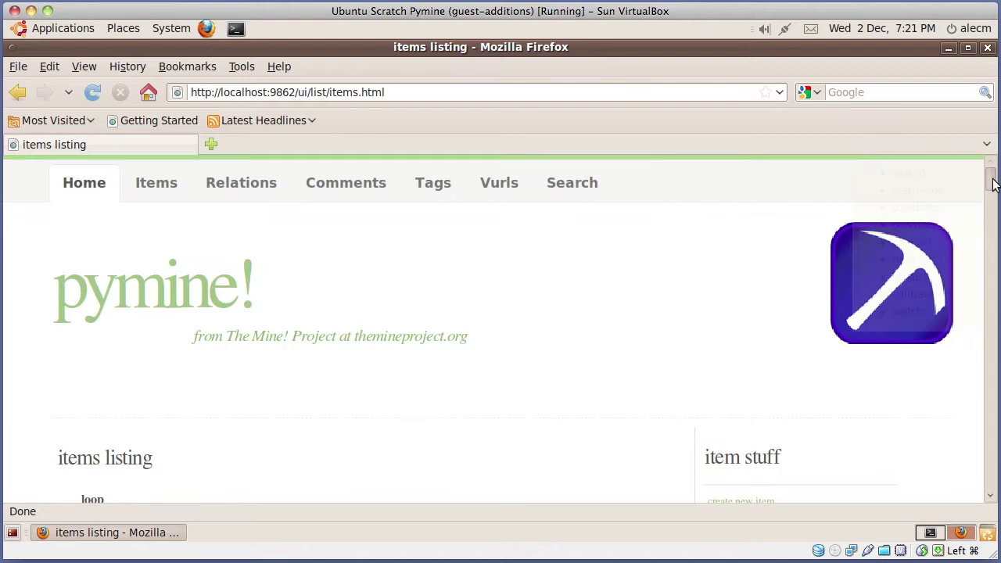
mouse_move(707, 185)
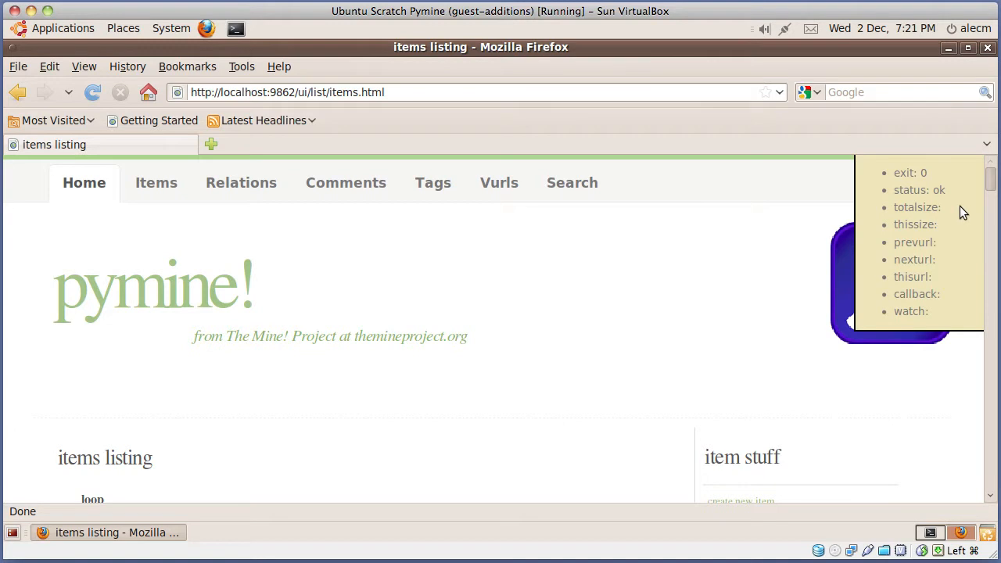
mouse_move(955, 269)
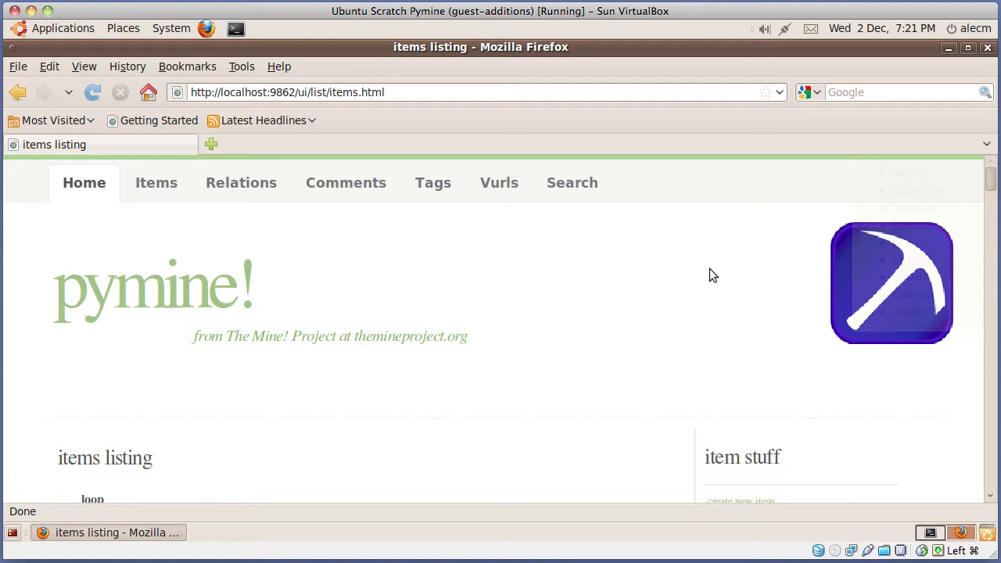
scroll("down", 3)
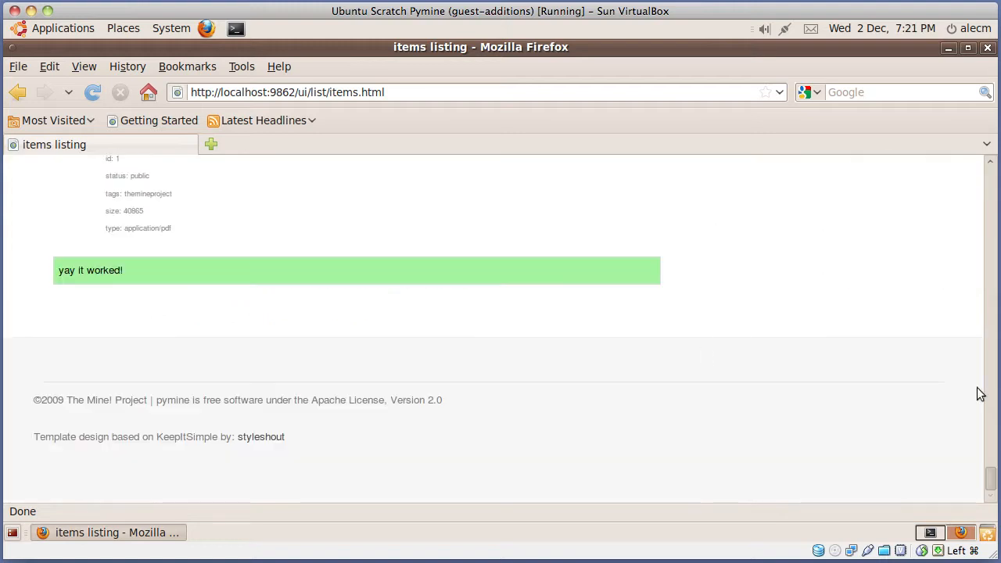
scroll("up", 3)
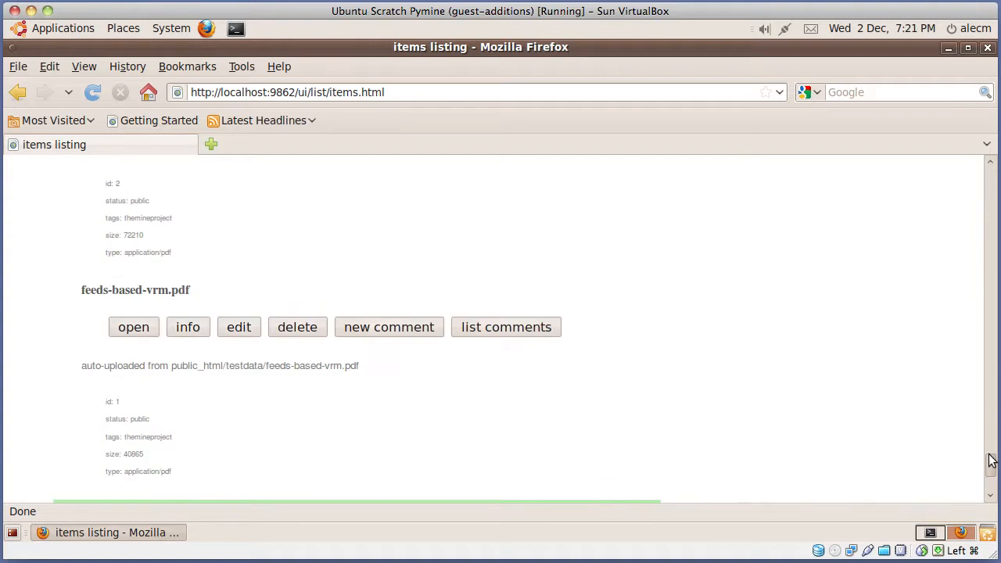
scroll("up", 3)
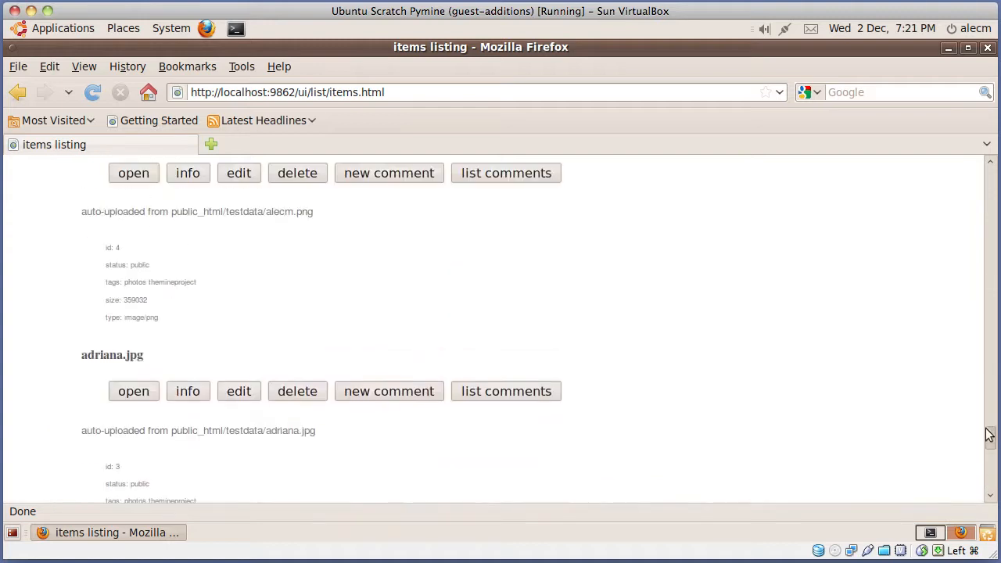
scroll("up", 3)
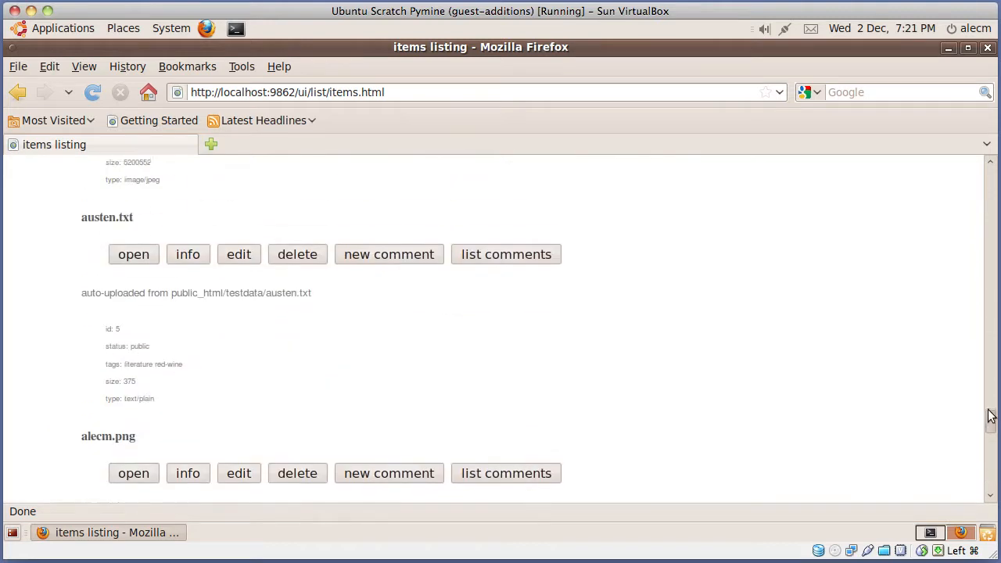
scroll("up", 3)
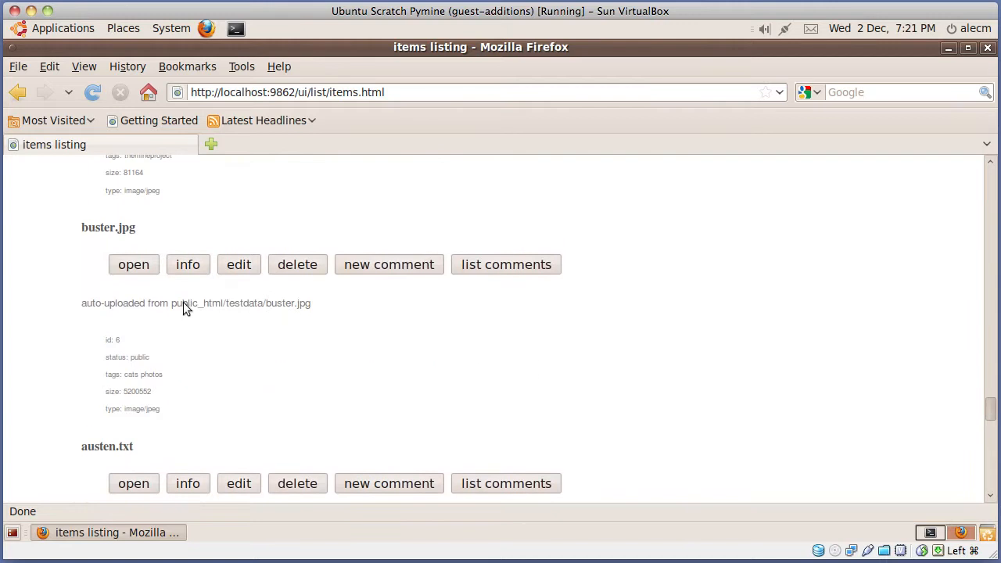
left_click(133, 264)
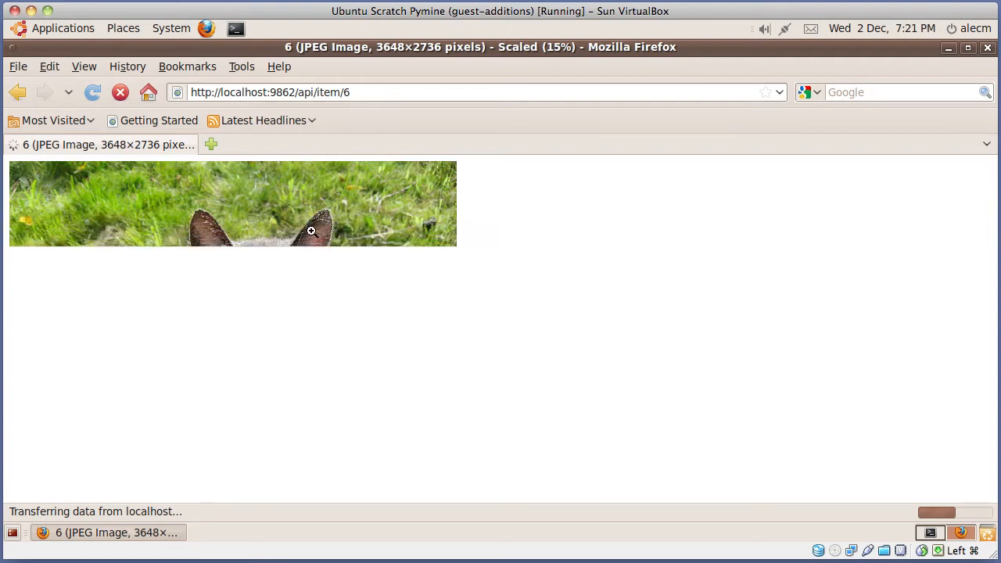
left_click(311, 229)
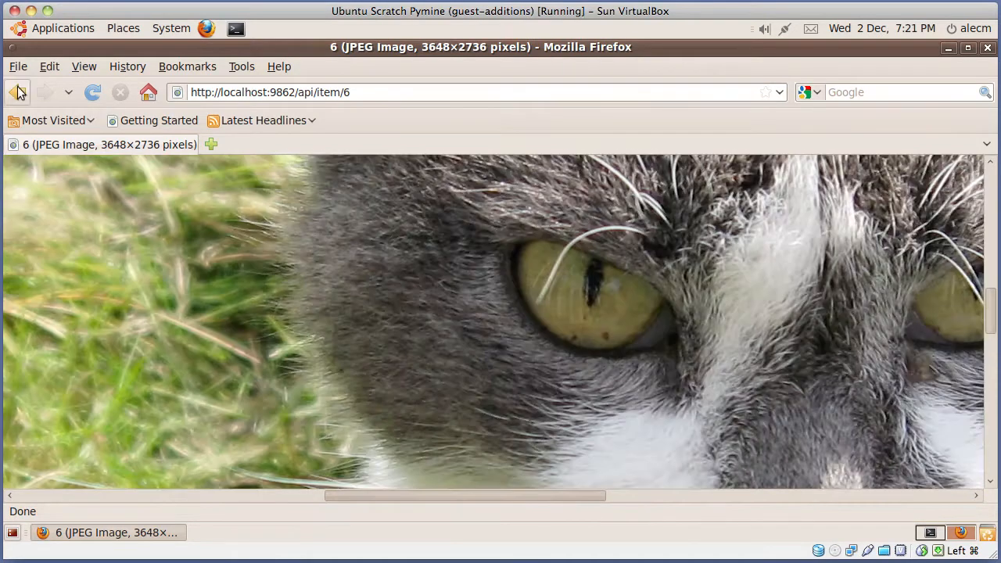
left_click(17, 92)
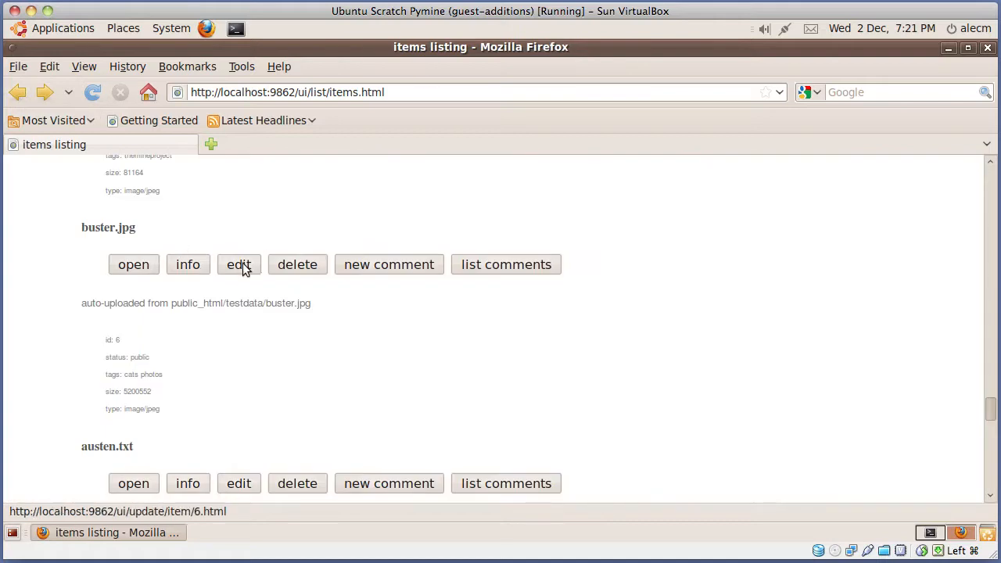
- Edit buster.jpg, replacing its description with 'This is a picture of my cat.'
left_click(238, 265)
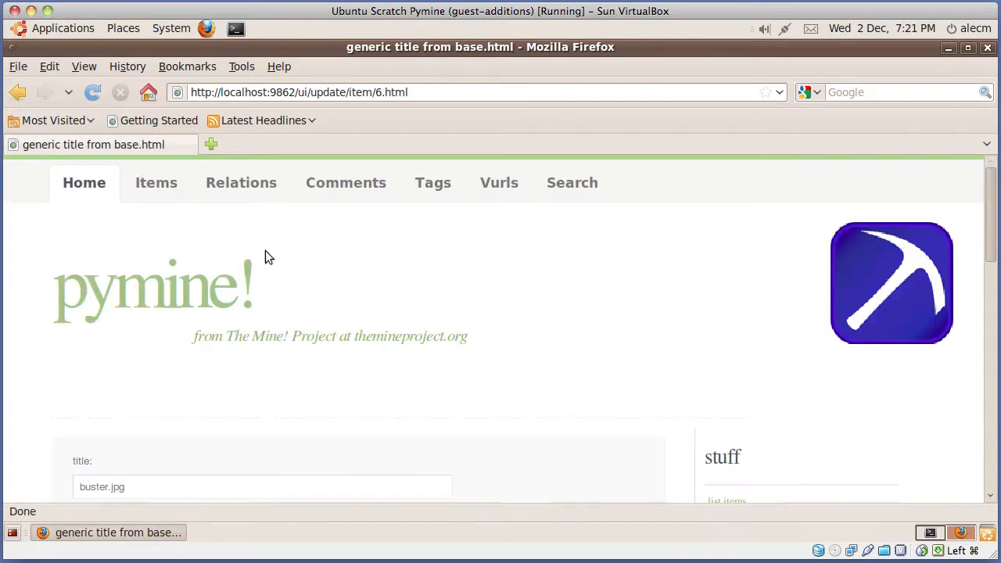
scroll("down", 3)
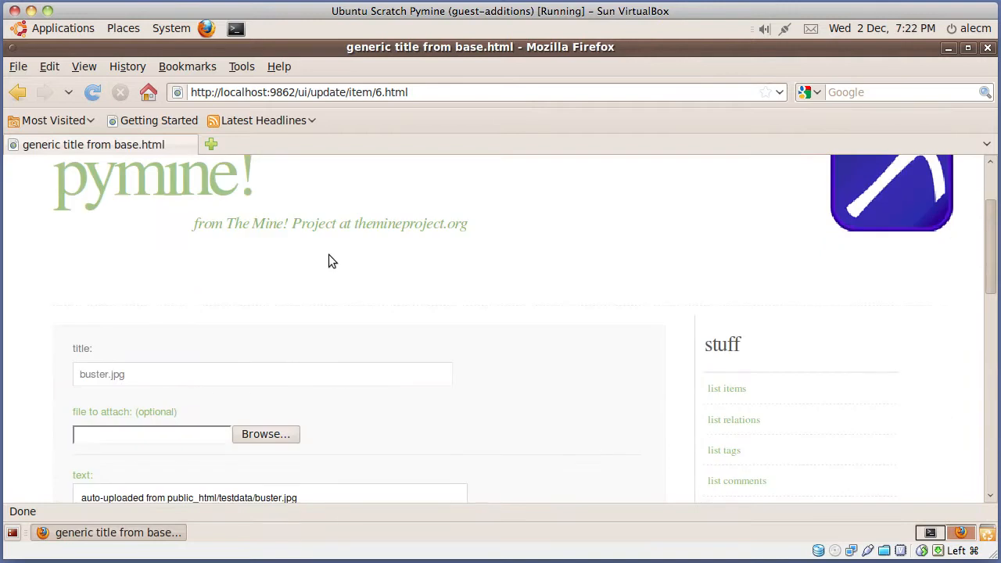
scroll("down", 3)
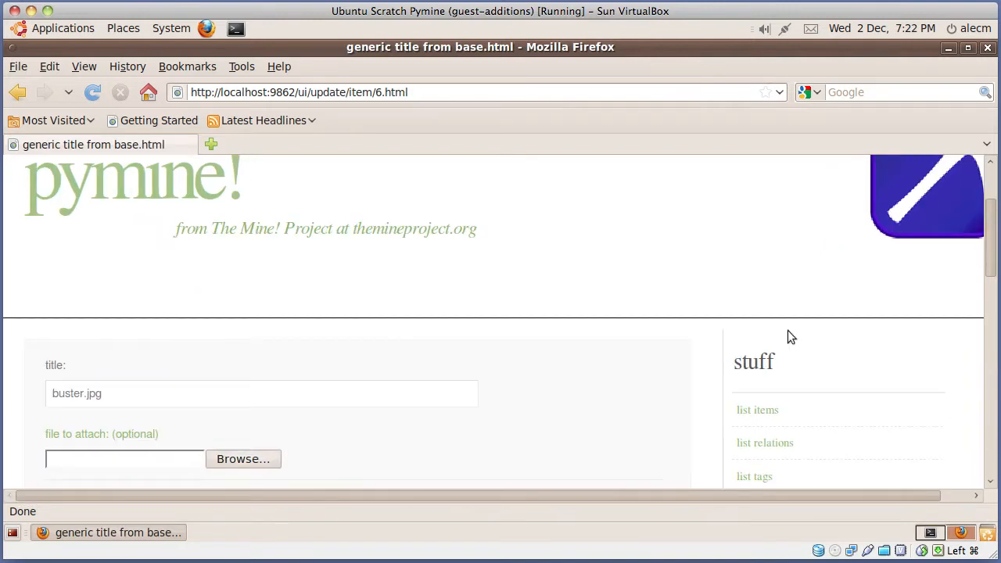
scroll("down", 3)
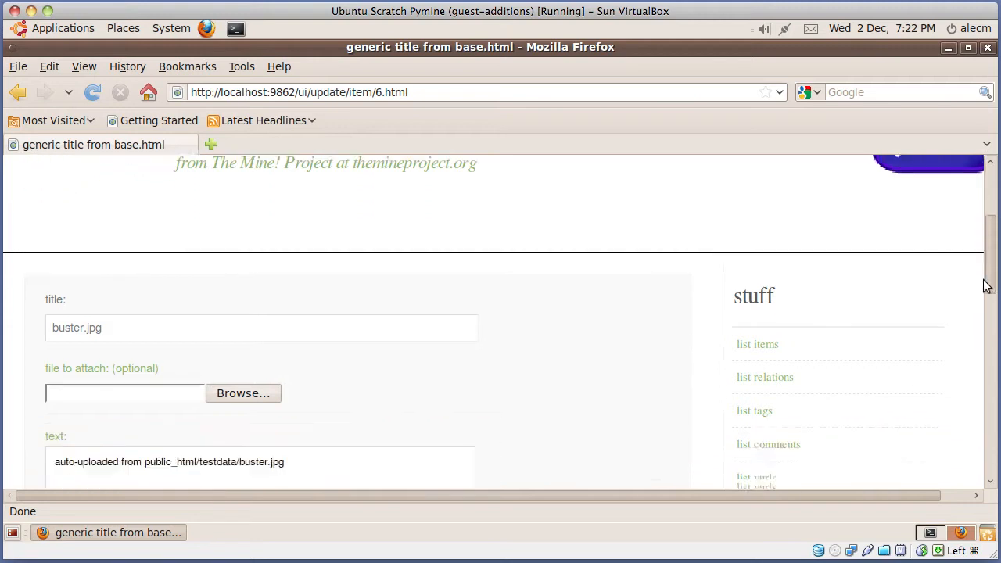
scroll("down", 3)
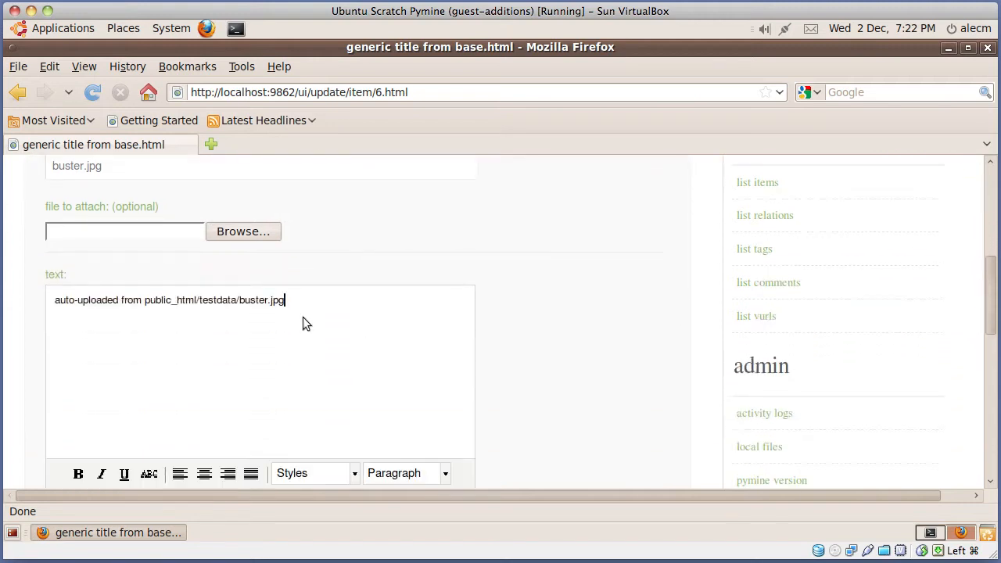
triple_click(169, 299)
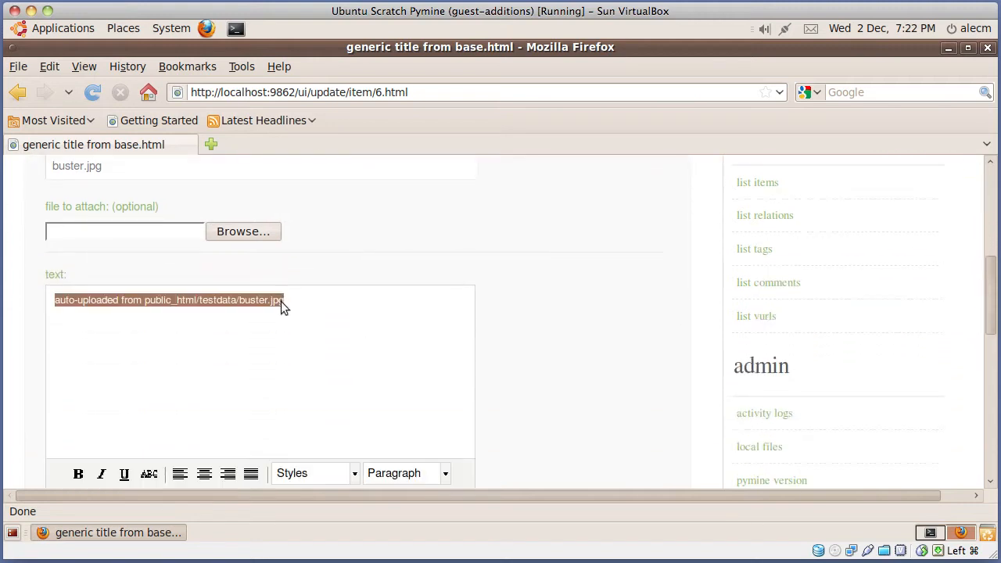
type("This is a")
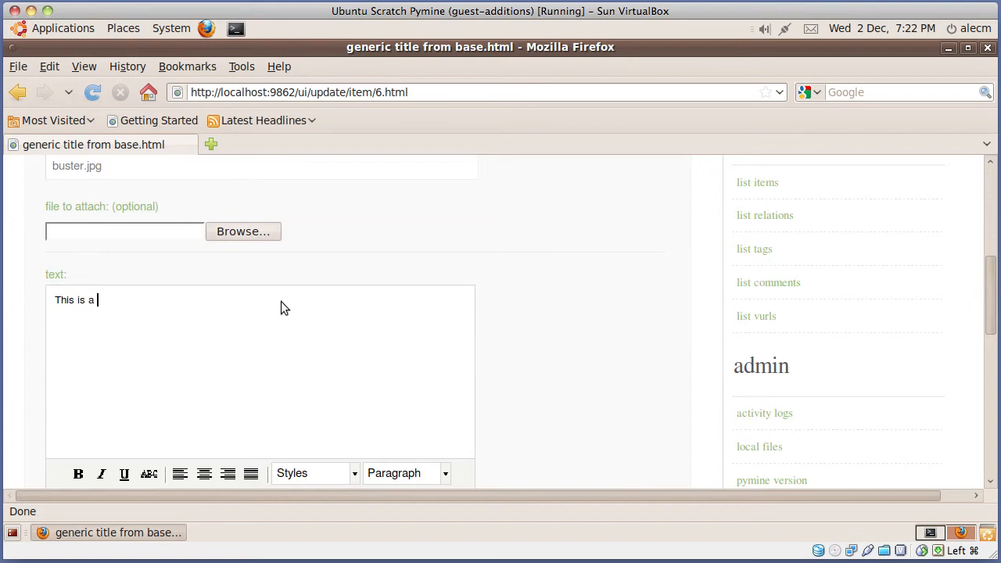
type("picture of")
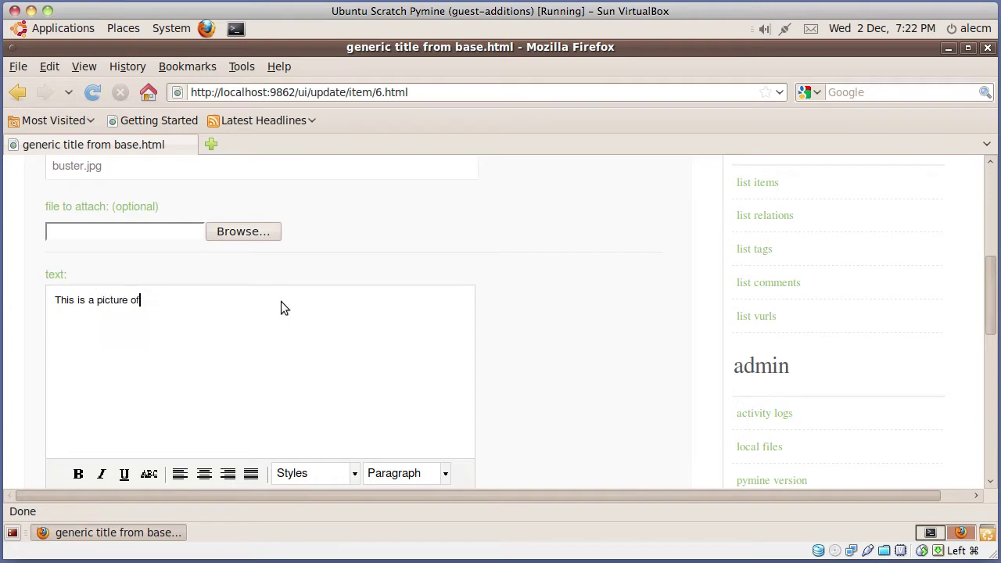
type("my cat.")
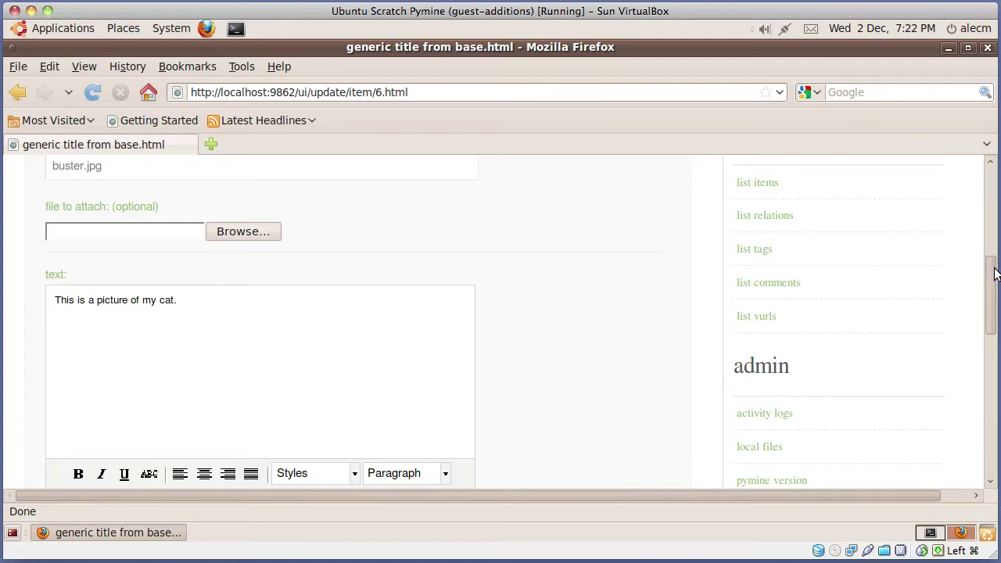
- Set the item's tag to themineproject and update the item
scroll("down", 3)
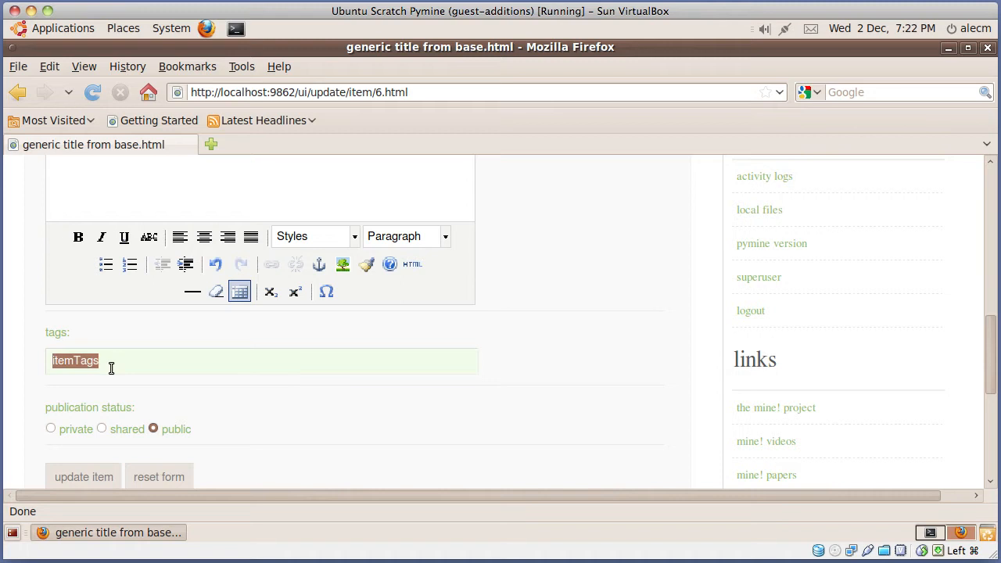
type("the")
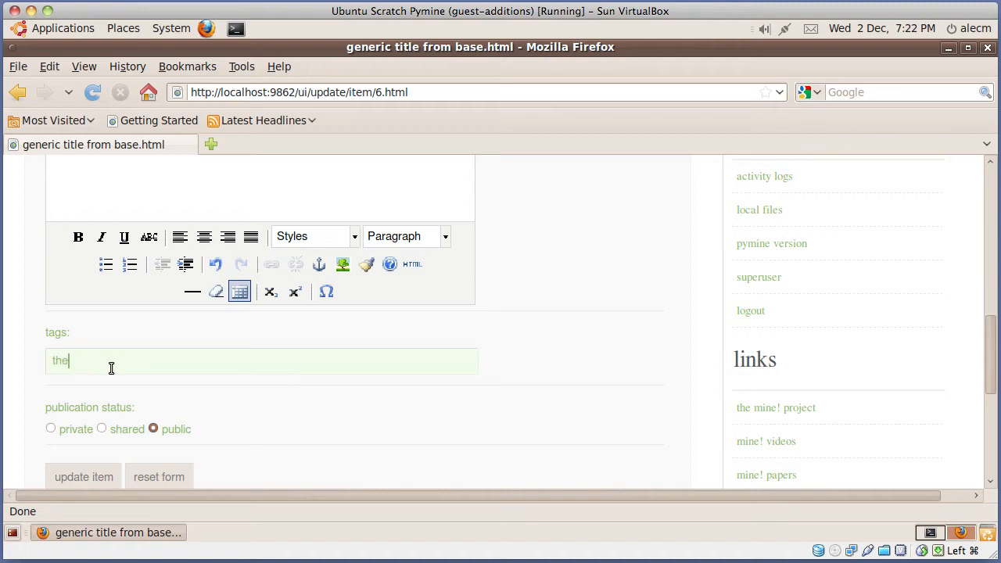
type("mineproject")
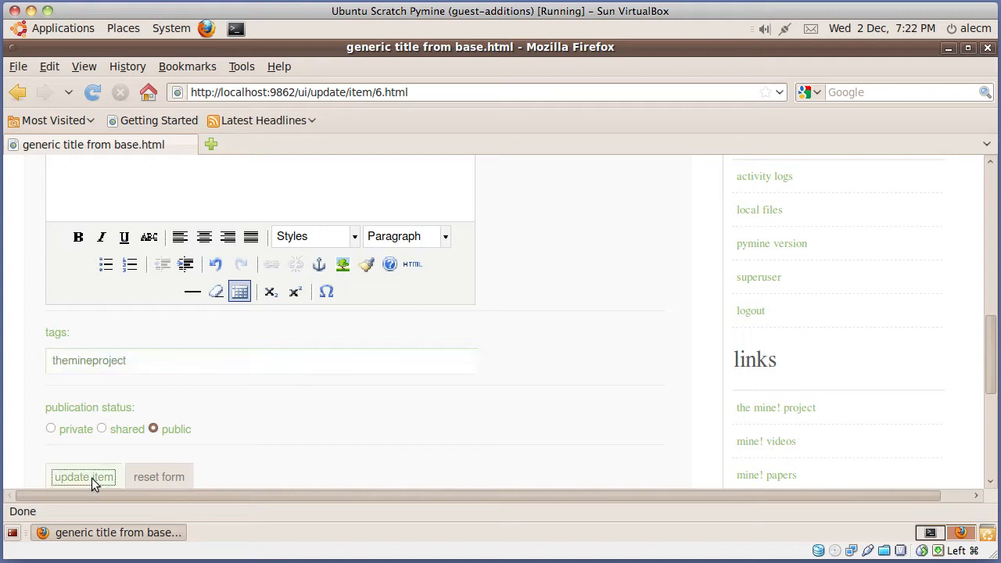
left_click(83, 477)
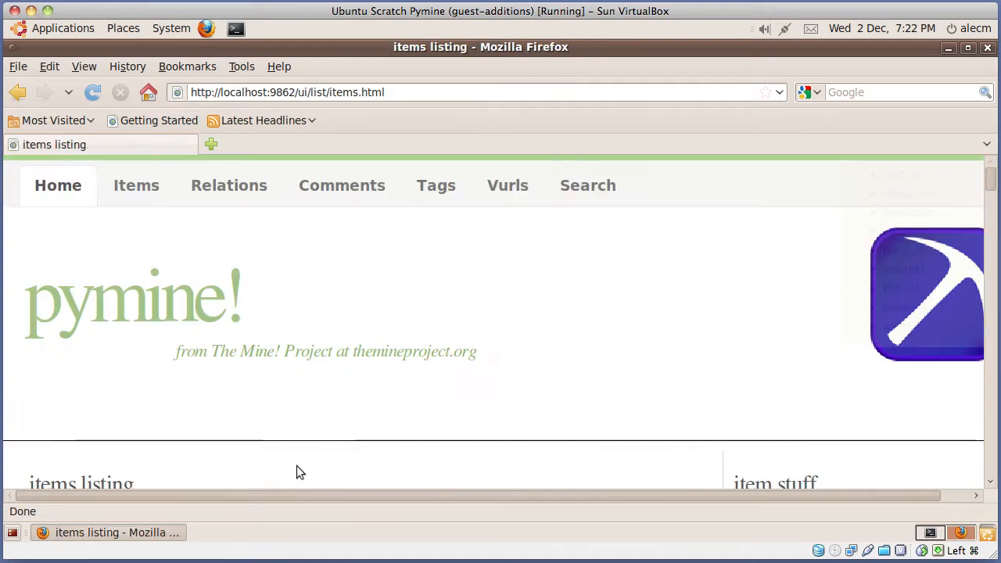
scroll("down", 3)
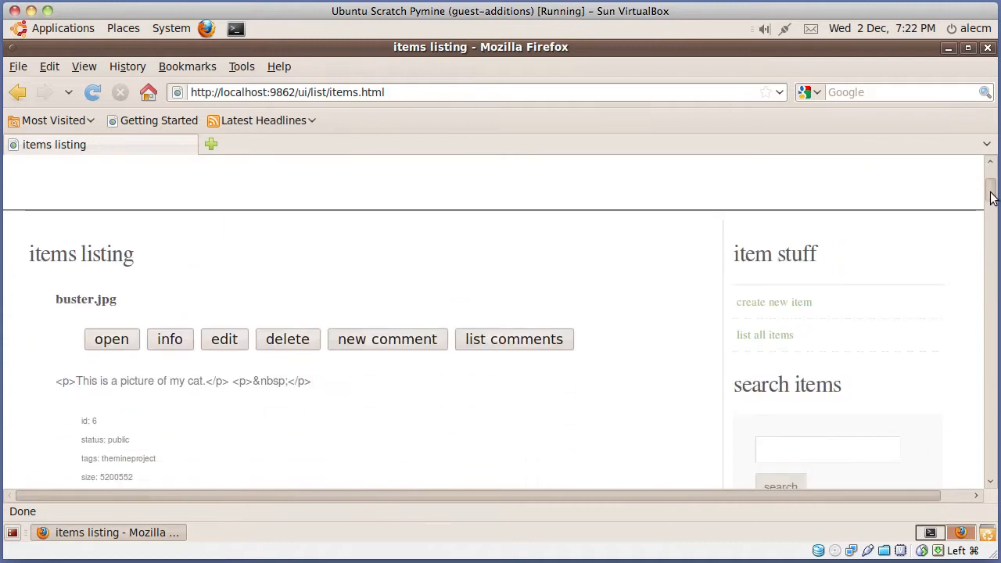
mouse_move(277, 379)
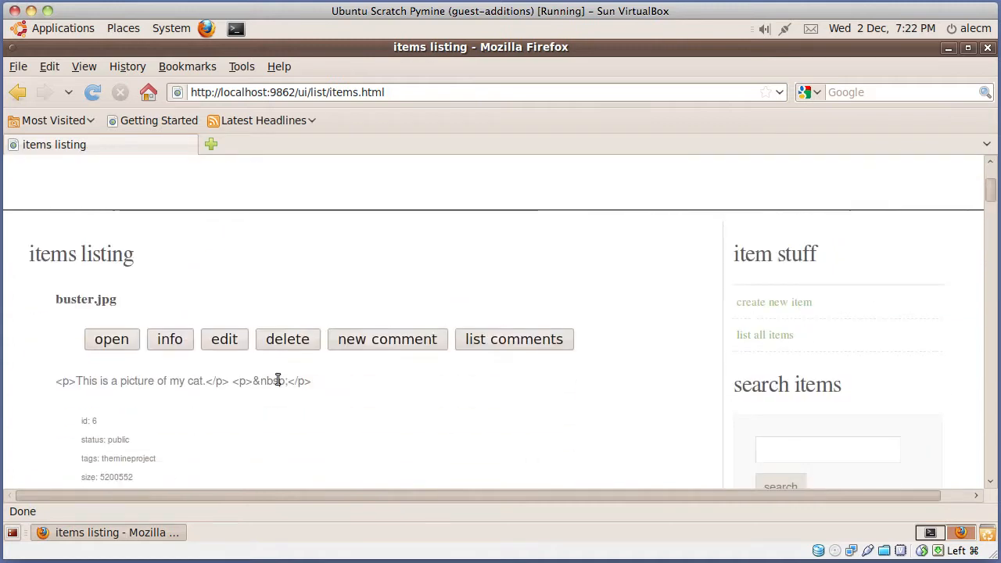
scroll("down", 3)
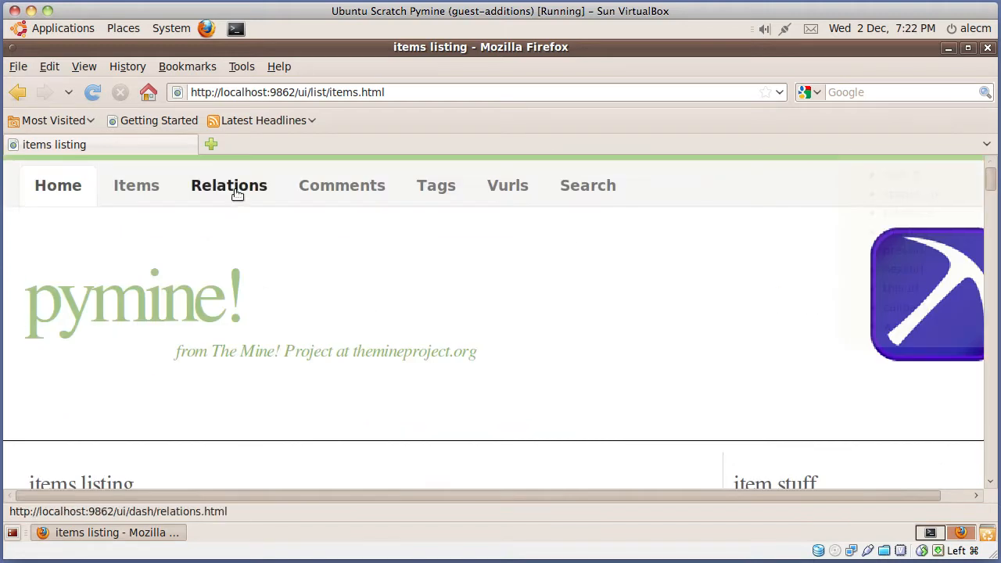
- Open the Relations listing, scroll to adriana, and highlight her themineproject interest
left_click(228, 185)
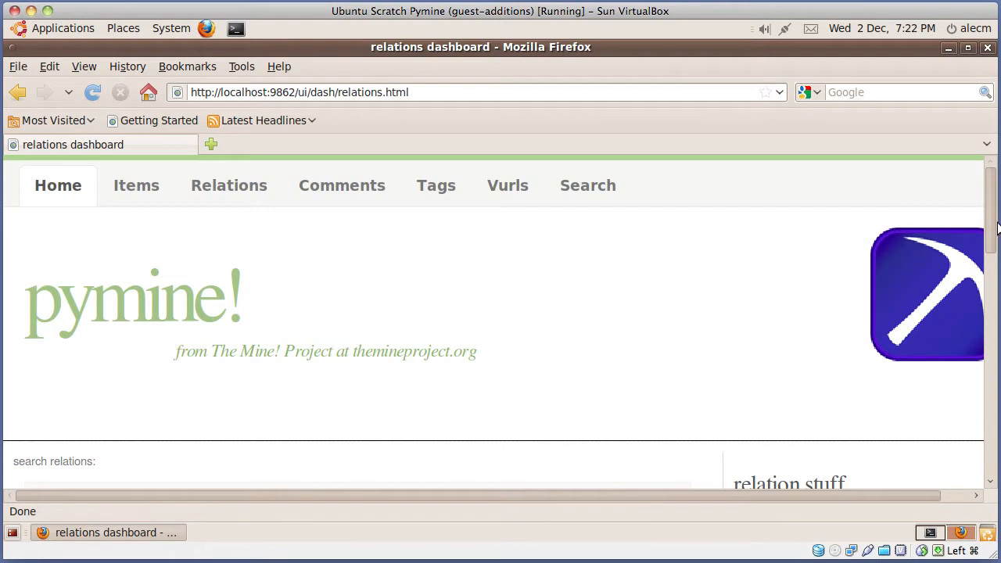
scroll("down", 3)
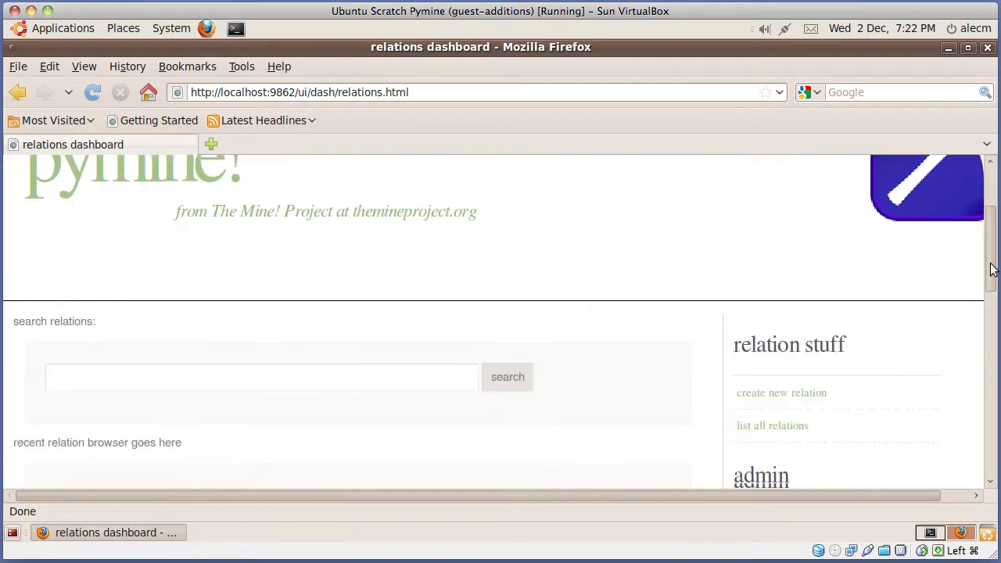
scroll("down", 3)
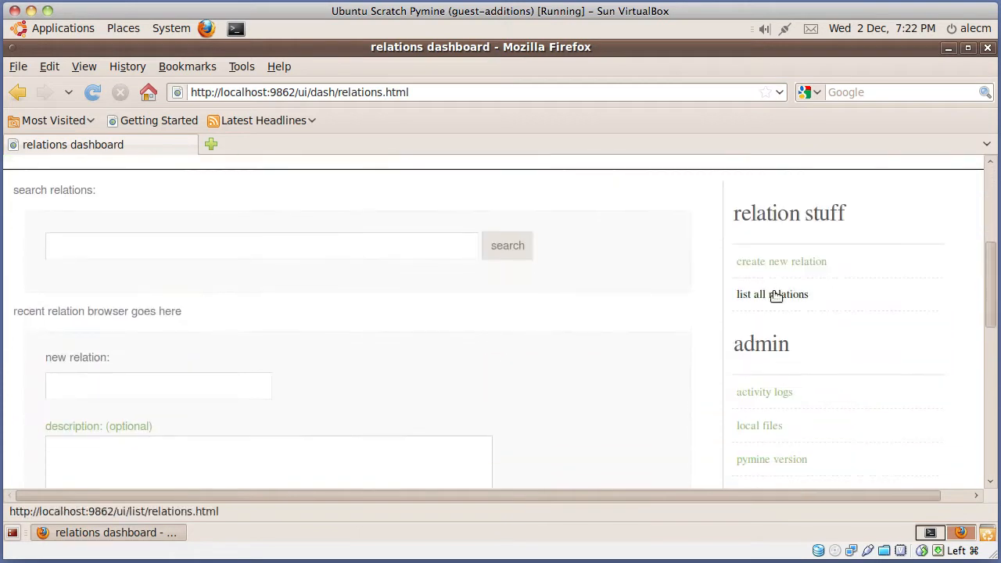
left_click(772, 293)
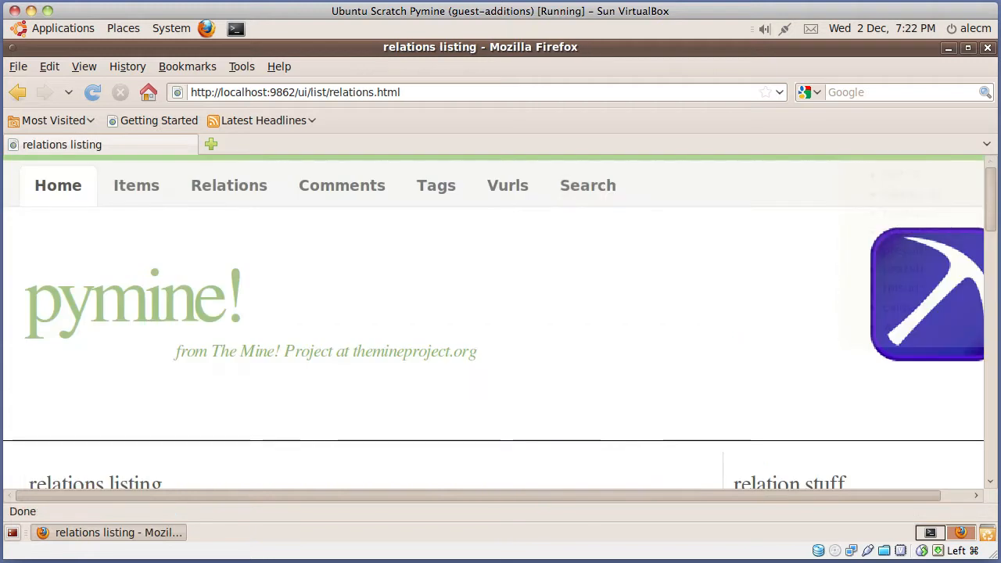
scroll("down", 3)
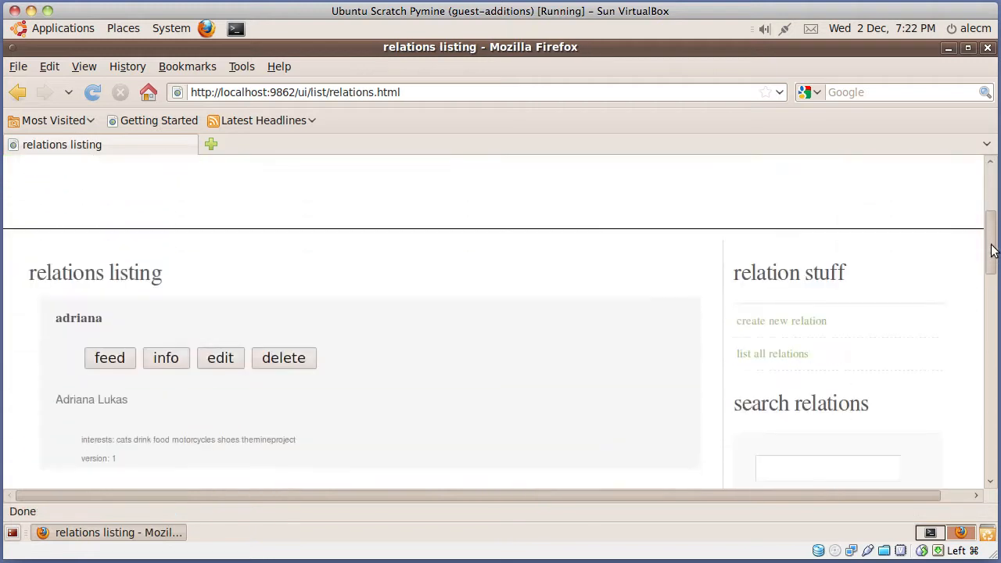
scroll("down", 3)
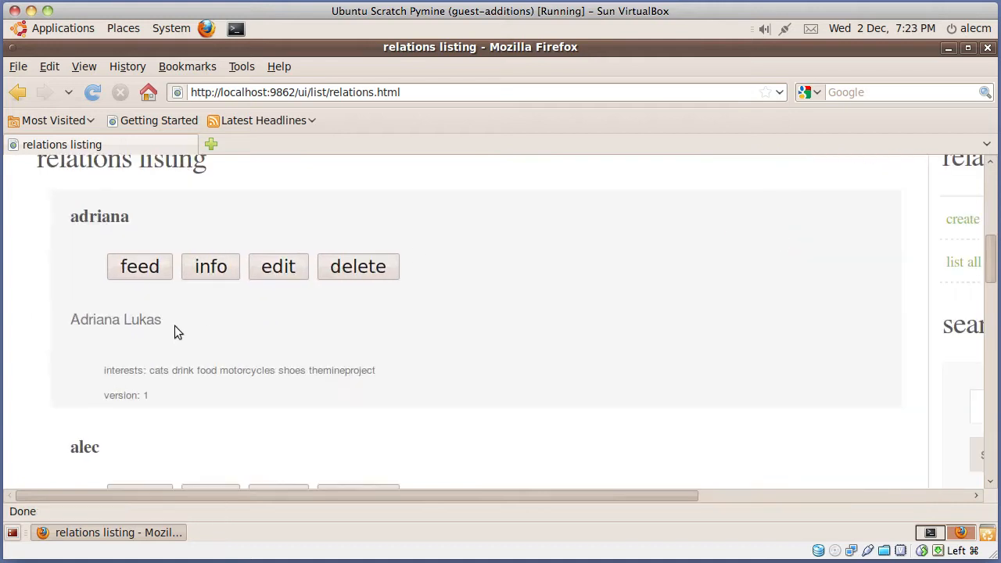
double_click(341, 370)
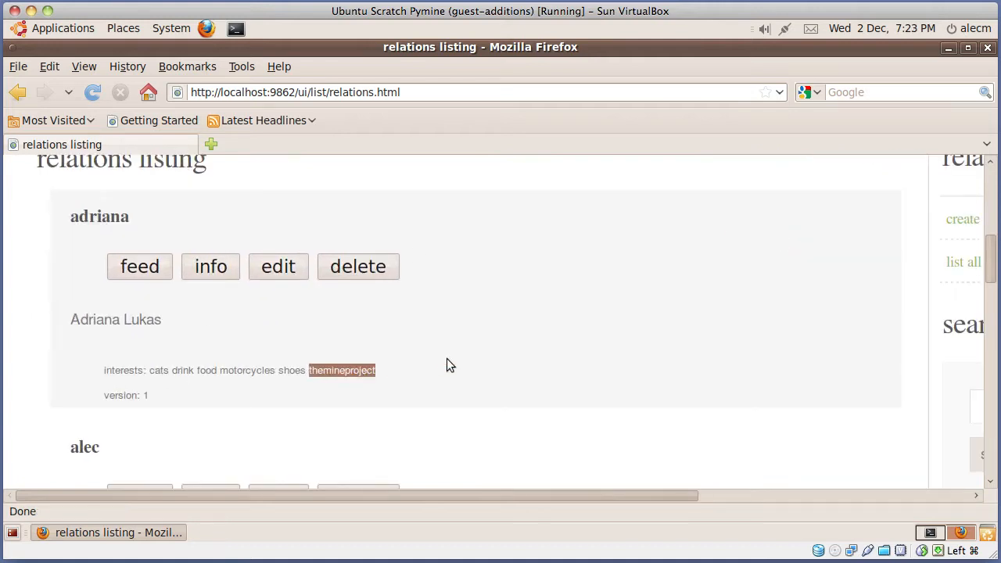
mouse_move(443, 368)
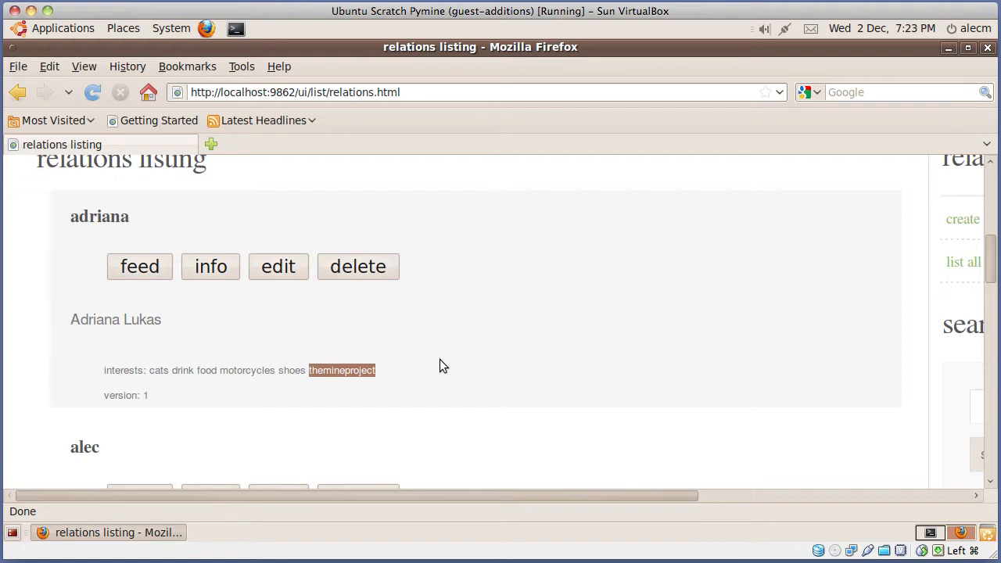
mouse_move(139, 265)
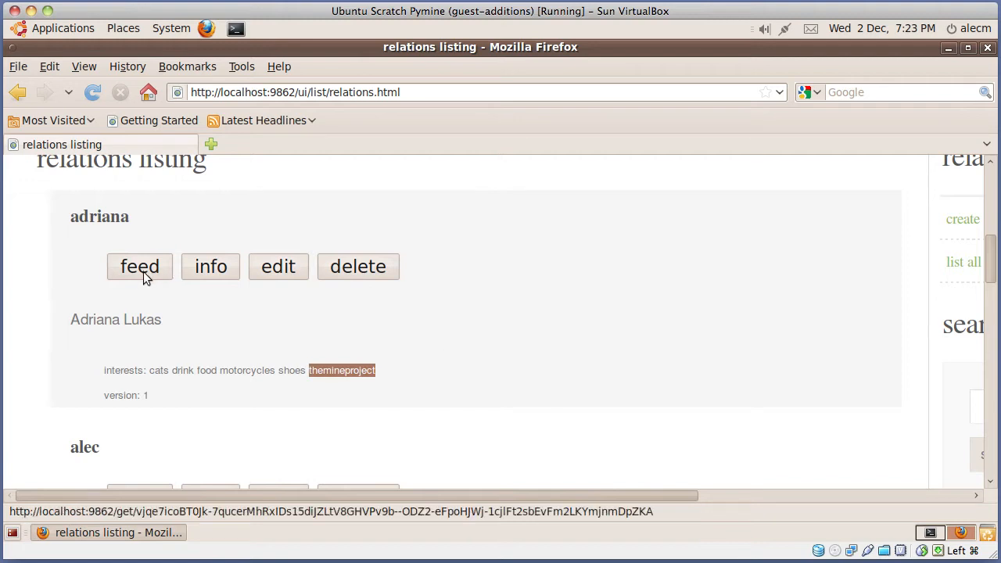
- Open adriana's feed and scroll to the buster.jpg item and its comment form
left_click(139, 266)
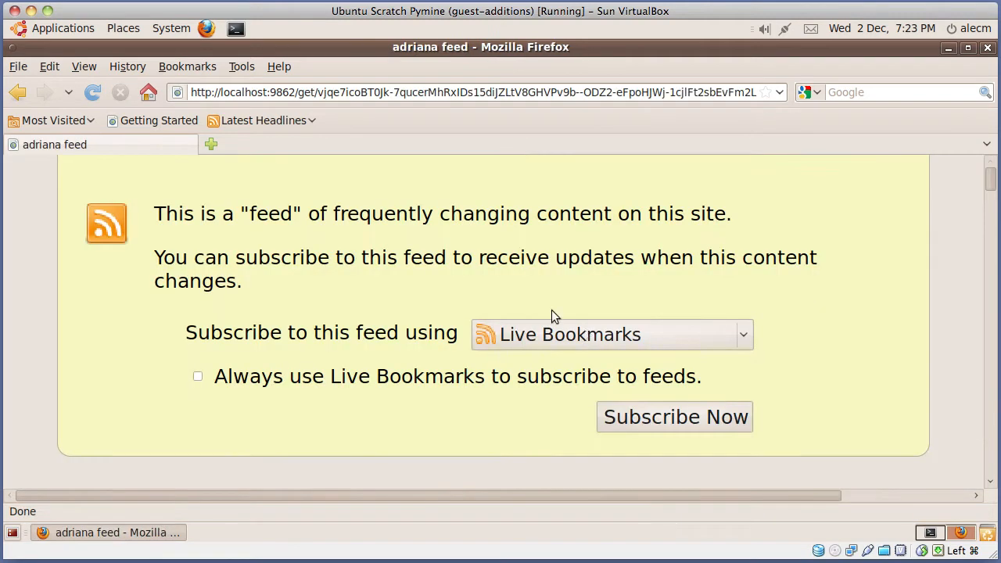
mouse_move(871, 263)
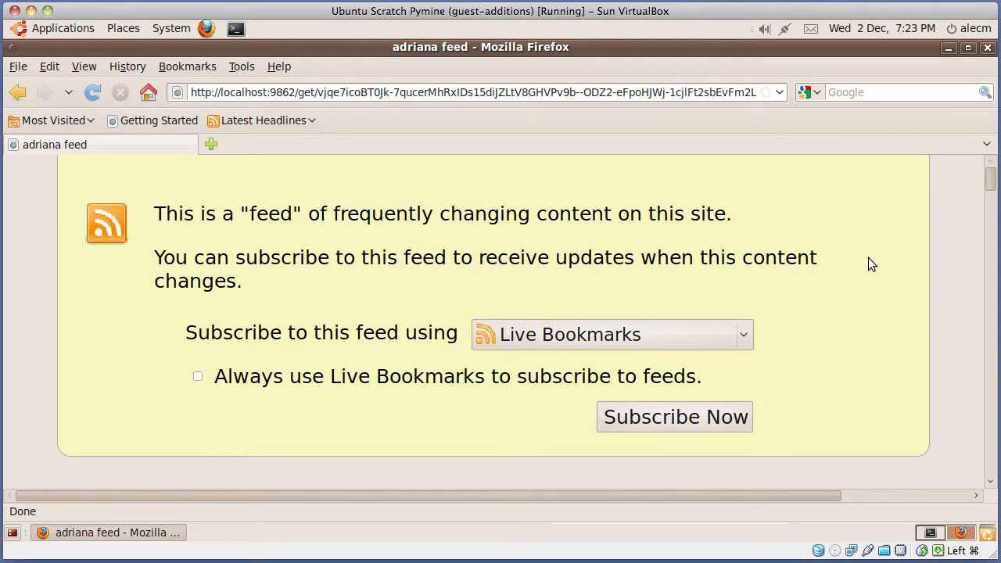
scroll("down", 3)
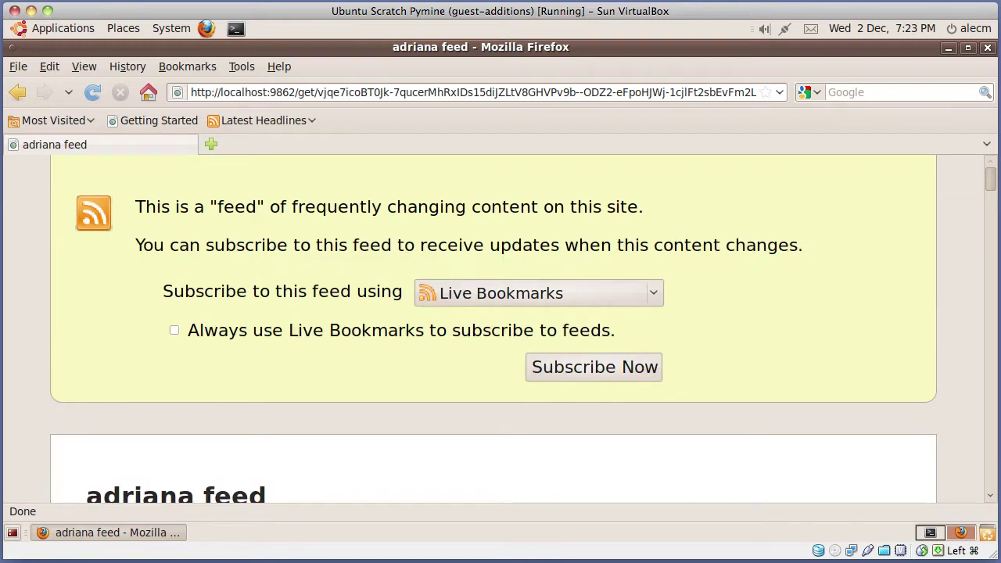
scroll("down", 3)
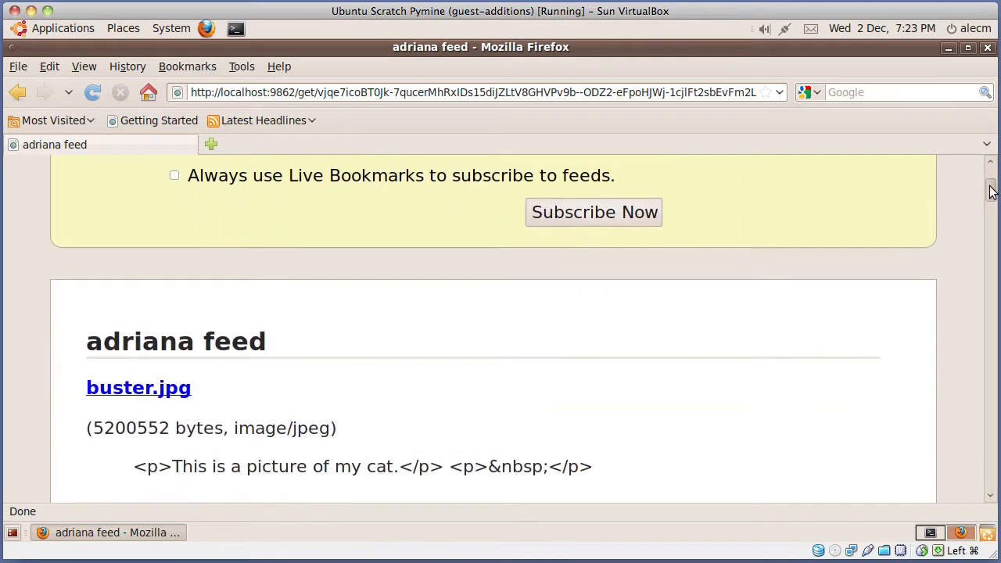
scroll("down", 3)
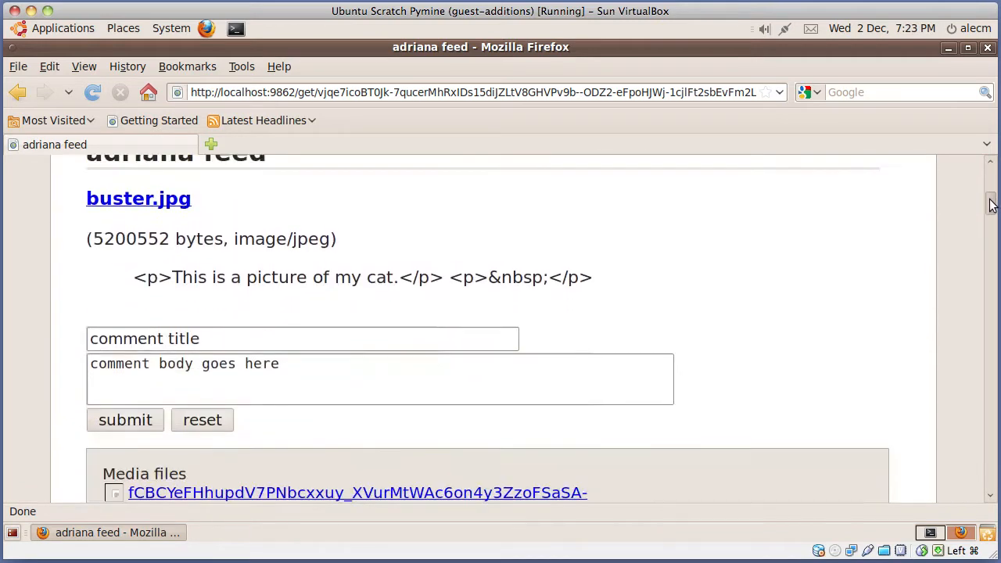
scroll("up", 3)
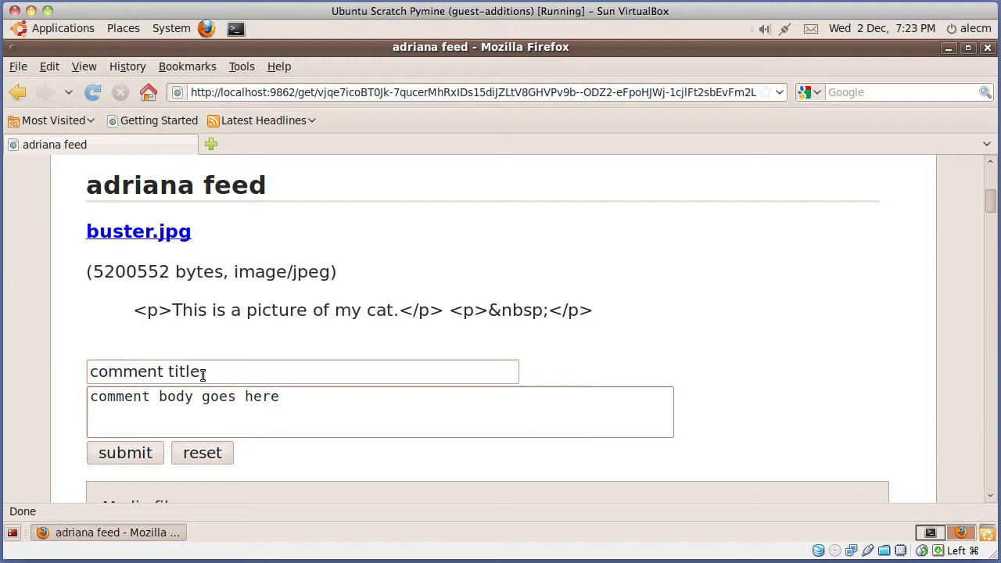
- Enter the comment title 'i like the picture of your cat' and select the body placeholder
type("i like the picture")
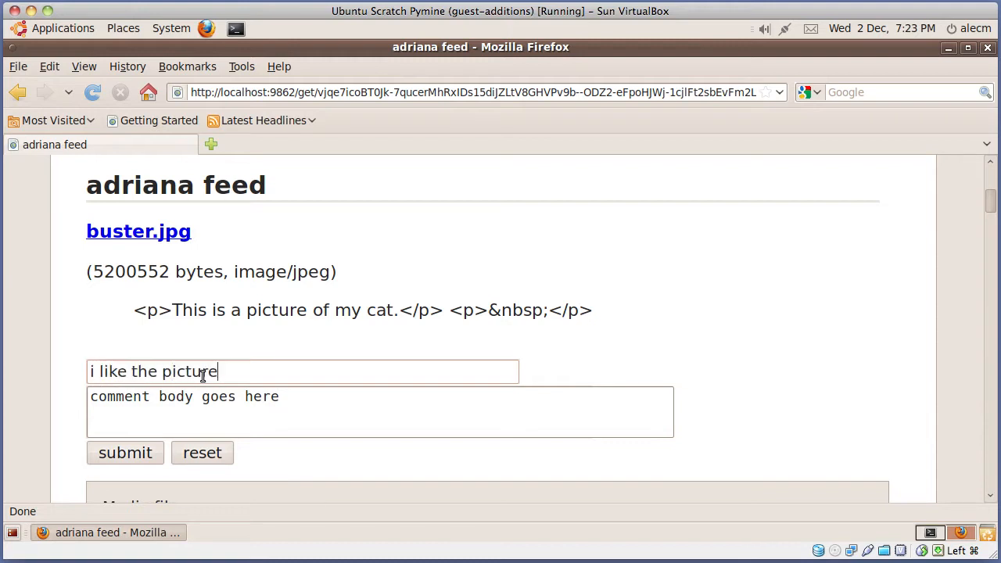
type("of your ca")
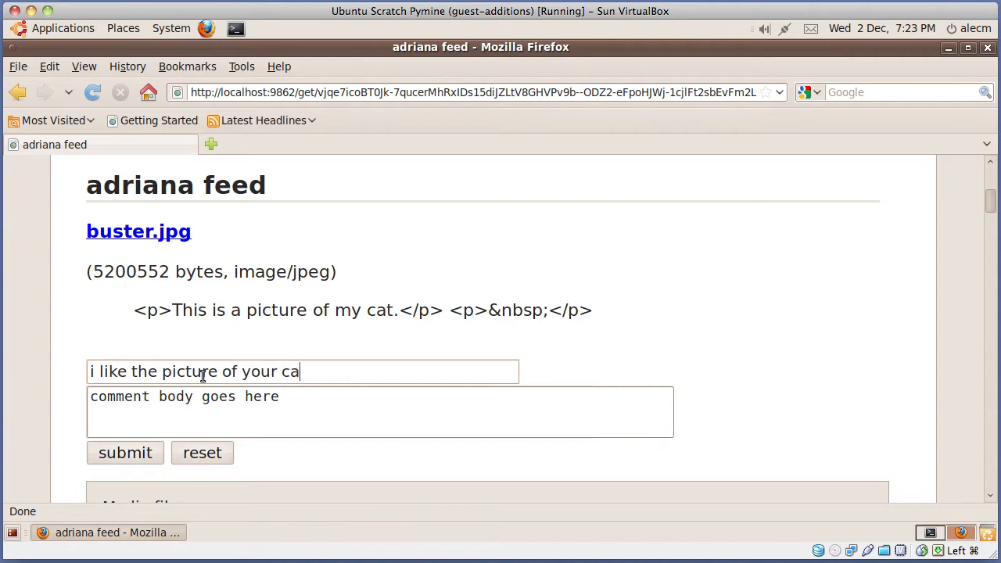
type("t")
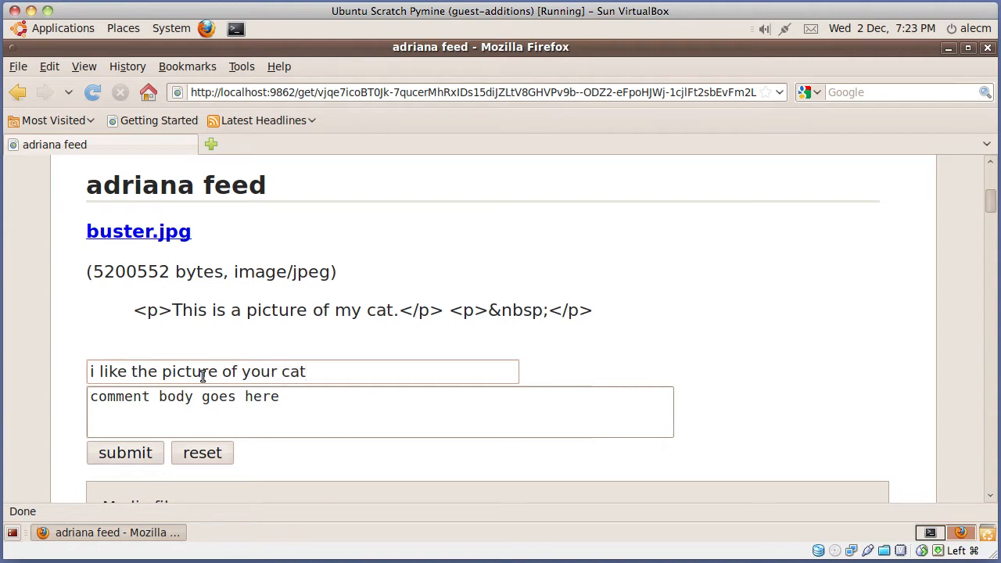
triple_click(184, 396)
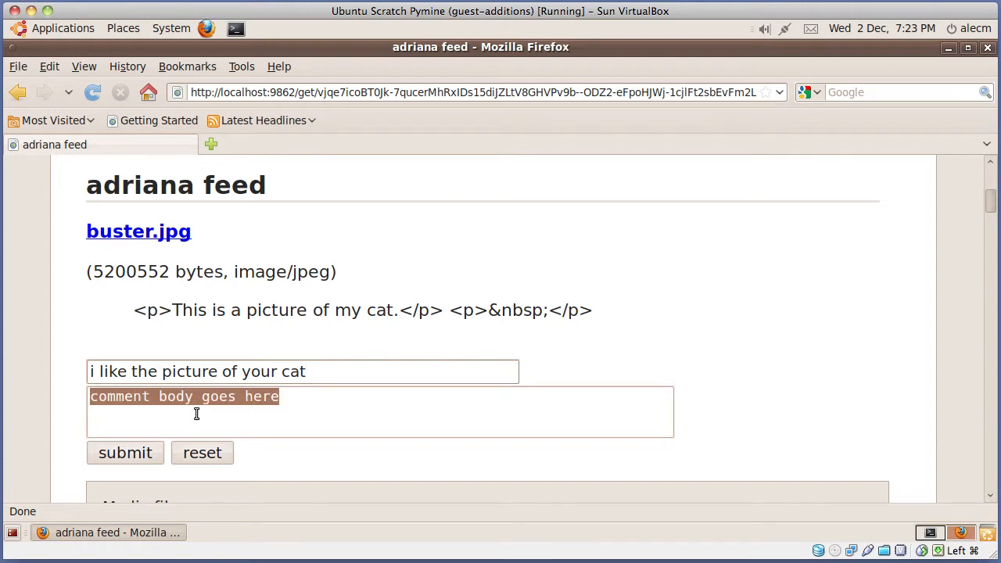
- Write the body 'this is a body for a comment.' and submit the comment
type("this")
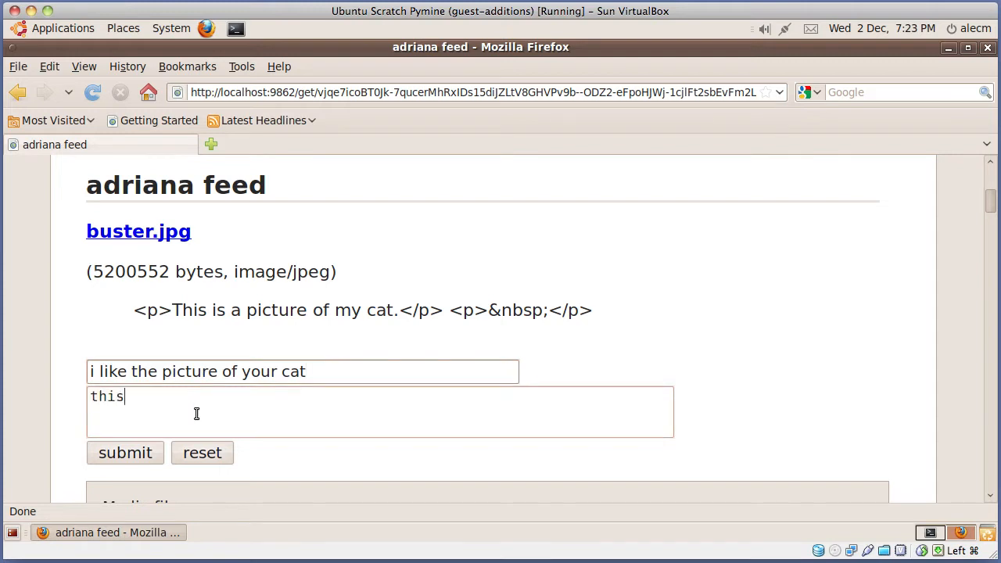
type("is a bod")
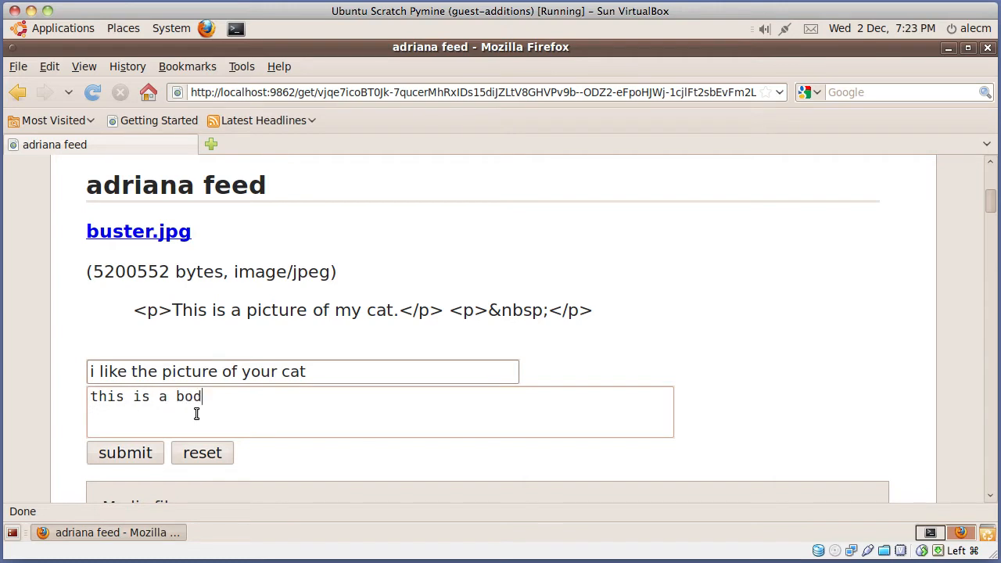
type("y for a comment")
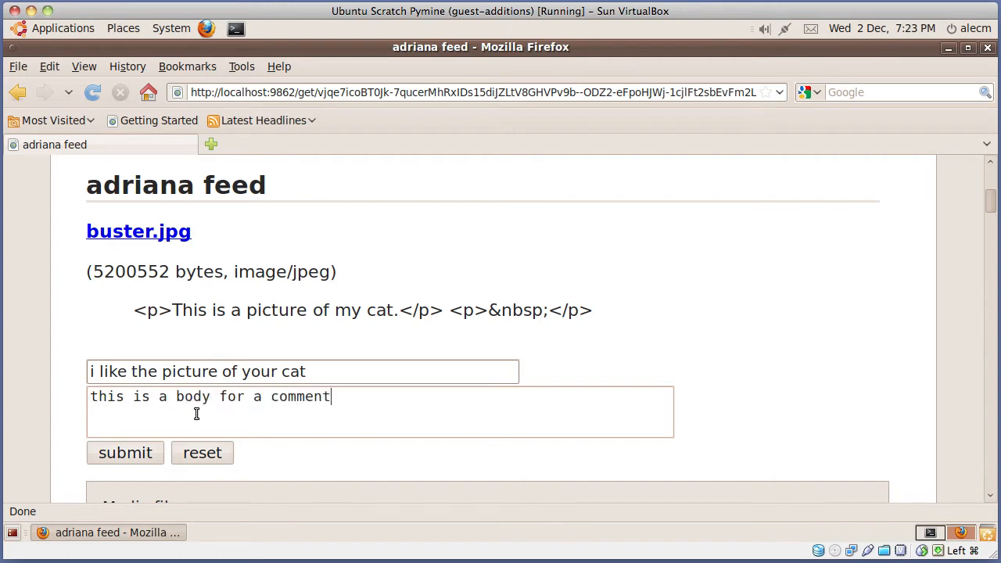
type(".")
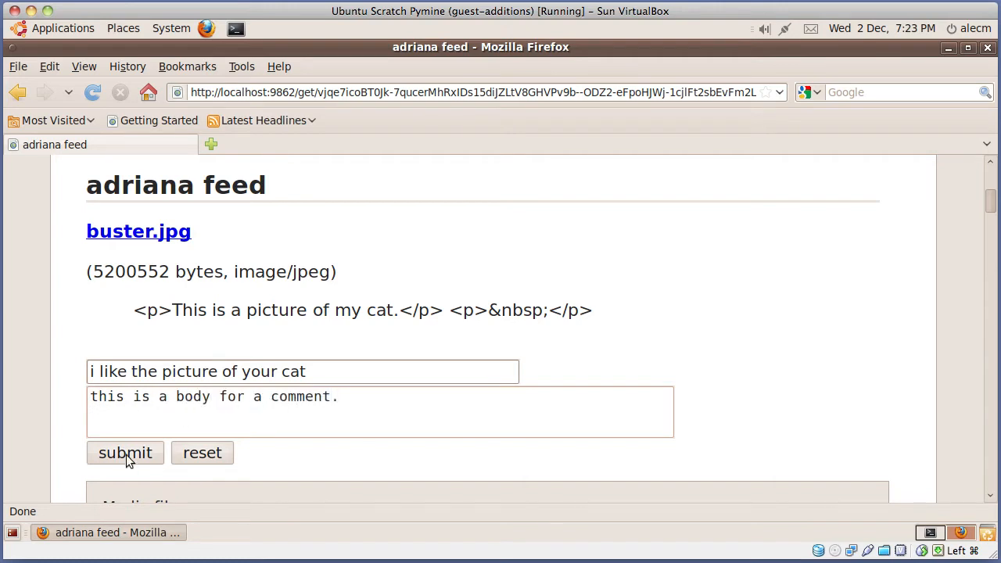
left_click(125, 453)
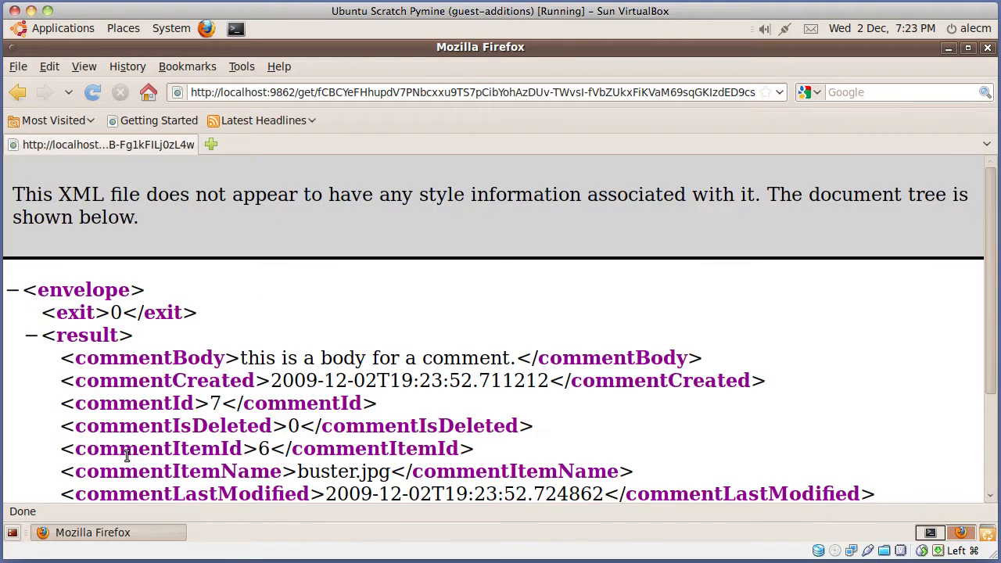
mouse_move(994, 351)
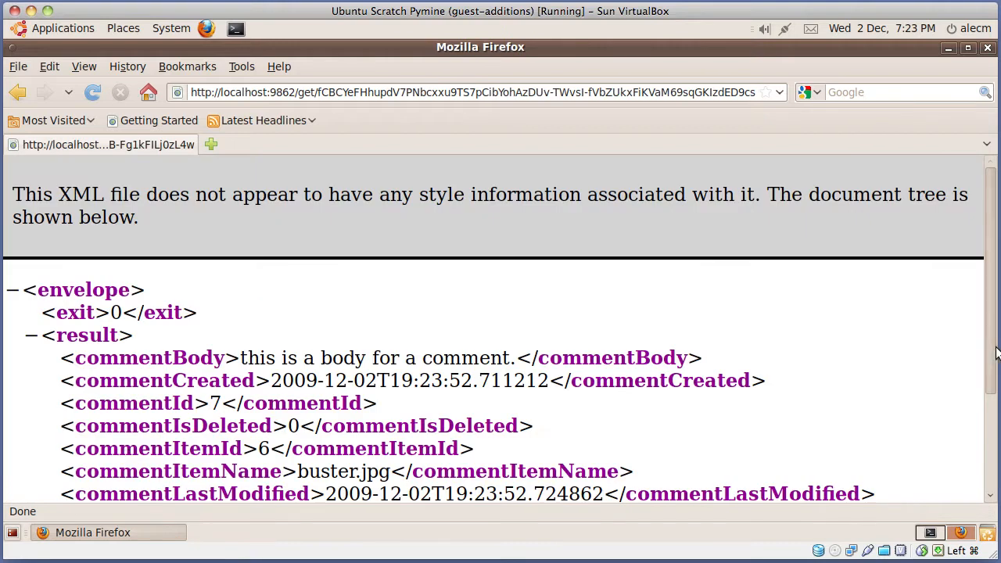
- Review the returned XML record for comment 7, then switch back to the terminal
scroll("down", 3)
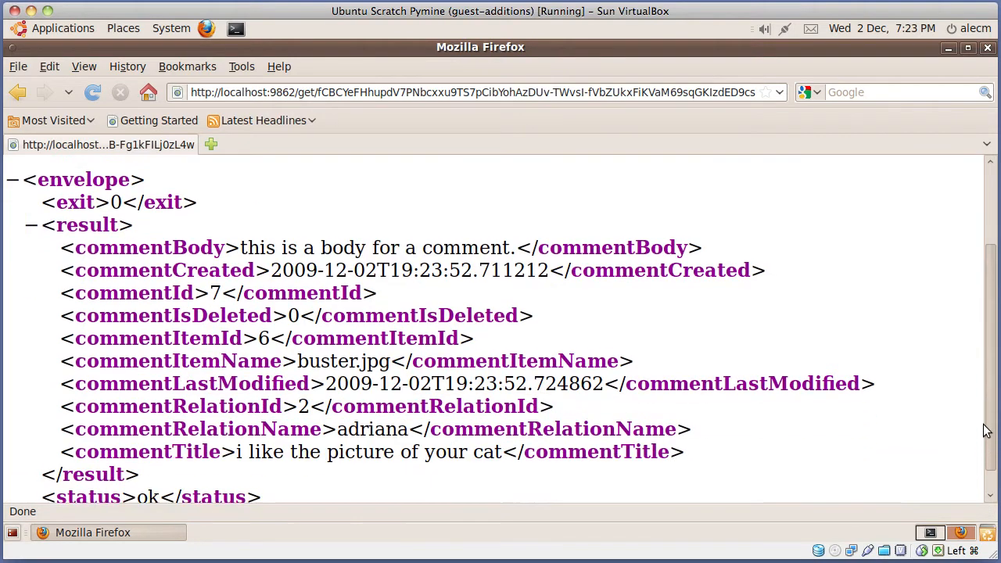
scroll("up", 3)
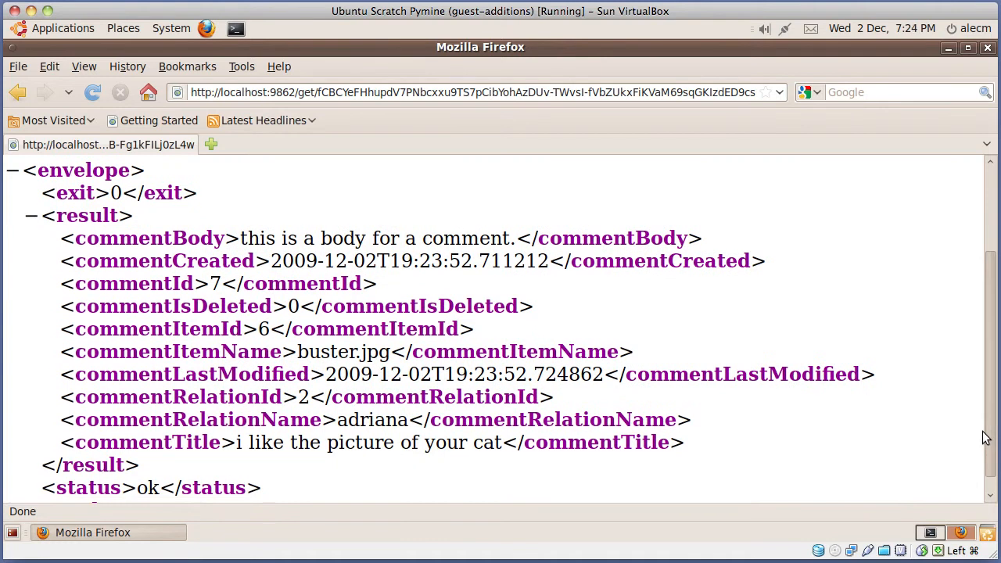
mouse_move(991, 423)
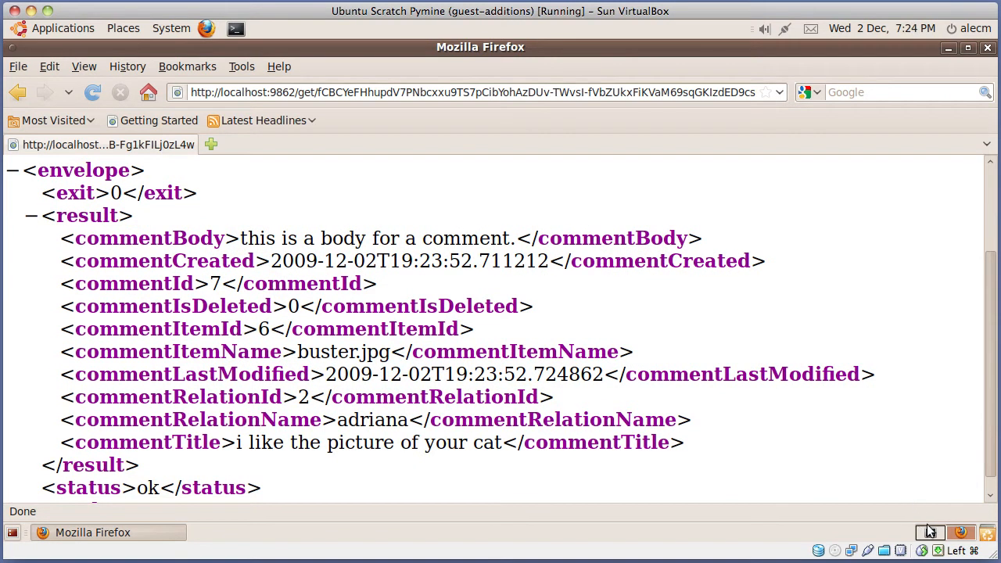
left_click(115, 532)
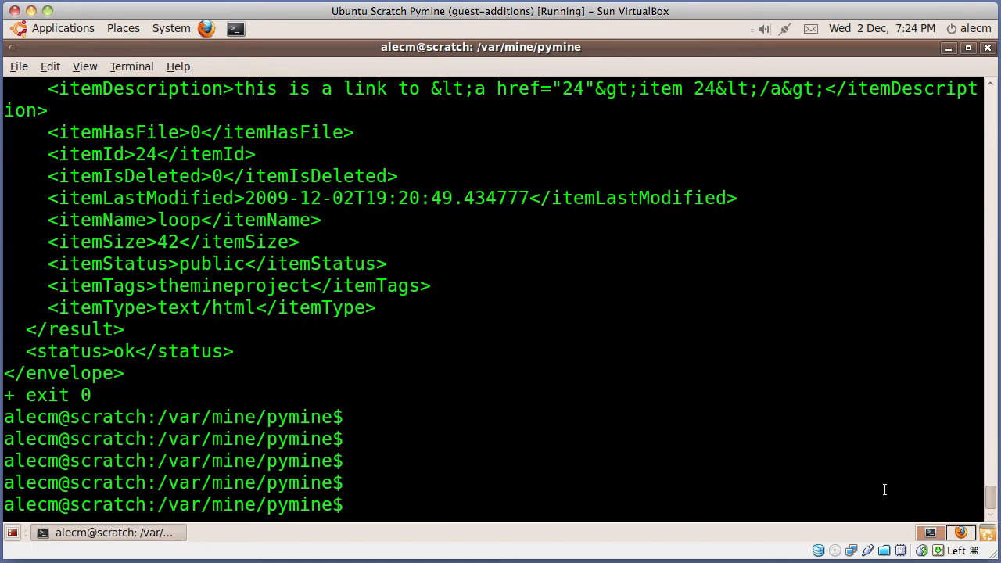